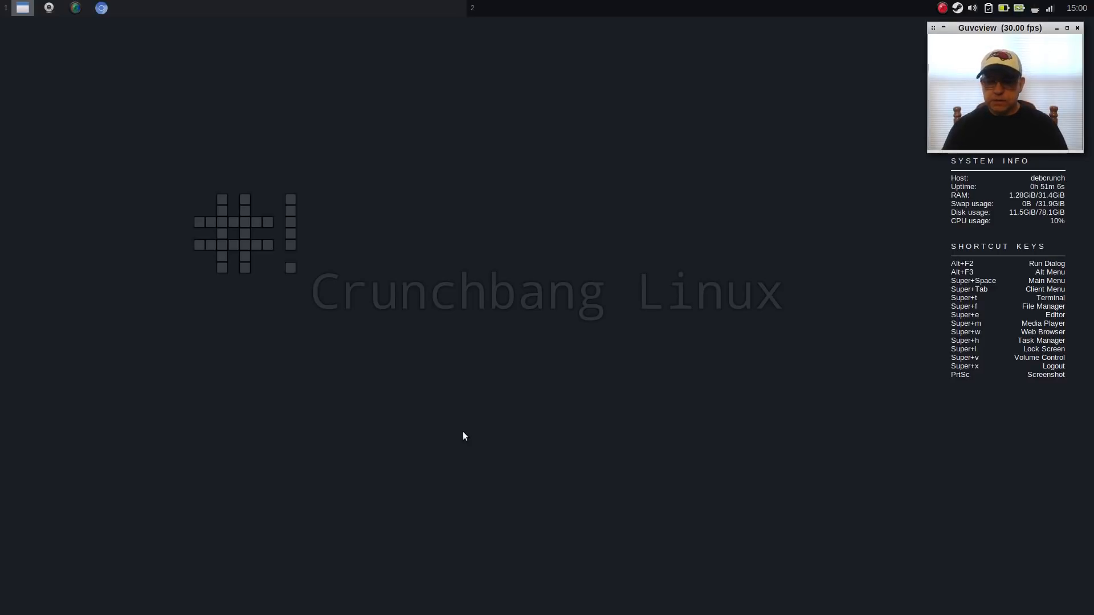
pyautogui.moveTo(535, 356)
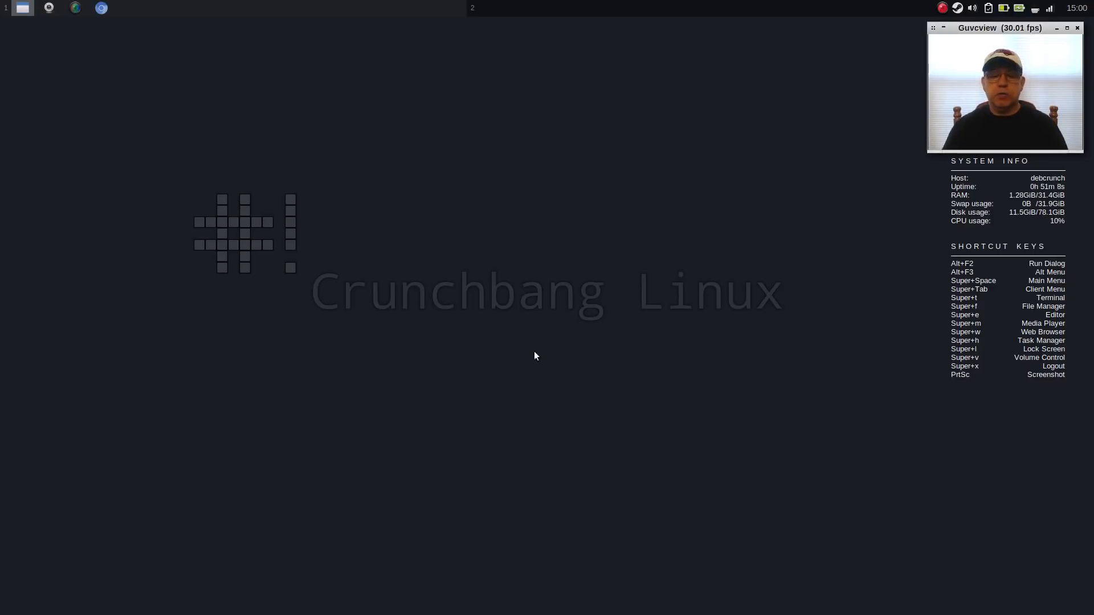
pyautogui.moveTo(532, 240)
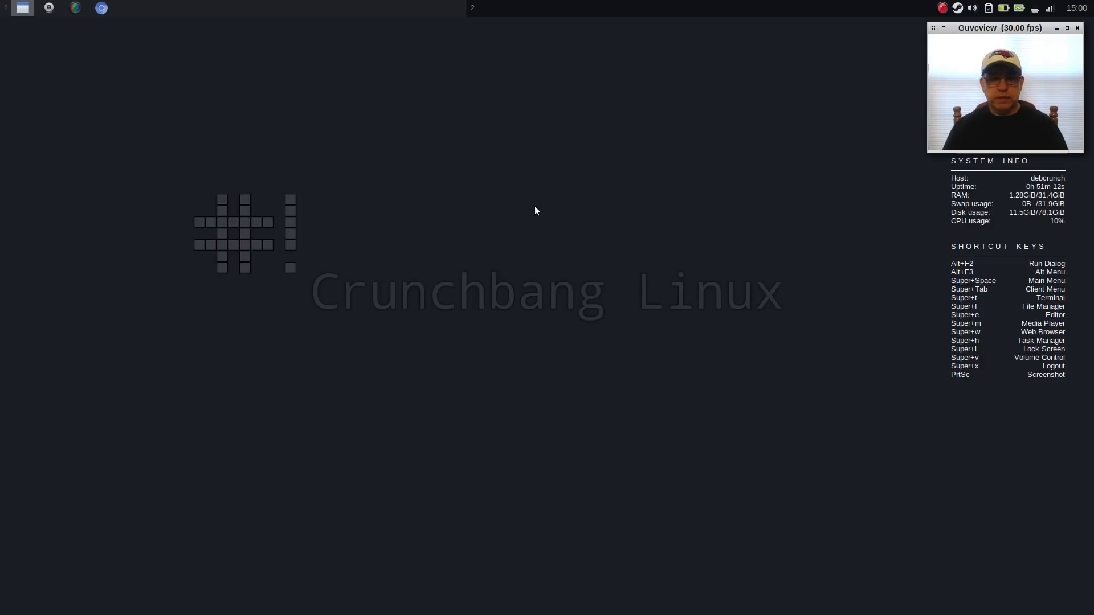
pyautogui.moveTo(537, 242)
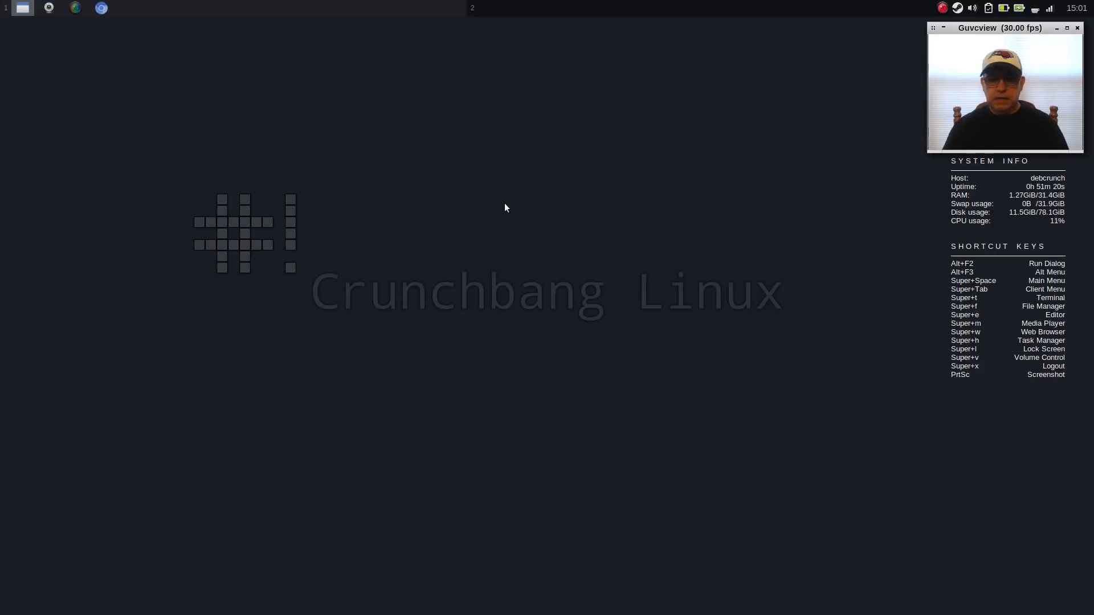
pyautogui.moveTo(538, 230)
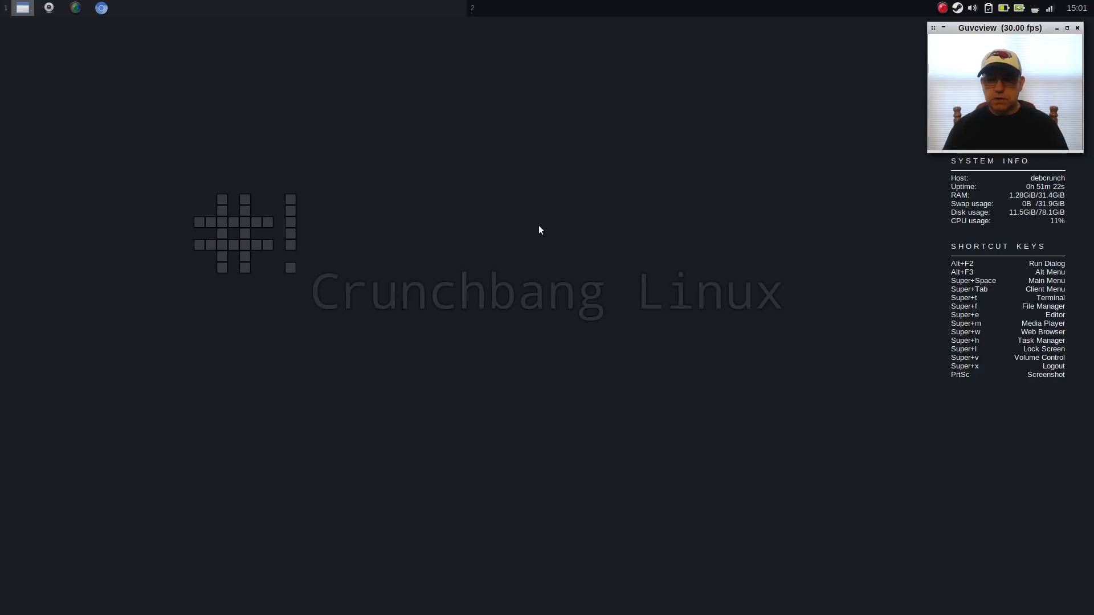
pyautogui.moveTo(451, 182)
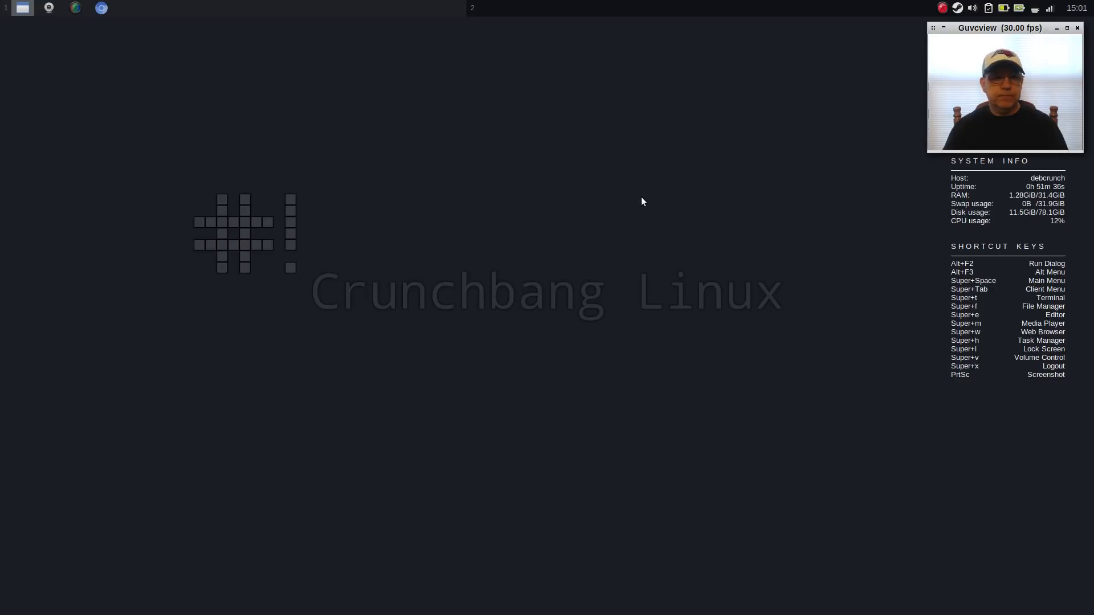
pyautogui.moveTo(263, 85)
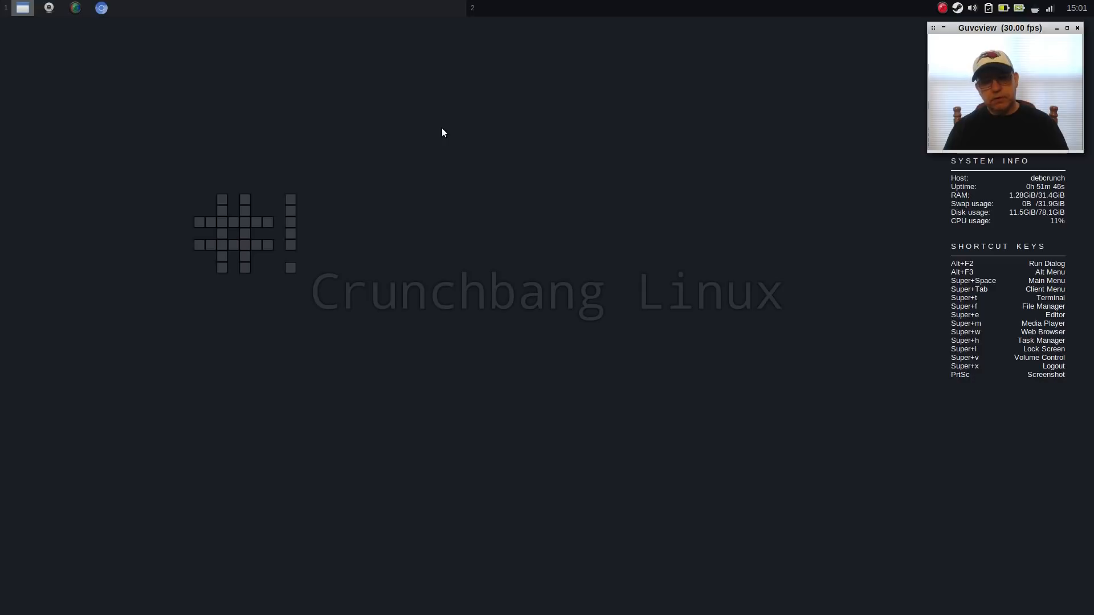
pyautogui.moveTo(364, 120)
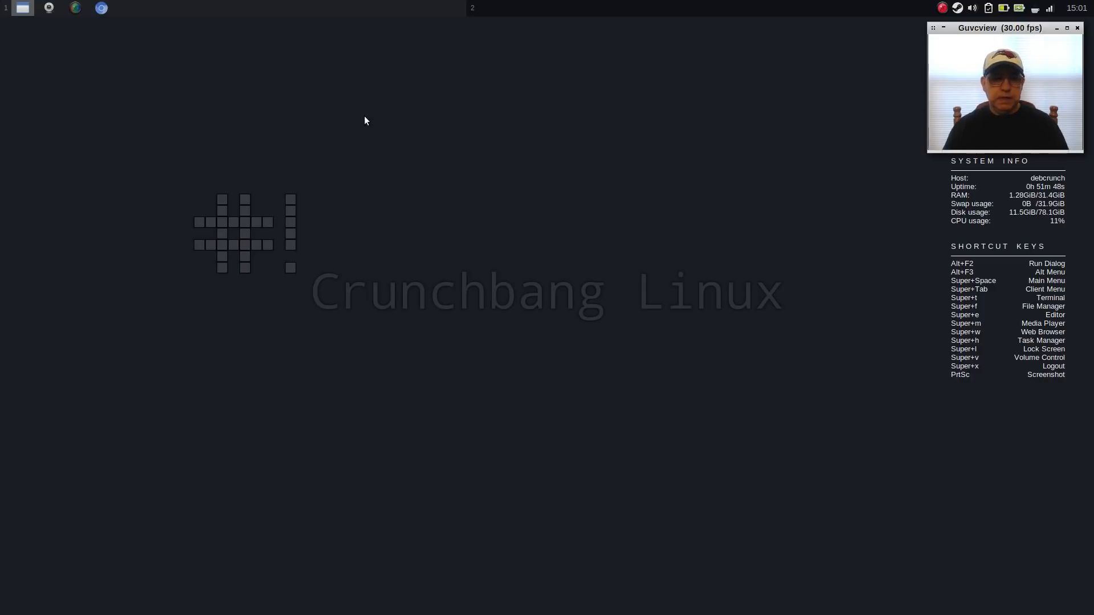
pyautogui.moveTo(333, 134)
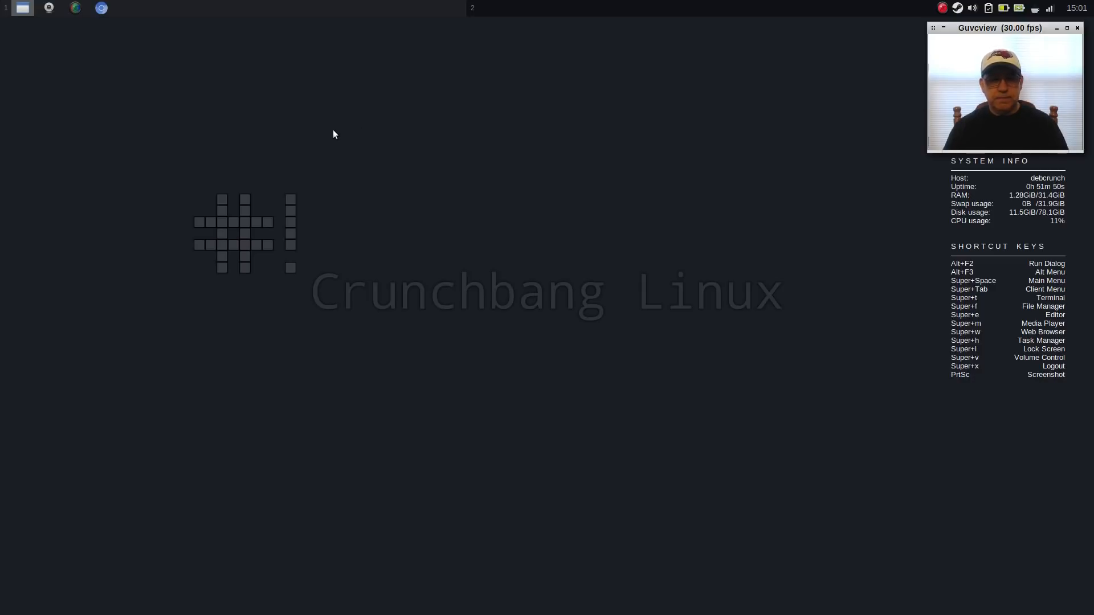
pyautogui.moveTo(454, 156)
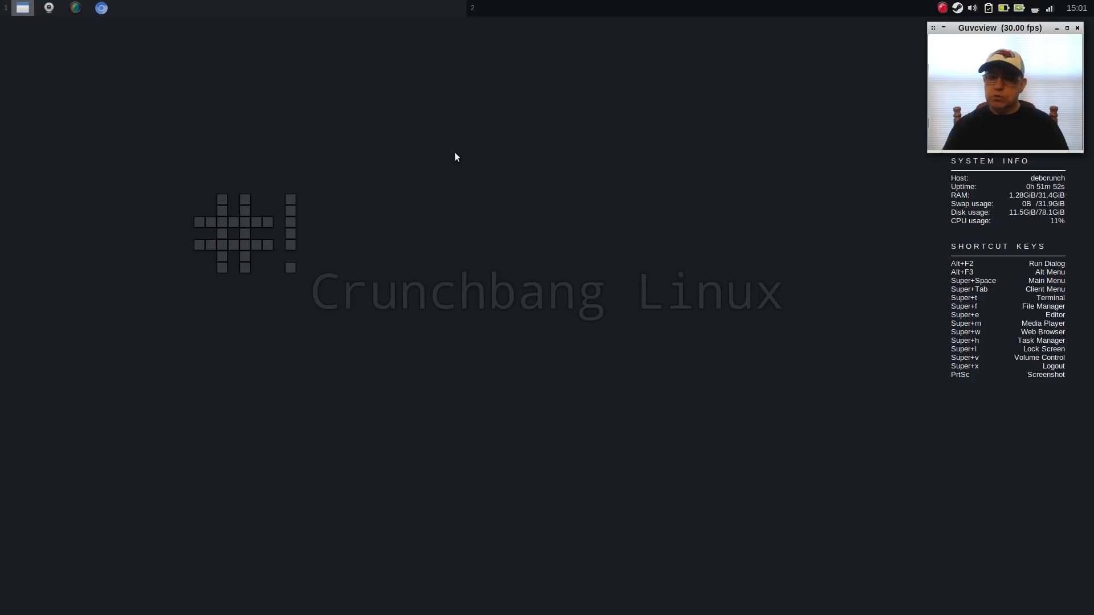
# Restore the Chromium window showing the crunchbangplusplus.org download page with v9/v8 MD5 sums.
pyautogui.click(102, 7)
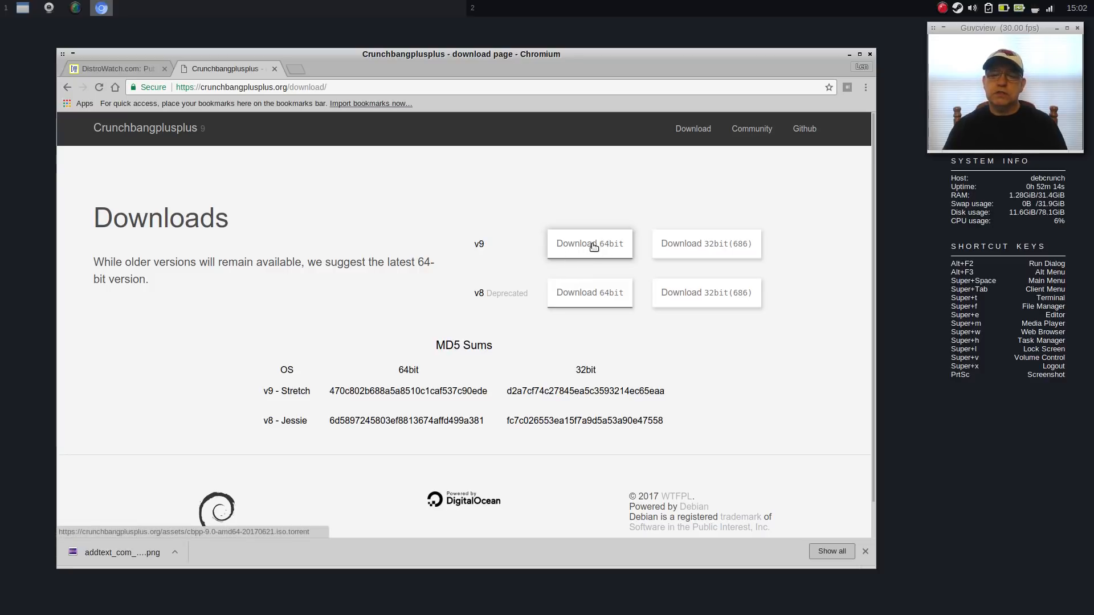
pyautogui.moveTo(492, 252)
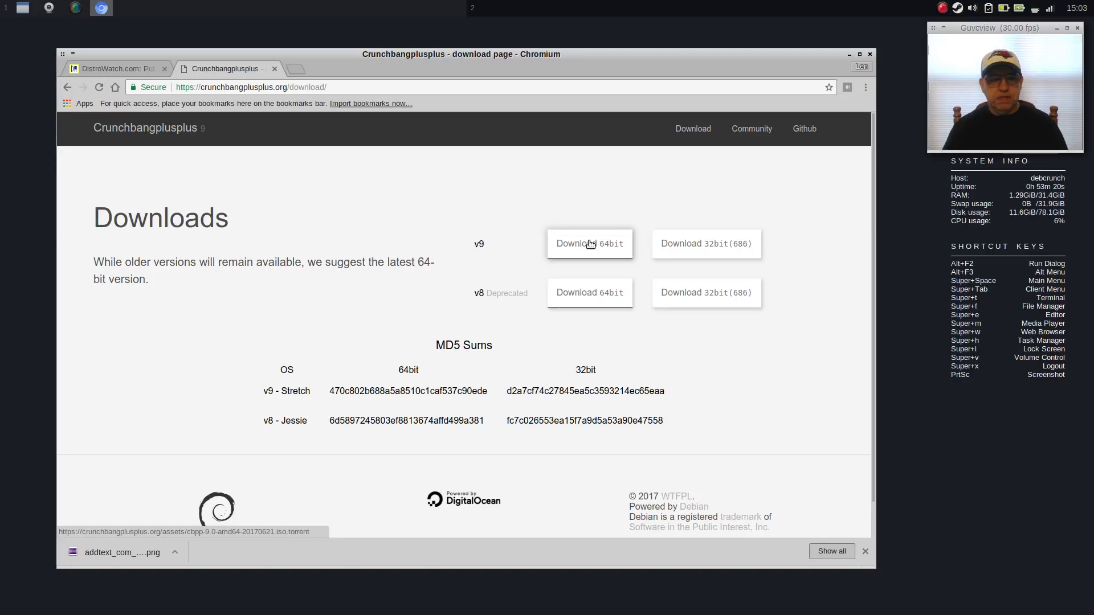
pyautogui.moveTo(761, 75)
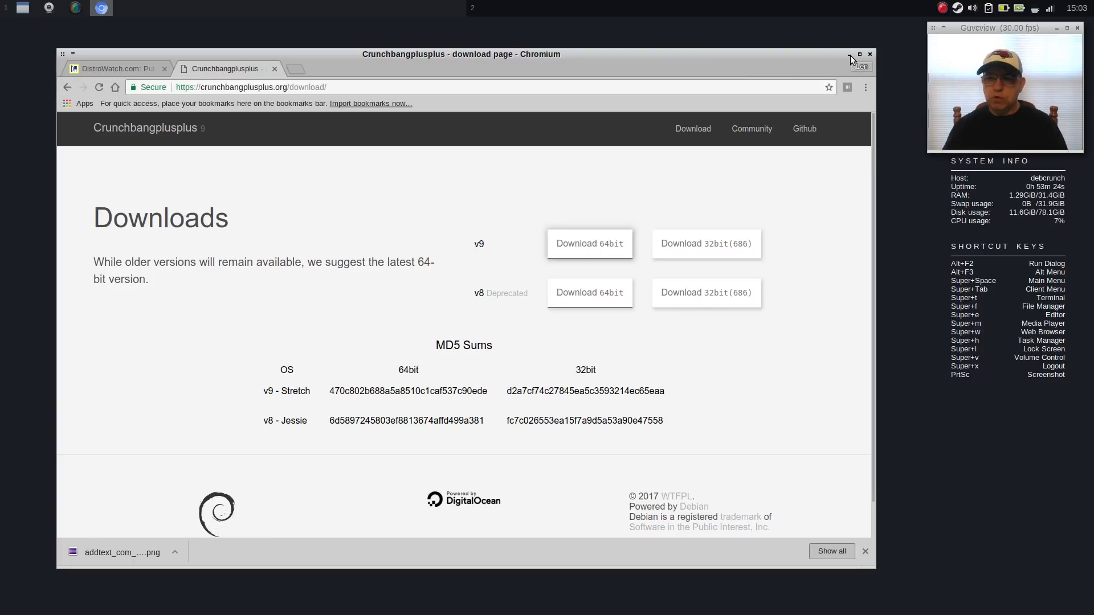
# Minimize the Chromium window so the plain desktop is visible.
pyautogui.click(870, 54)
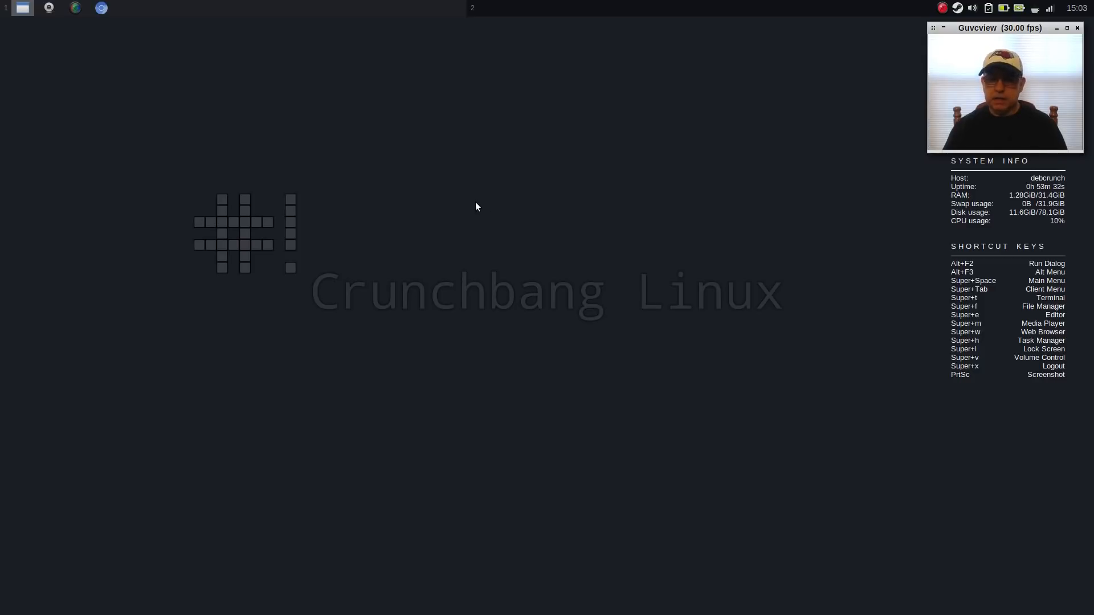
pyautogui.moveTo(466, 214)
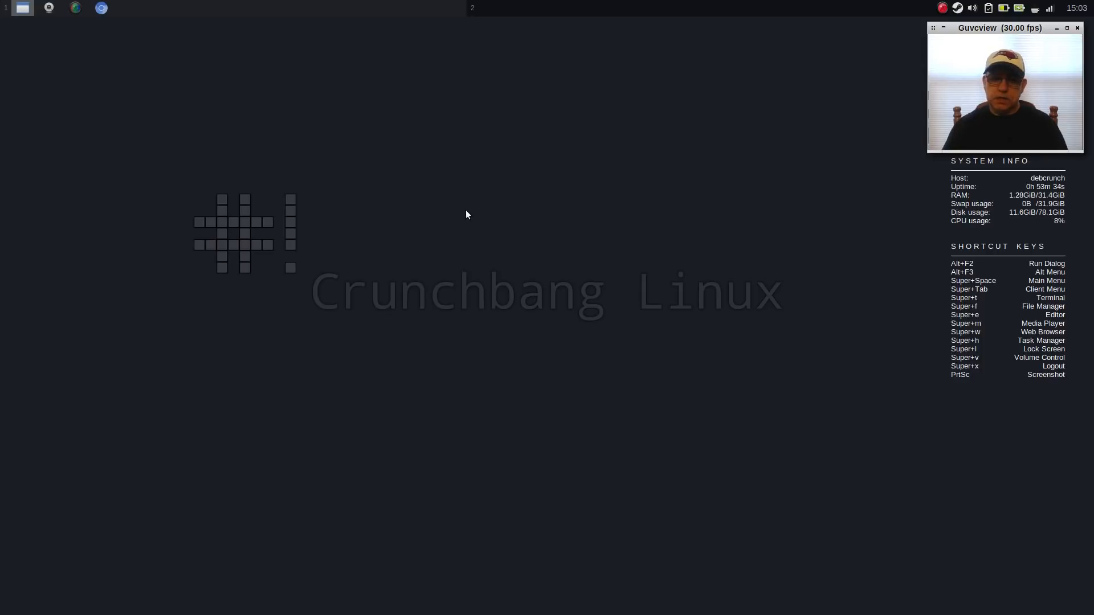
pyautogui.moveTo(425, 224)
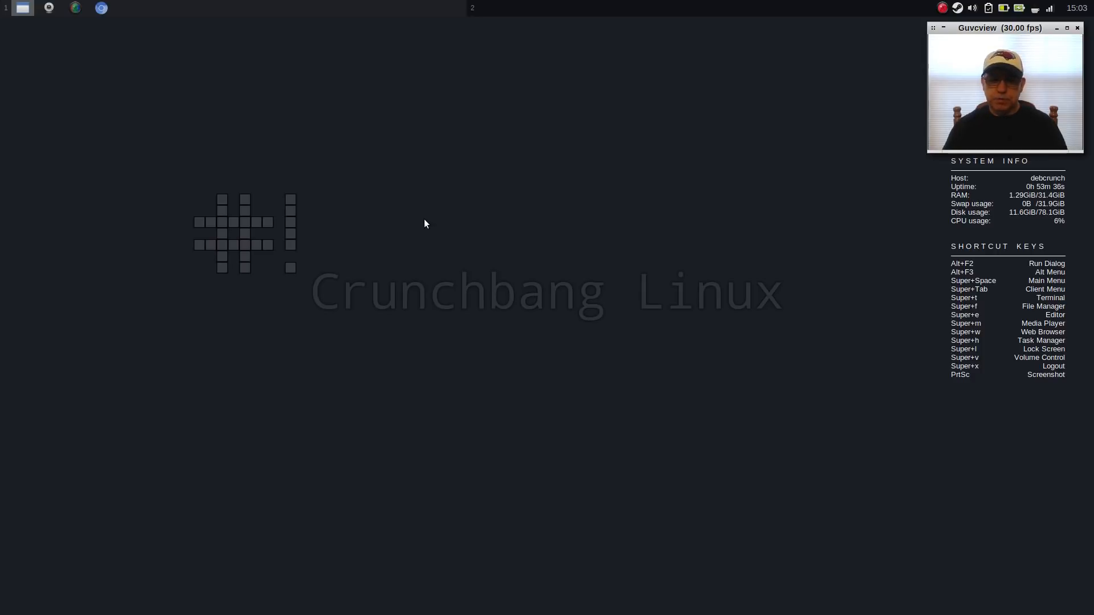
pyautogui.moveTo(304, 230)
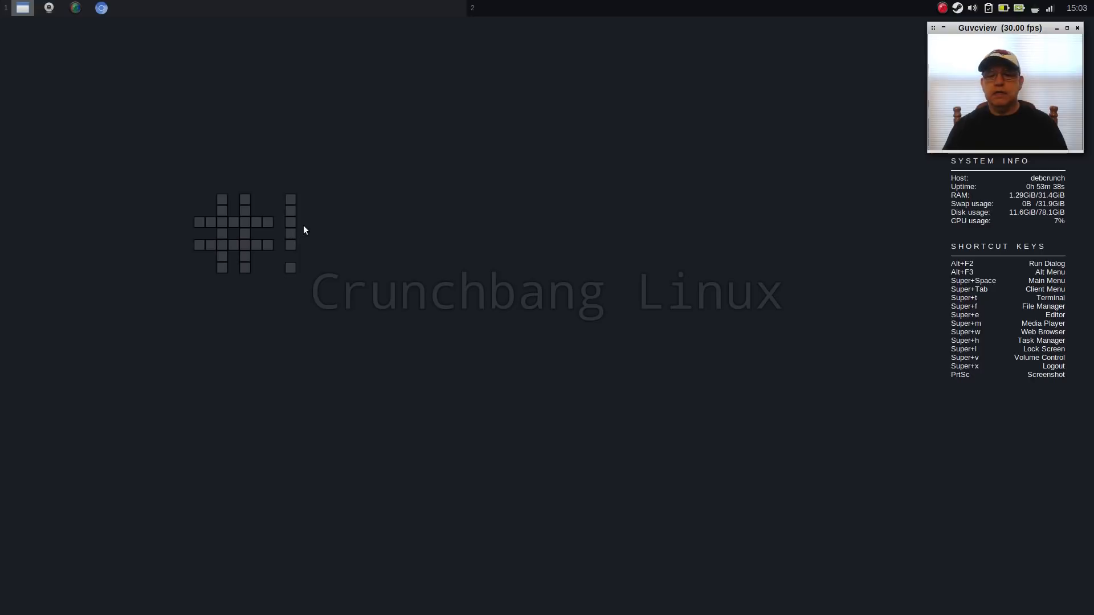
pyautogui.moveTo(313, 233)
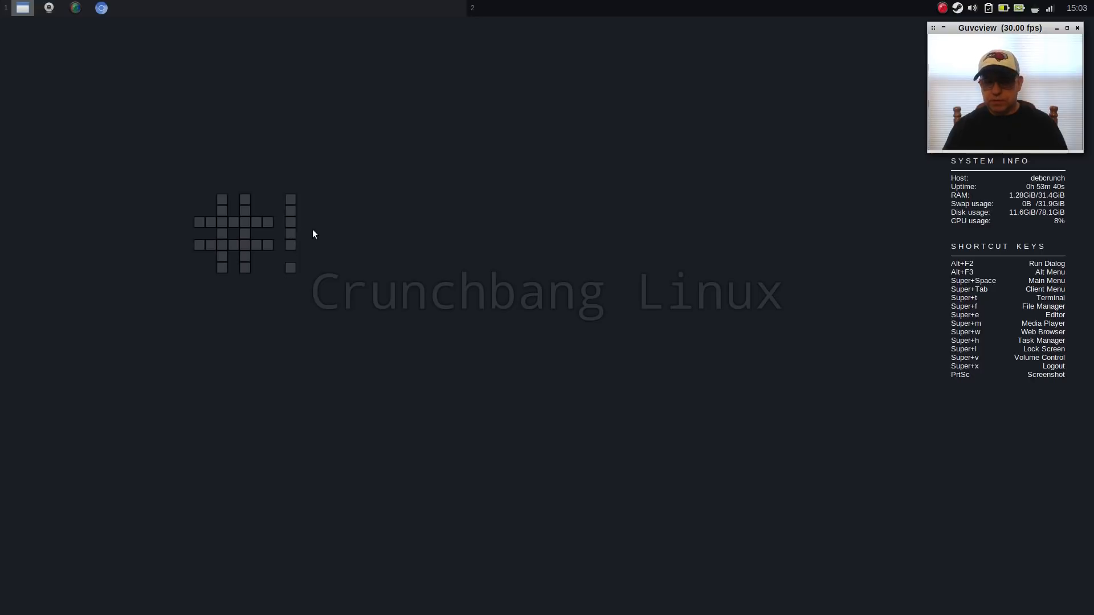
pyautogui.moveTo(351, 234)
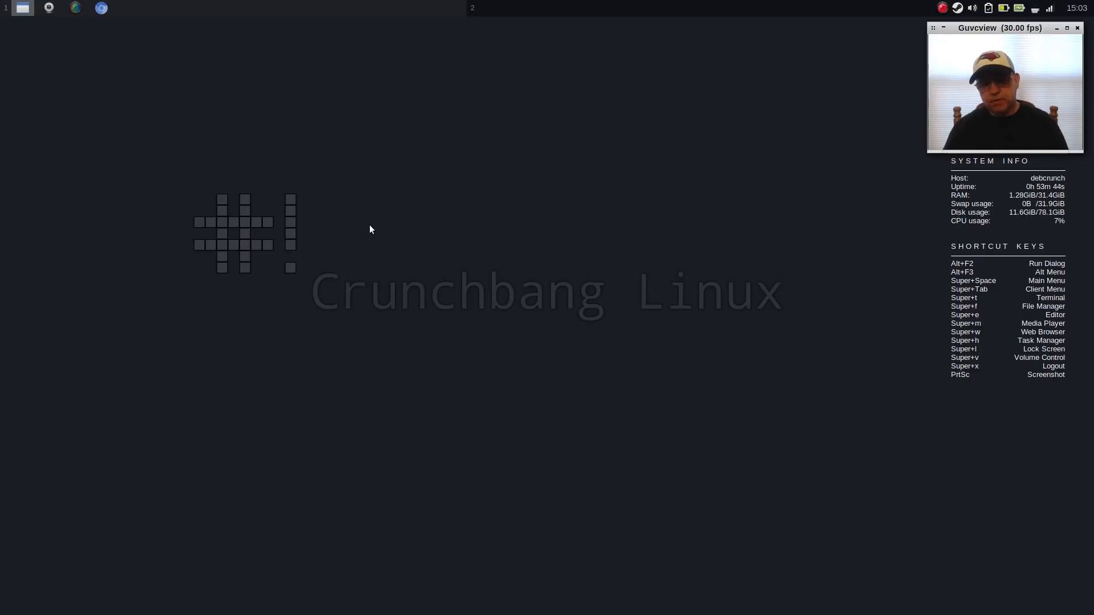
pyautogui.moveTo(490, 296)
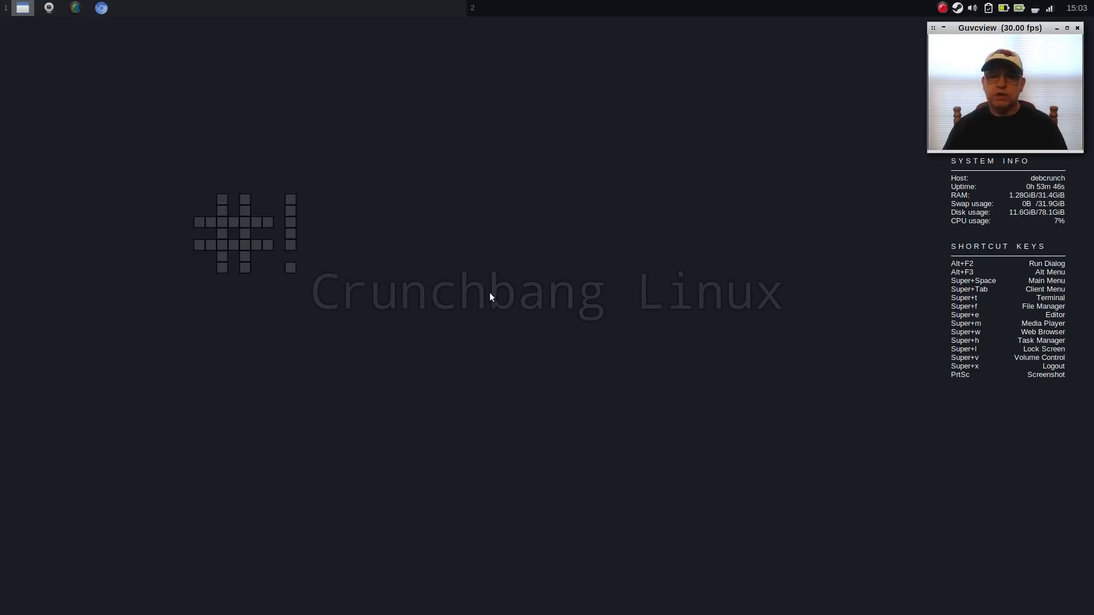
pyautogui.moveTo(440, 208)
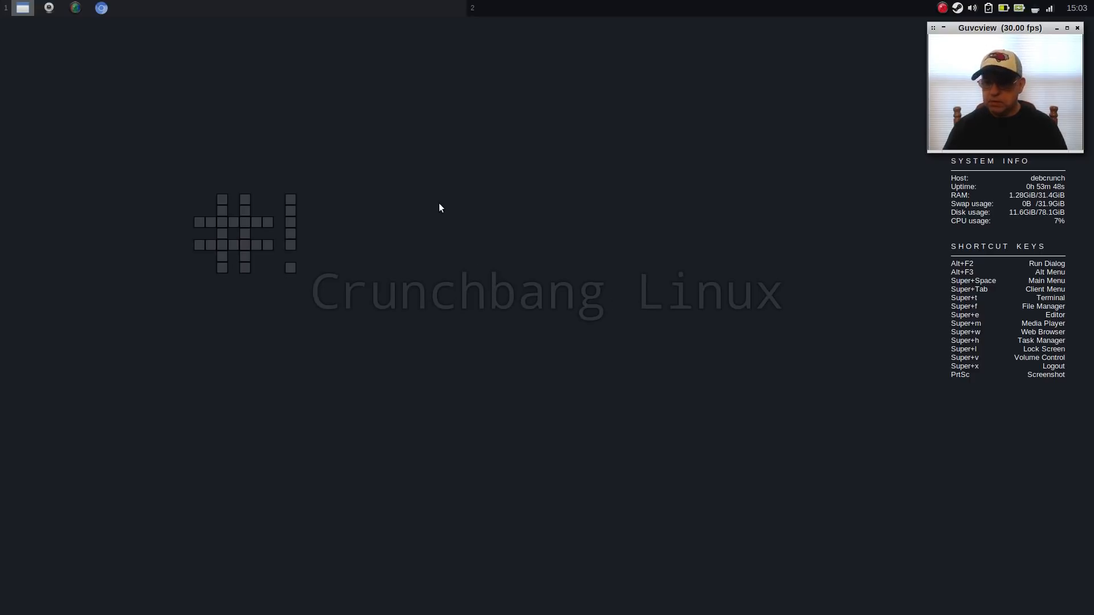
pyautogui.moveTo(311, 232)
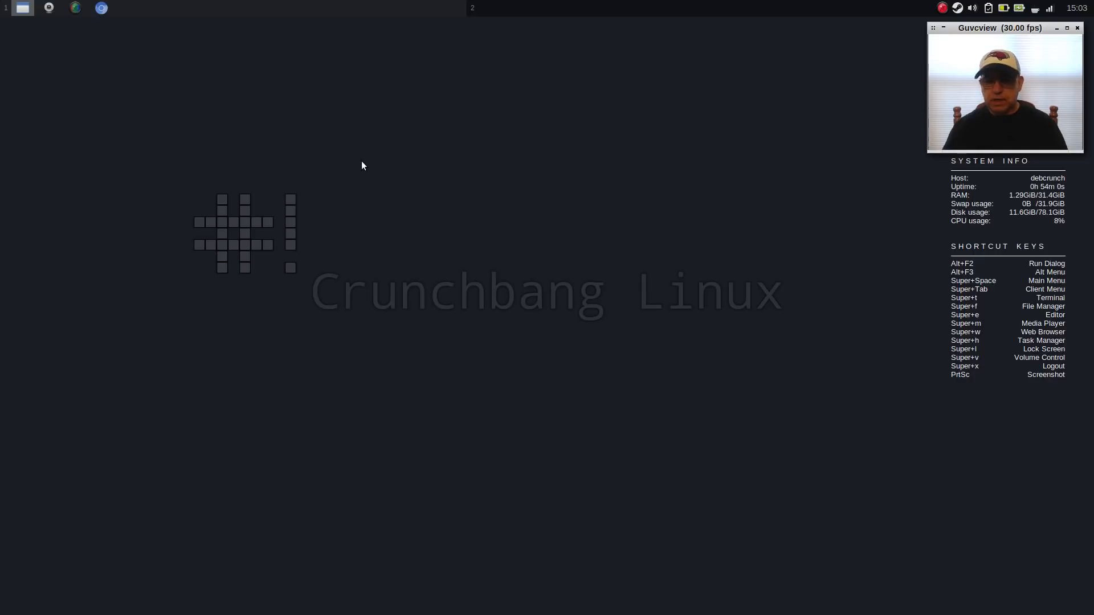
pyautogui.moveTo(387, 169)
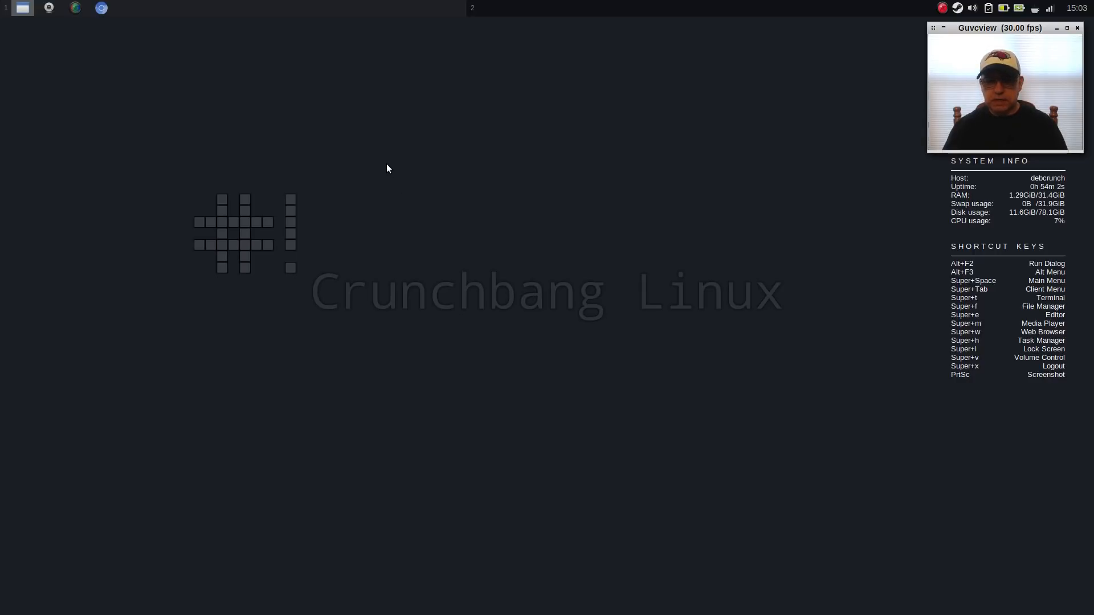
pyautogui.moveTo(381, 168)
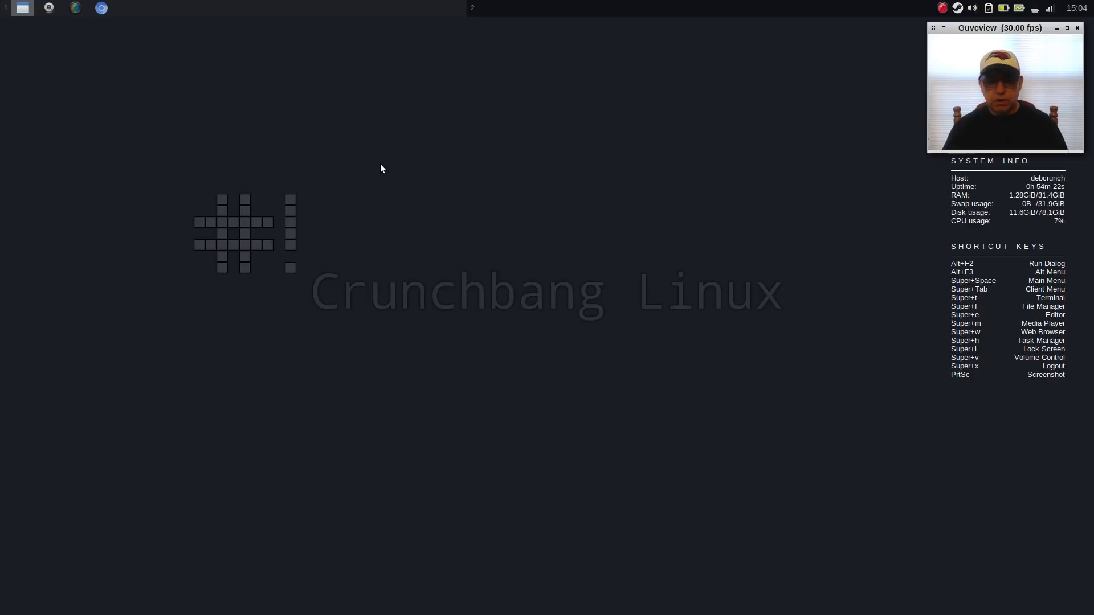
pyautogui.moveTo(325, 112)
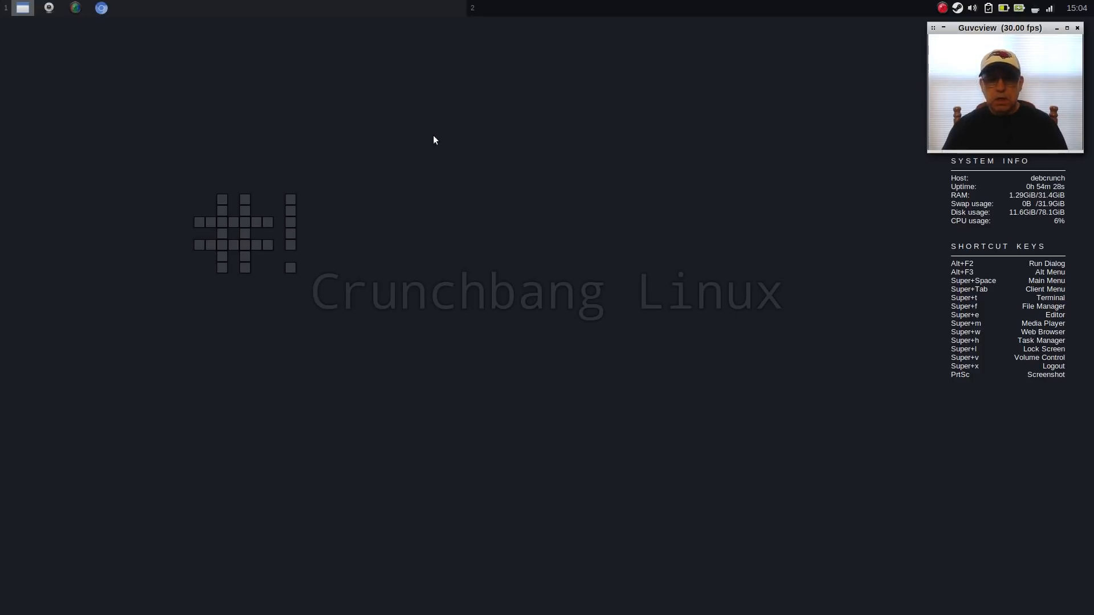
pyautogui.moveTo(342, 130)
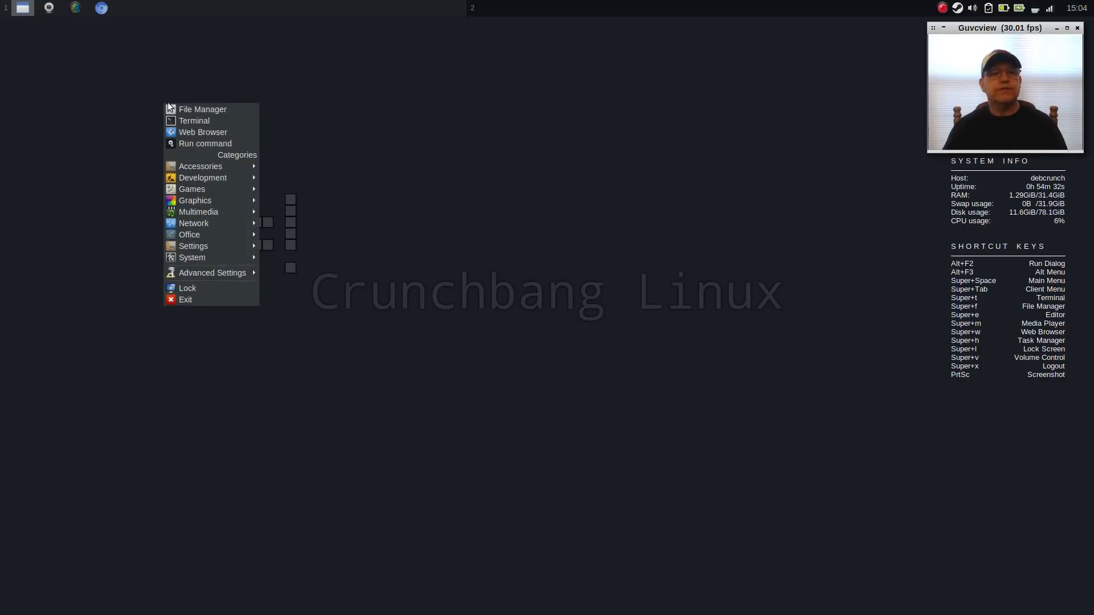
# Launch the file manager, go to /etc/apt and open sources.list in the text editor.
pyautogui.click(203, 109)
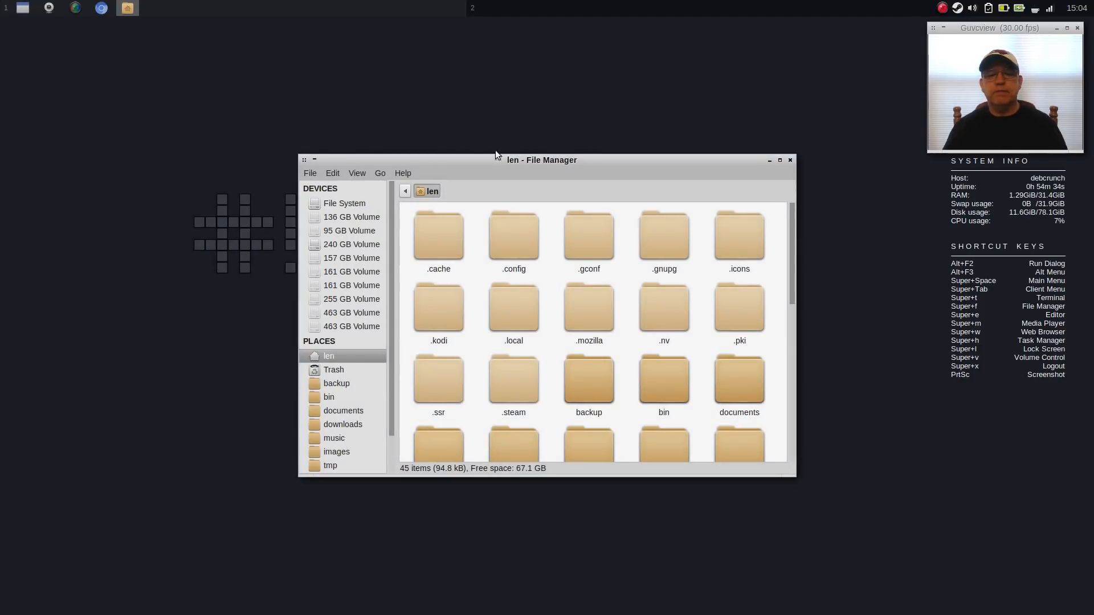
pyautogui.moveTo(540, 159); pyautogui.dragTo(513, 101)
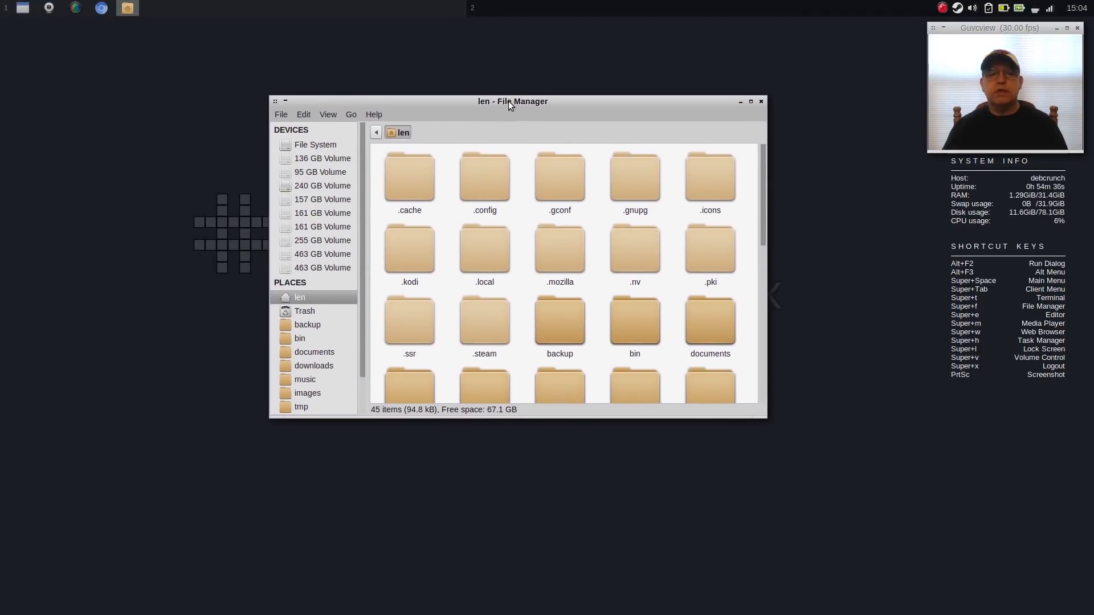
pyautogui.click(314, 144)
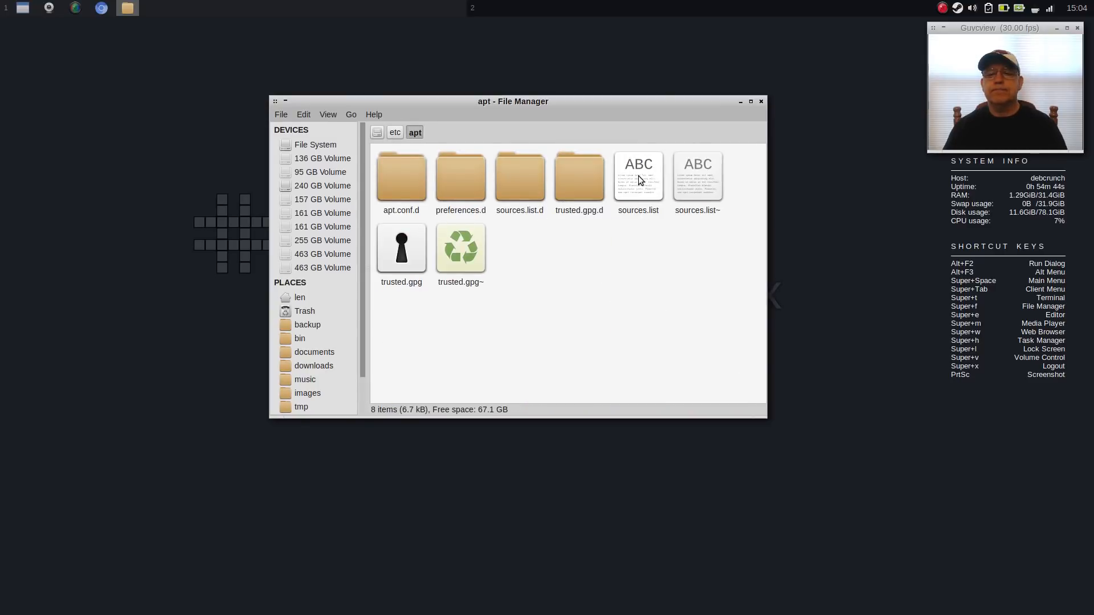
pyautogui.doubleClick(637, 176)
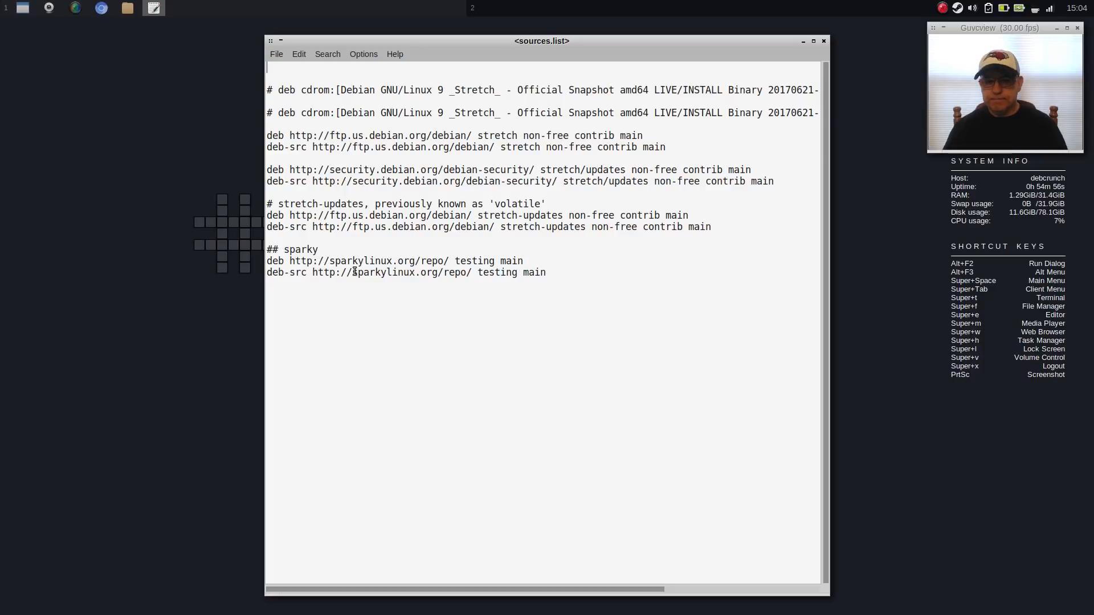
pyautogui.moveTo(841, 42)
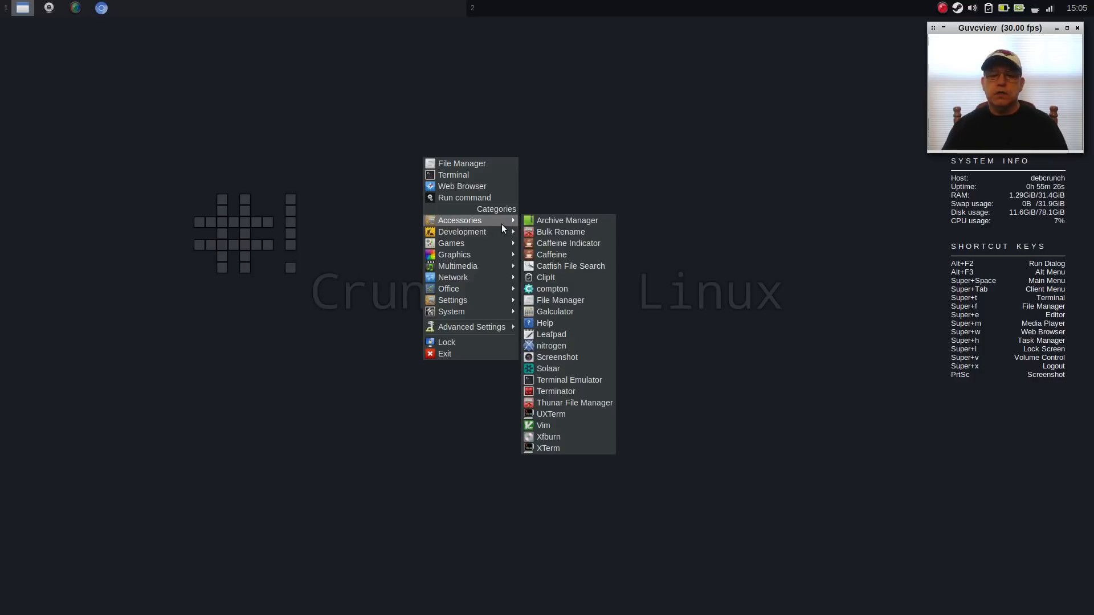
pyautogui.moveTo(548, 437)
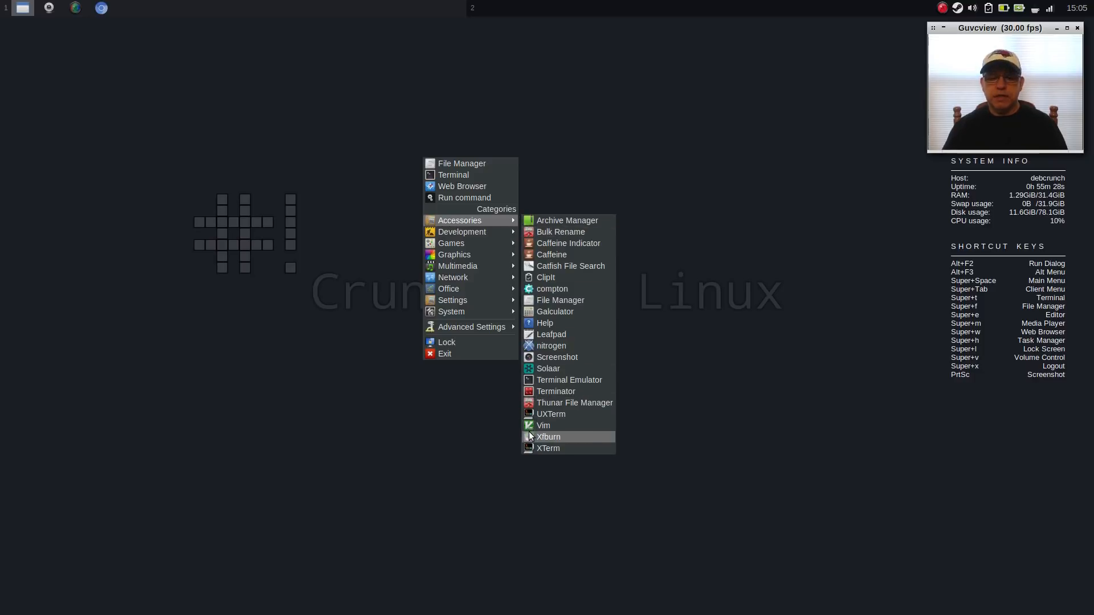
pyautogui.moveTo(555, 311)
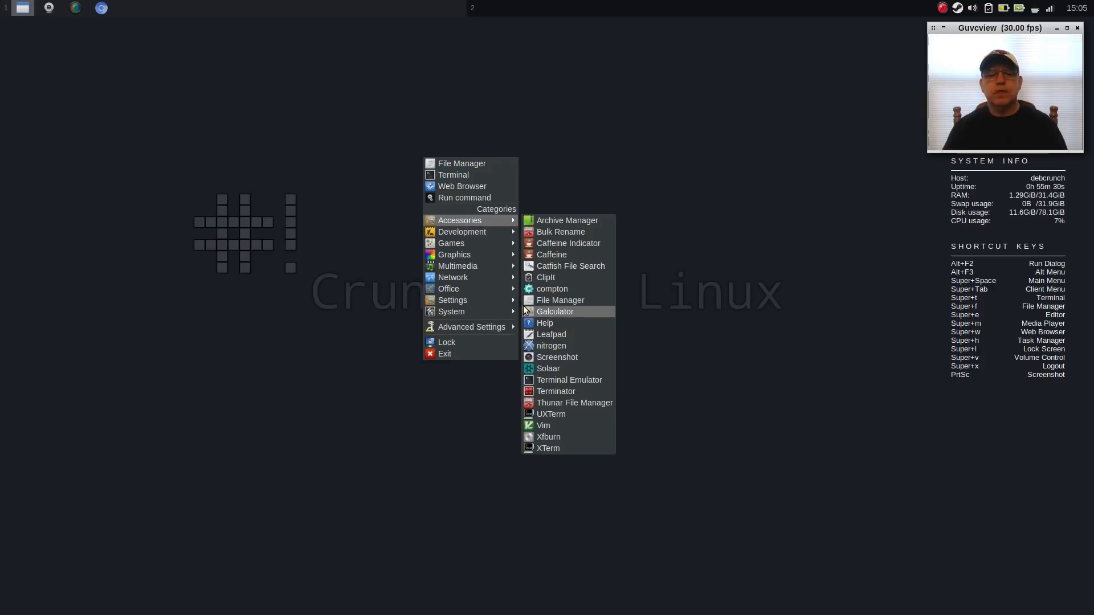
pyautogui.moveTo(453, 255)
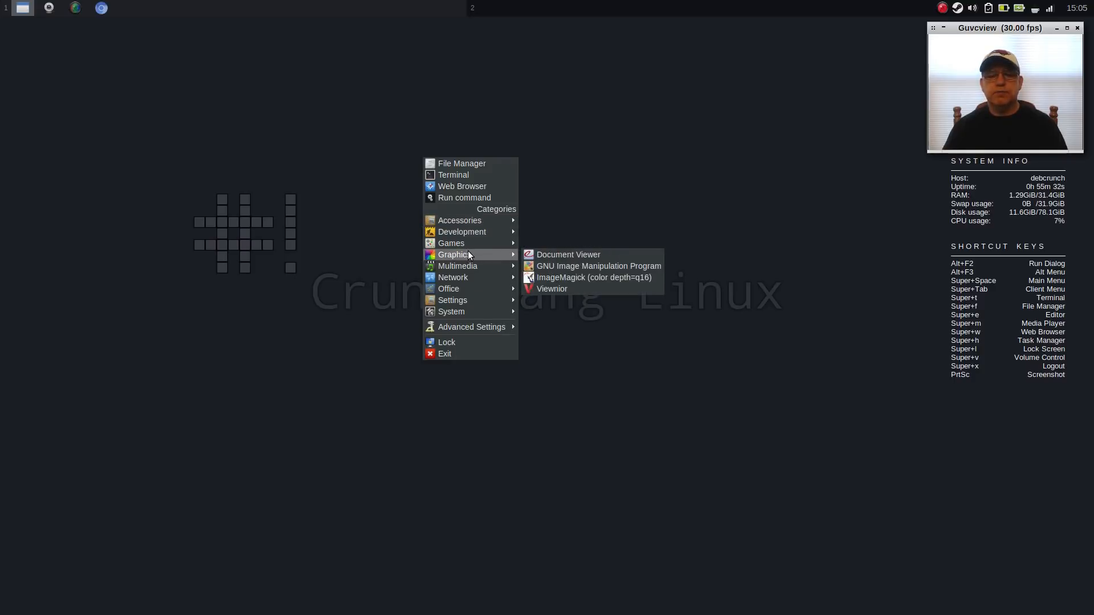
pyautogui.moveTo(451, 311)
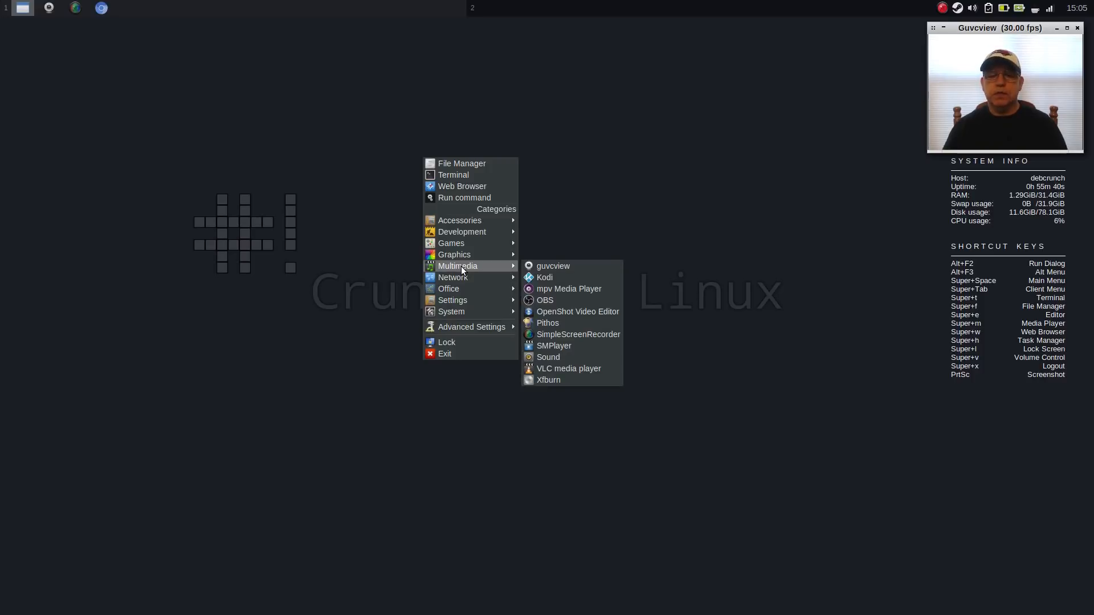
pyautogui.moveTo(552, 266)
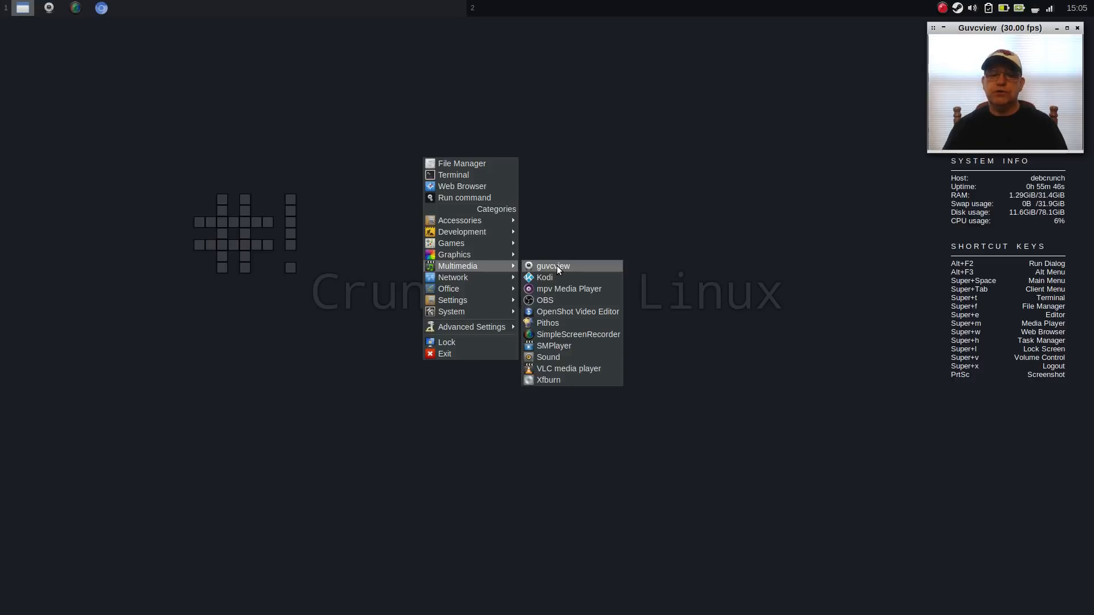
pyautogui.moveTo(545, 300)
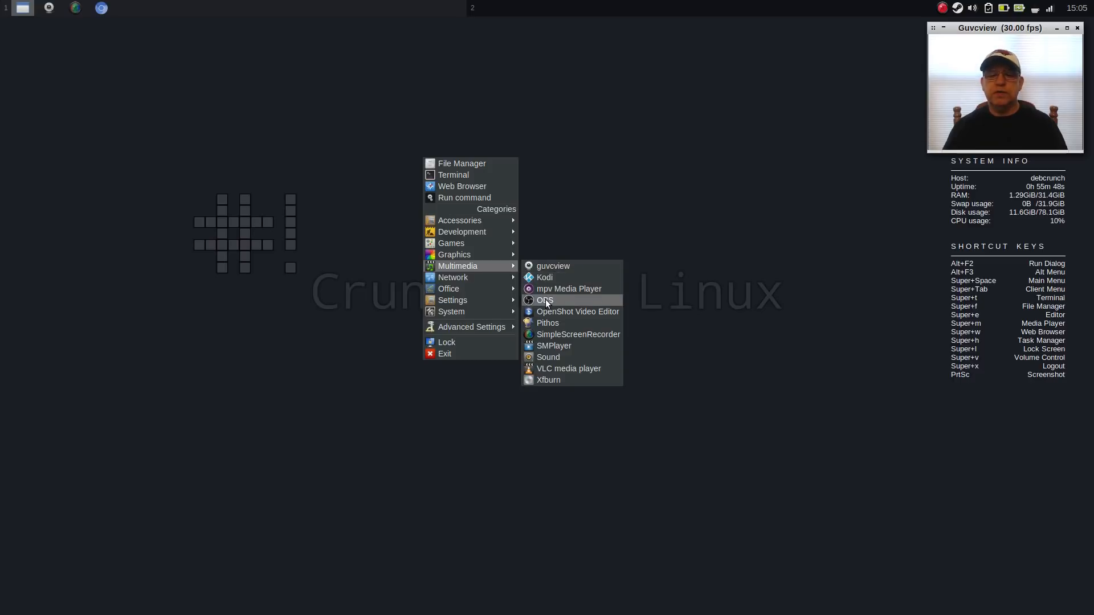
pyautogui.moveTo(547, 323)
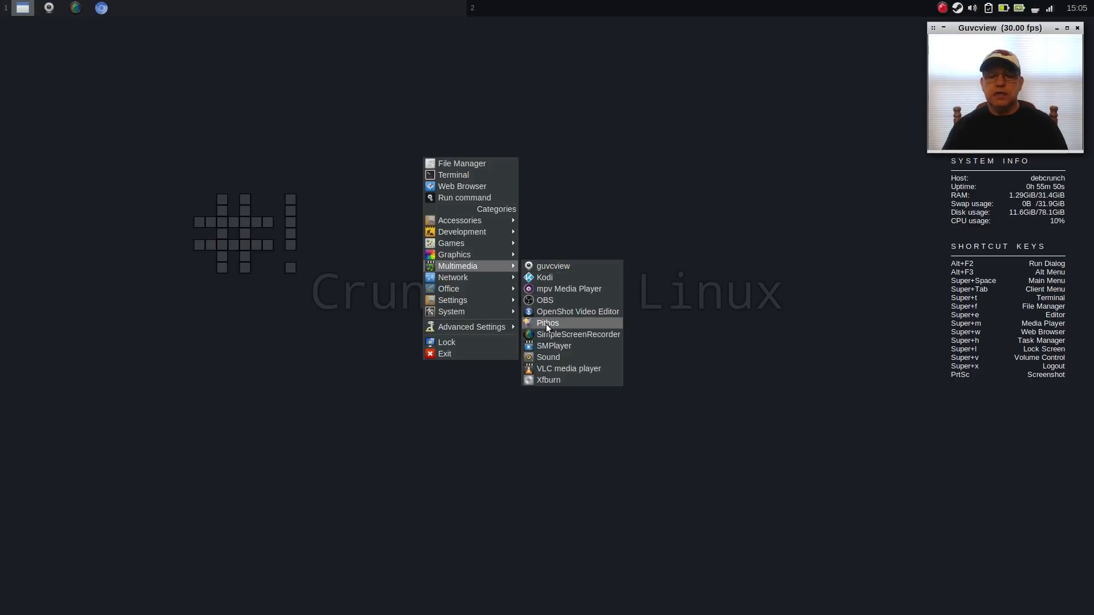
pyautogui.moveTo(558, 334)
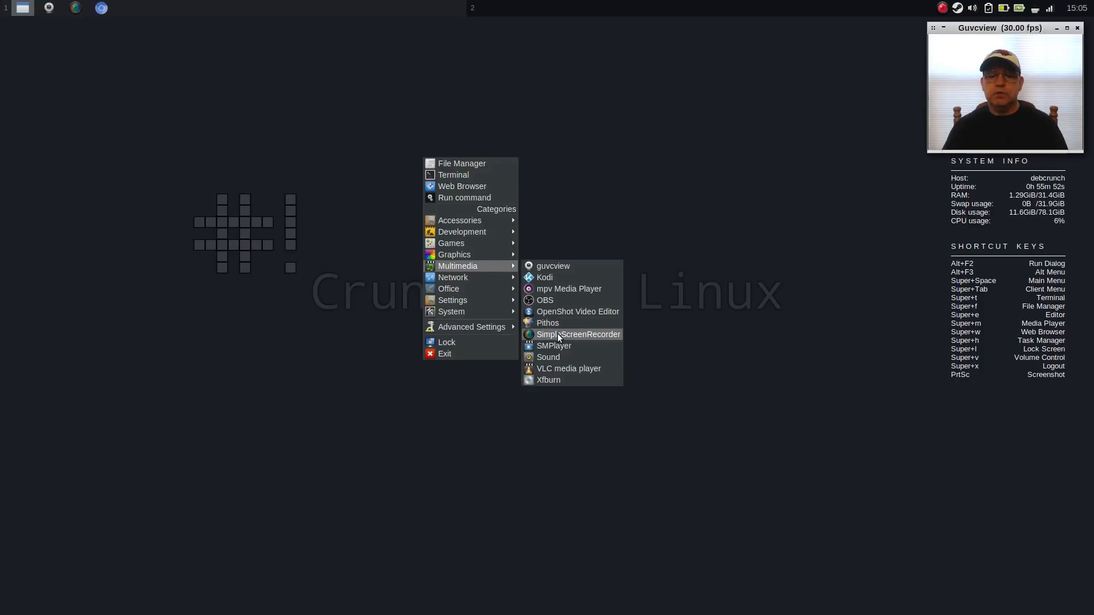
pyautogui.moveTo(553, 345)
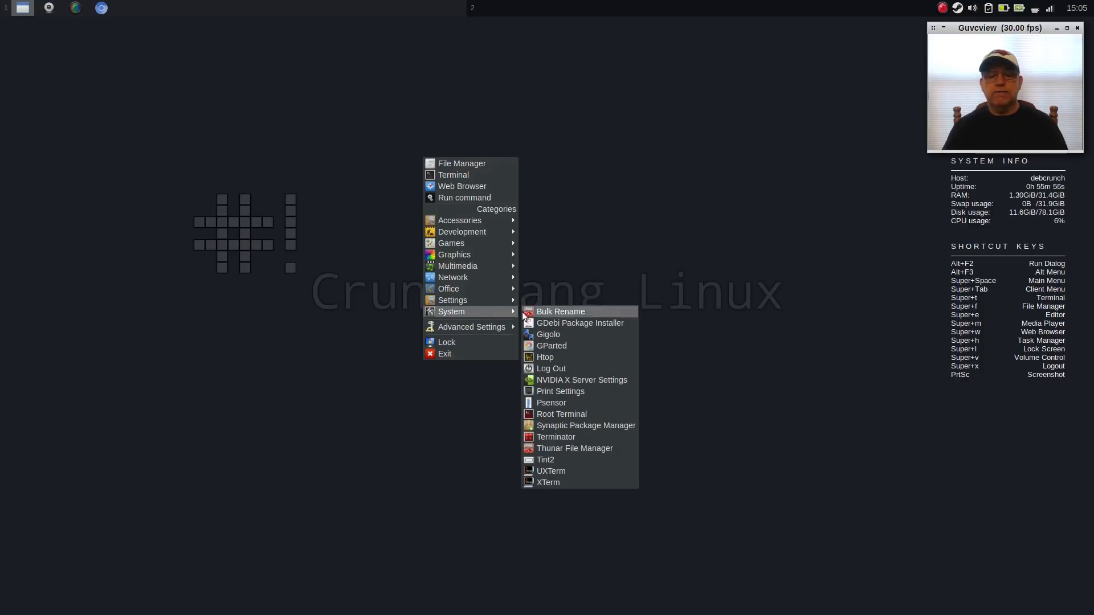
pyautogui.moveTo(551, 369)
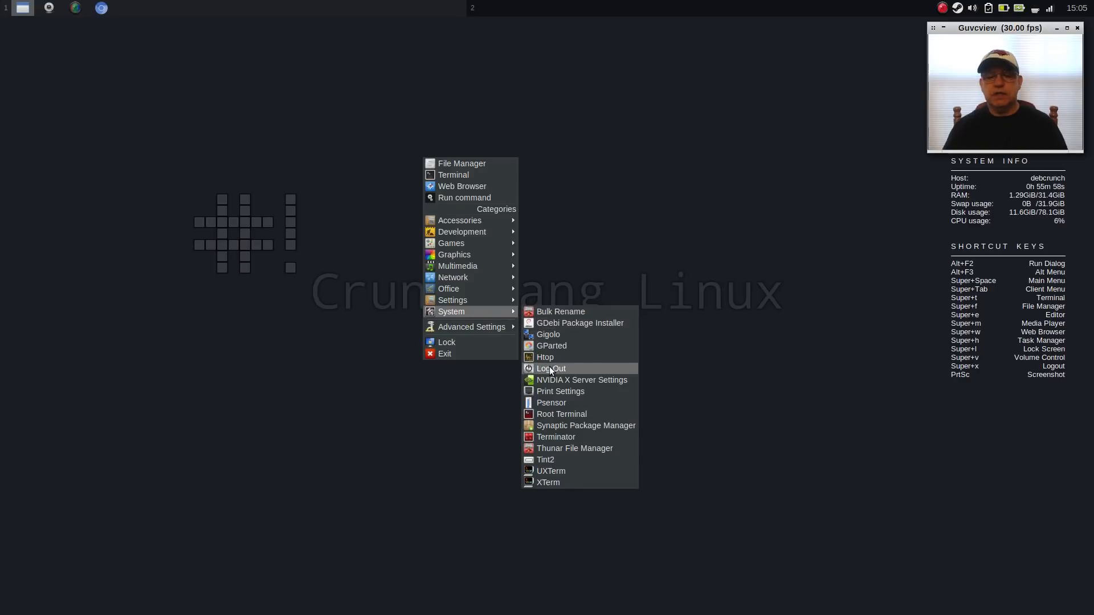
# Launch NVIDIA X Server Settings from the System menu, review the server info, then quit it.
pyautogui.click(582, 380)
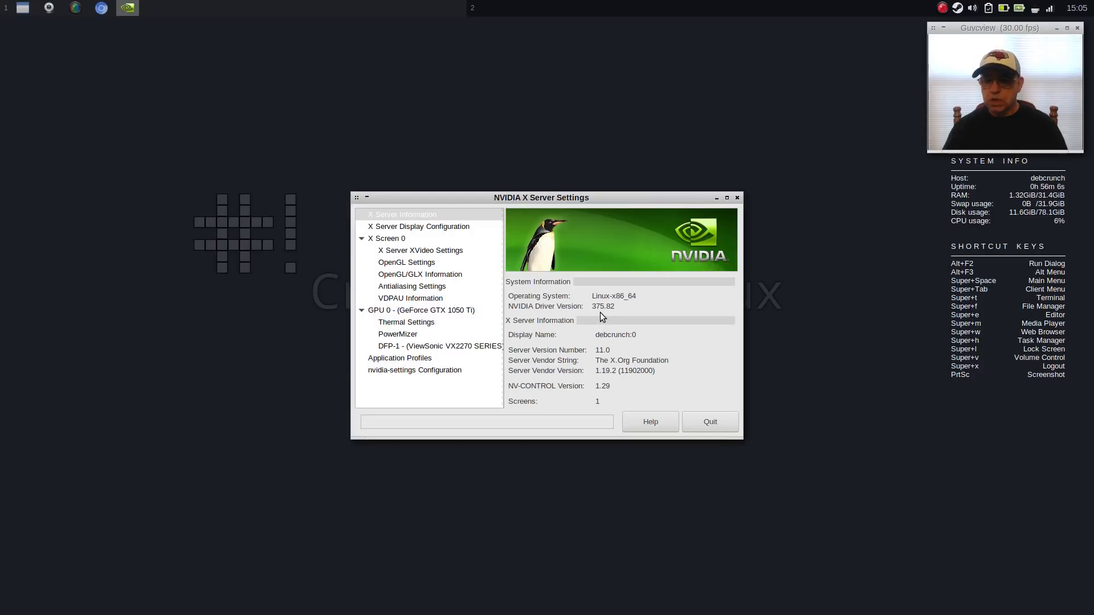
pyautogui.moveTo(708, 422)
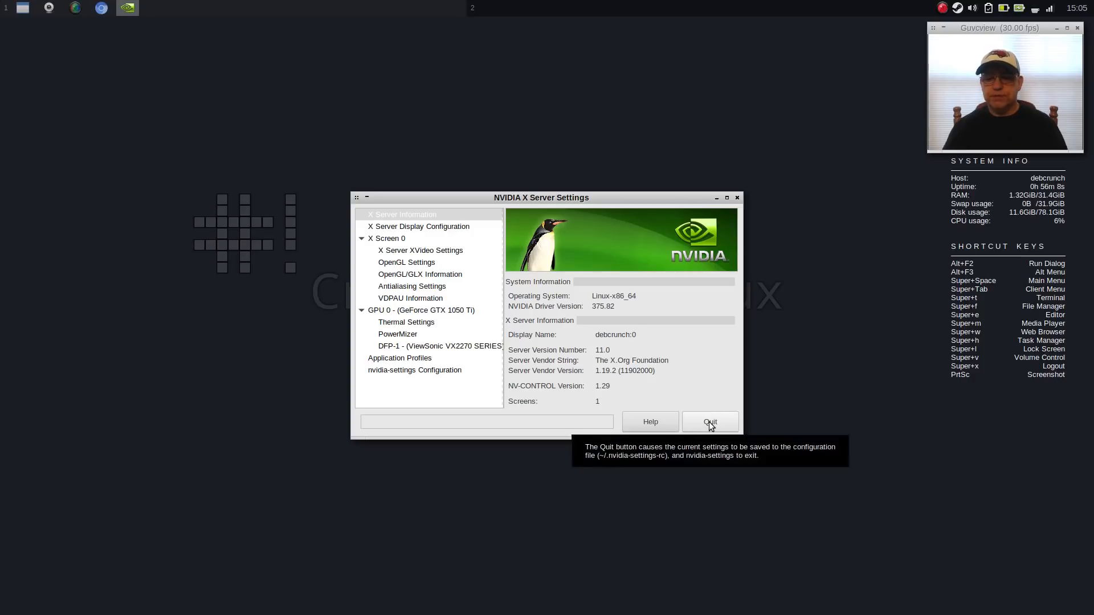
pyautogui.click(708, 422)
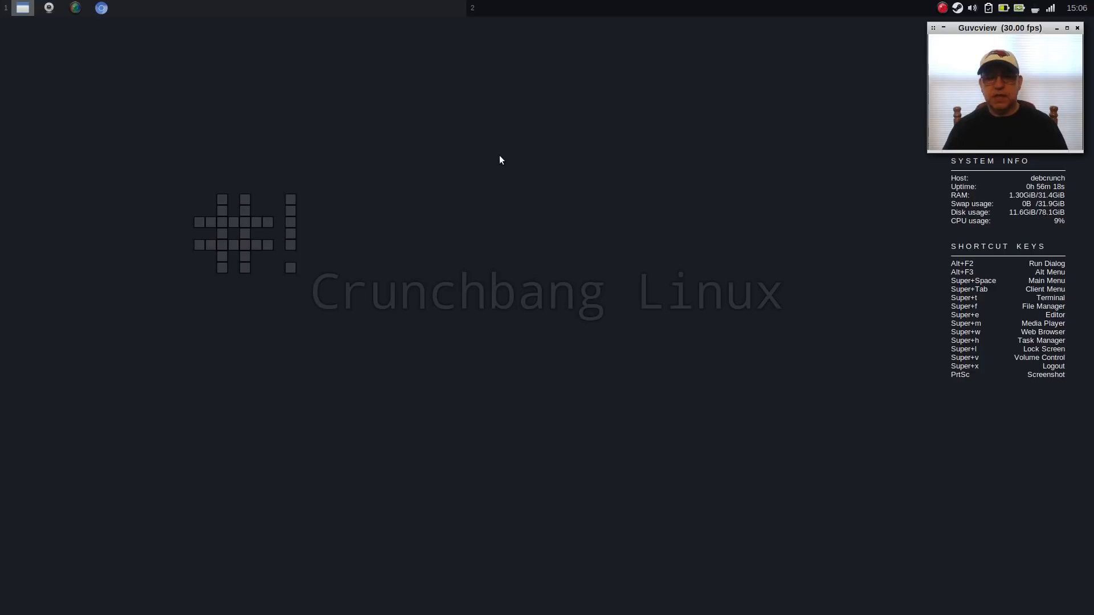
pyautogui.moveTo(497, 159)
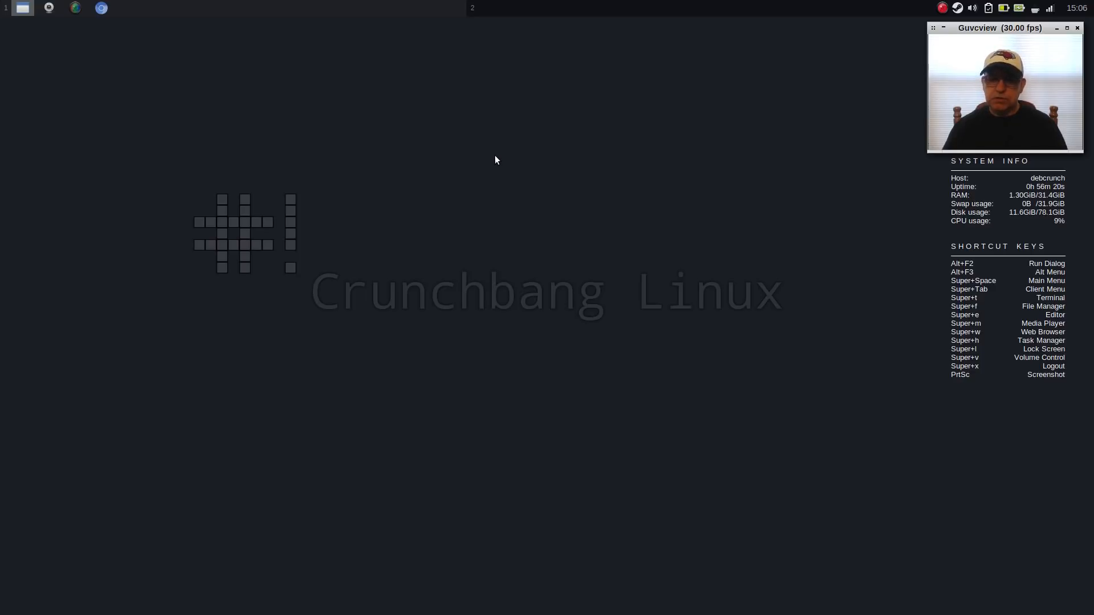
pyautogui.moveTo(490, 154)
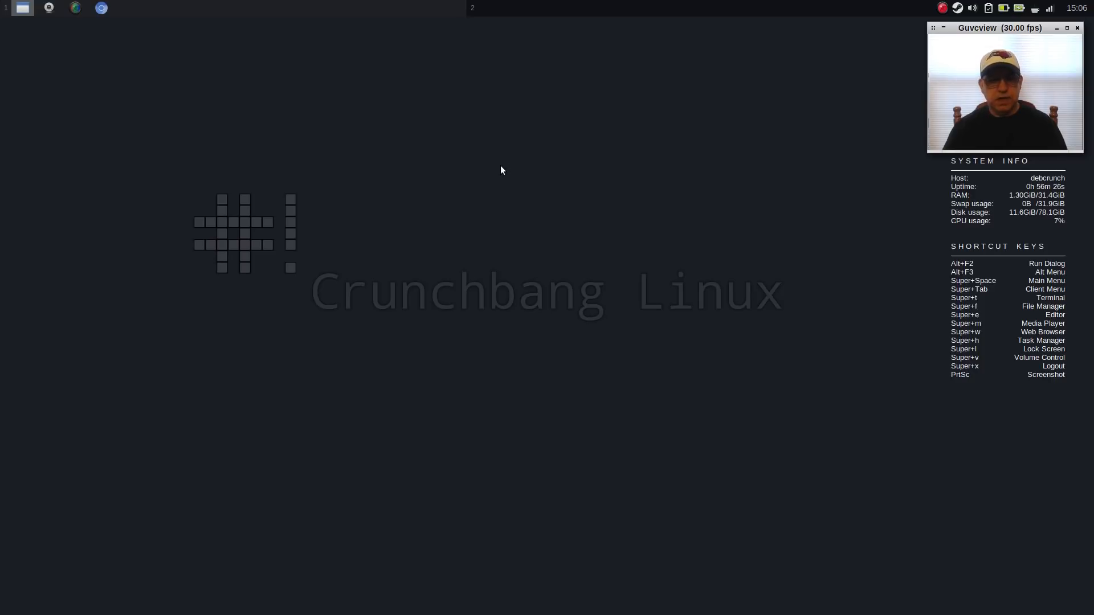
pyautogui.moveTo(527, 176)
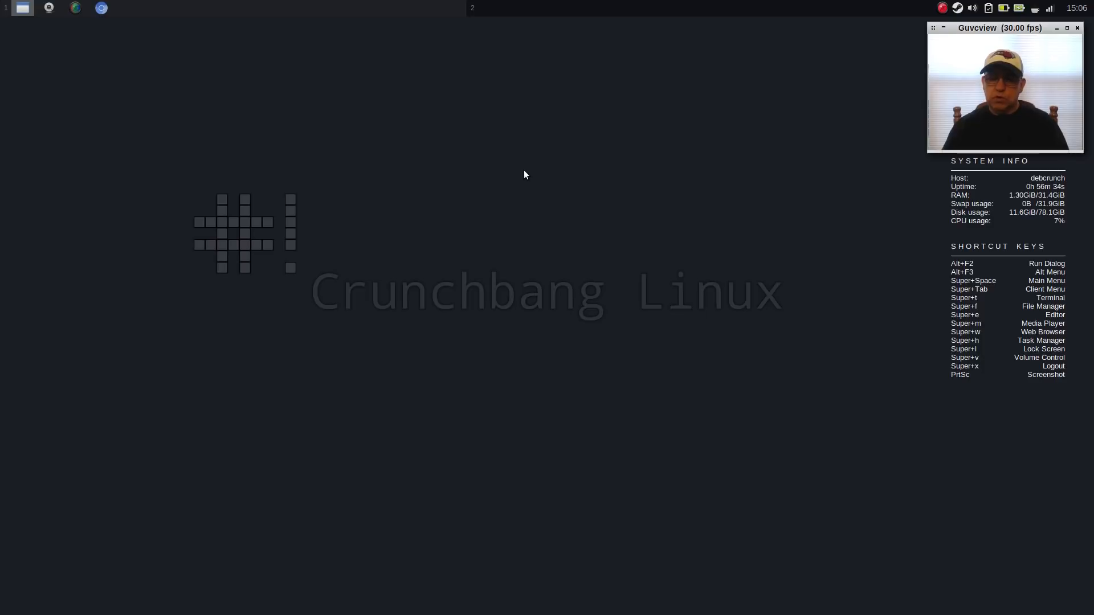
# Bring up the Openbox root menu on the desktop to browse its application categories.
pyautogui.rightClick(525, 175)
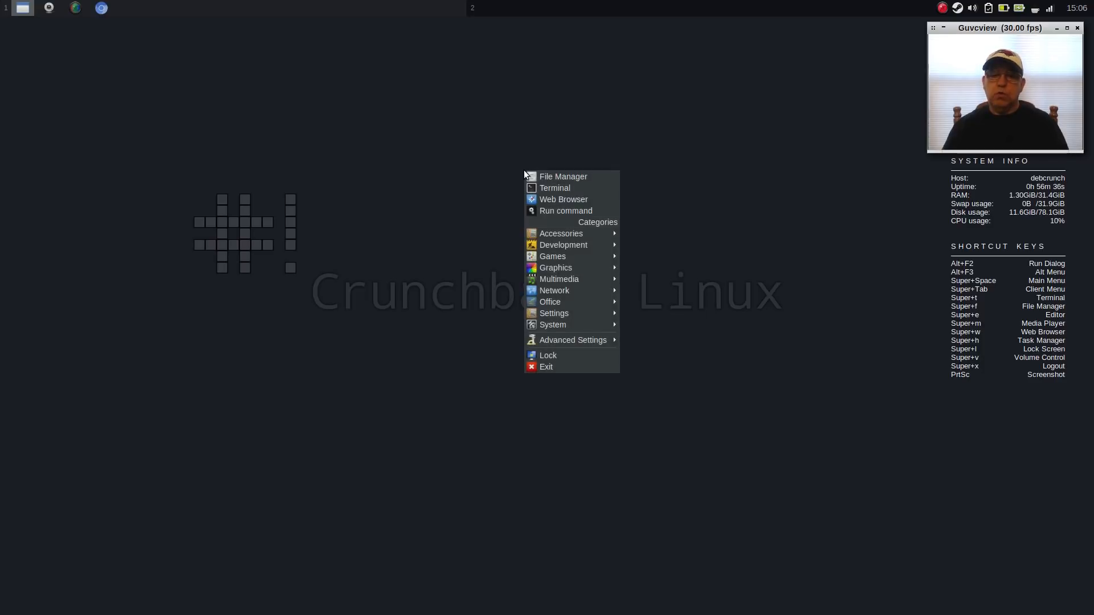
pyautogui.moveTo(562, 177)
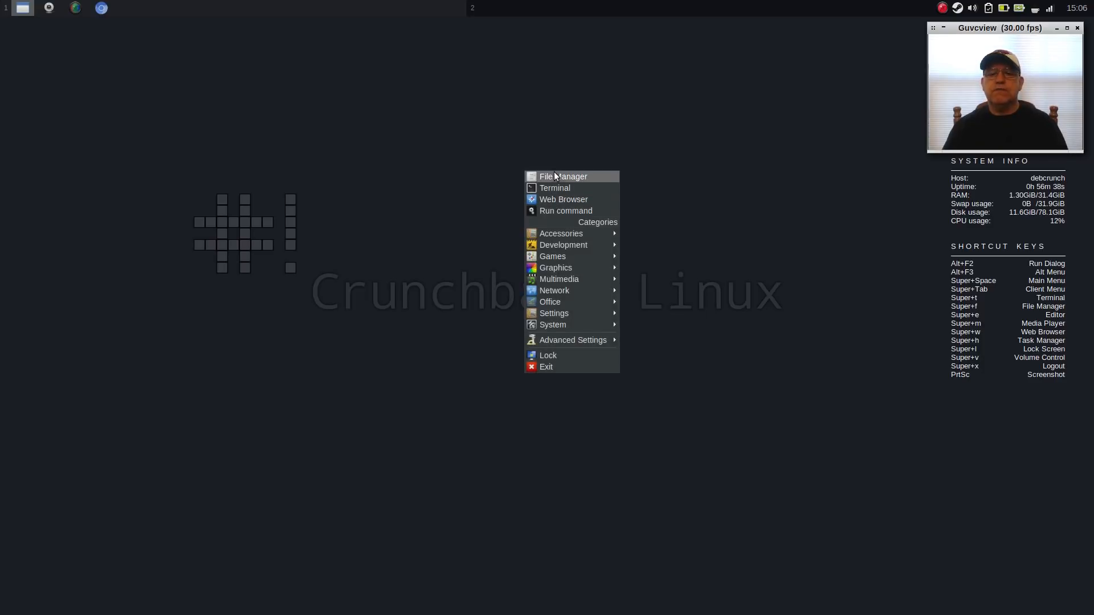
pyautogui.moveTo(563, 199)
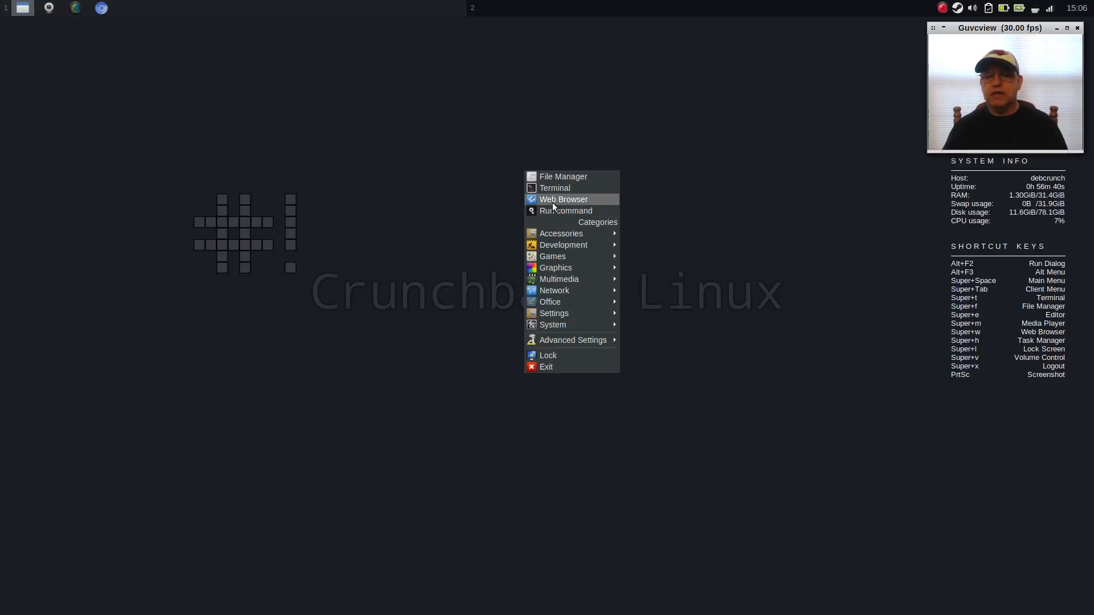
pyautogui.moveTo(561, 233)
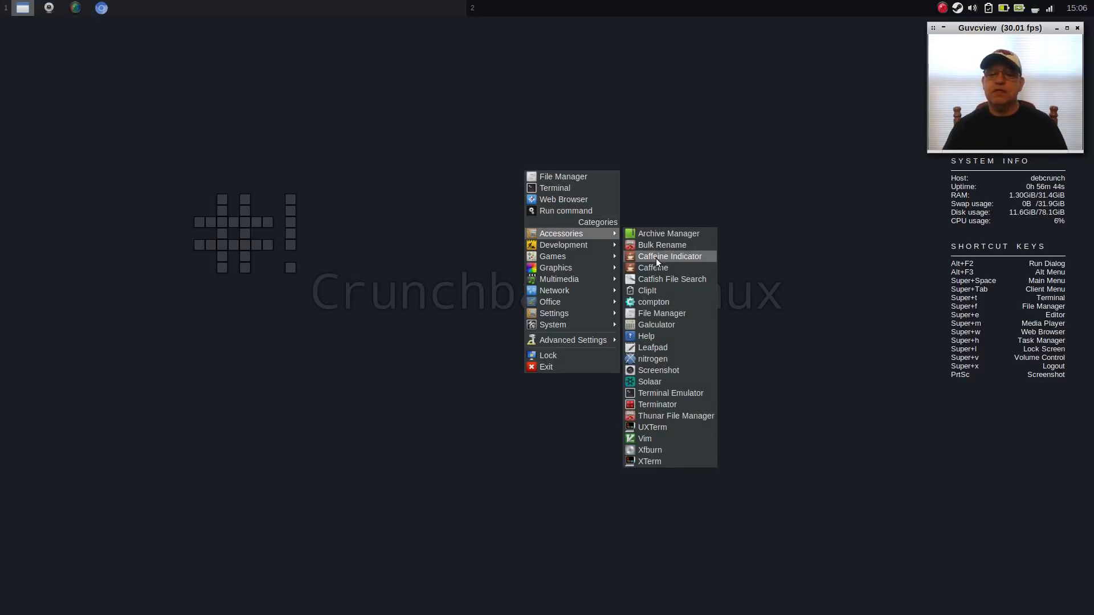
pyautogui.moveTo(645, 336)
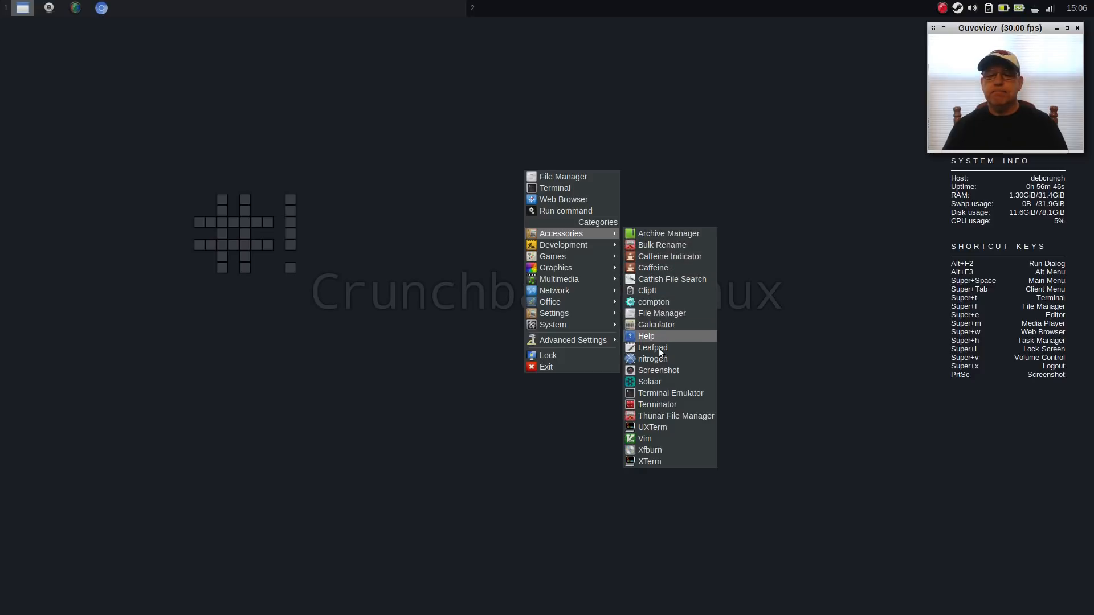
pyautogui.moveTo(652, 358)
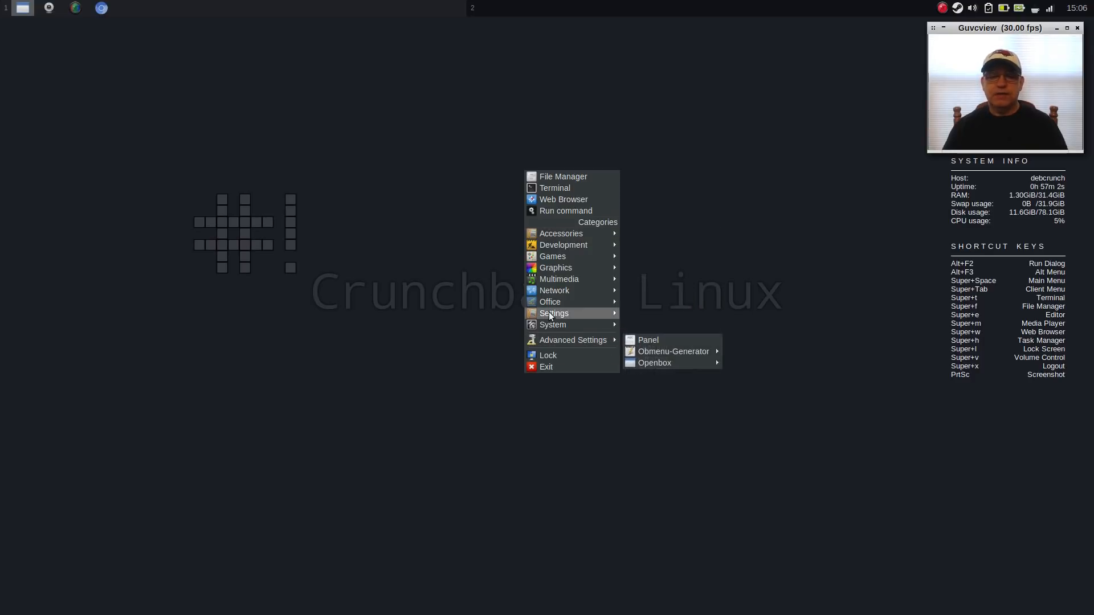
pyautogui.moveTo(555, 267)
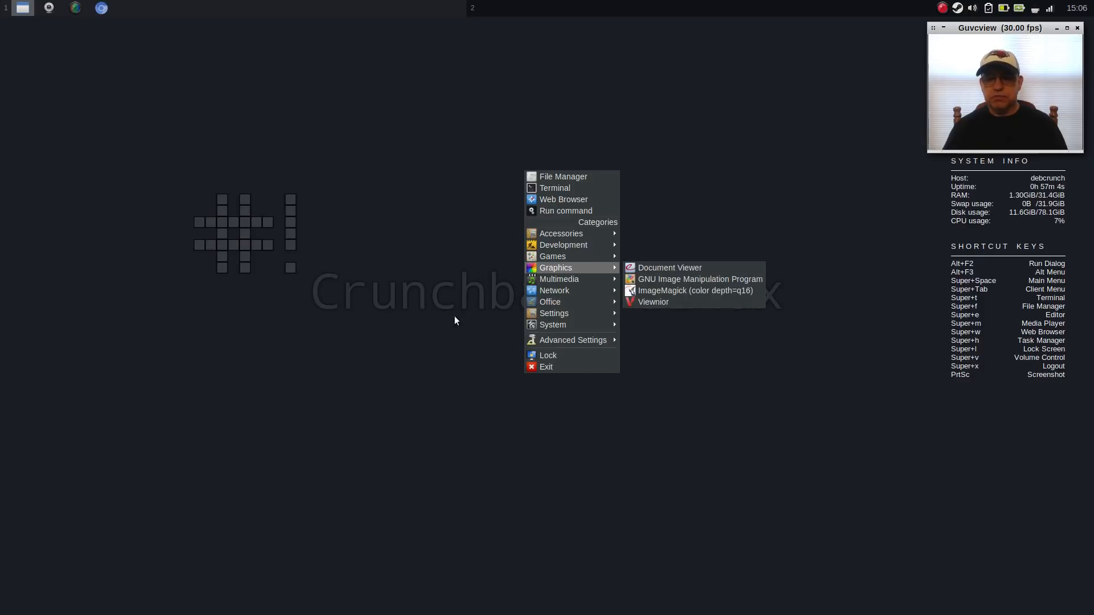
pyautogui.moveTo(674, 343)
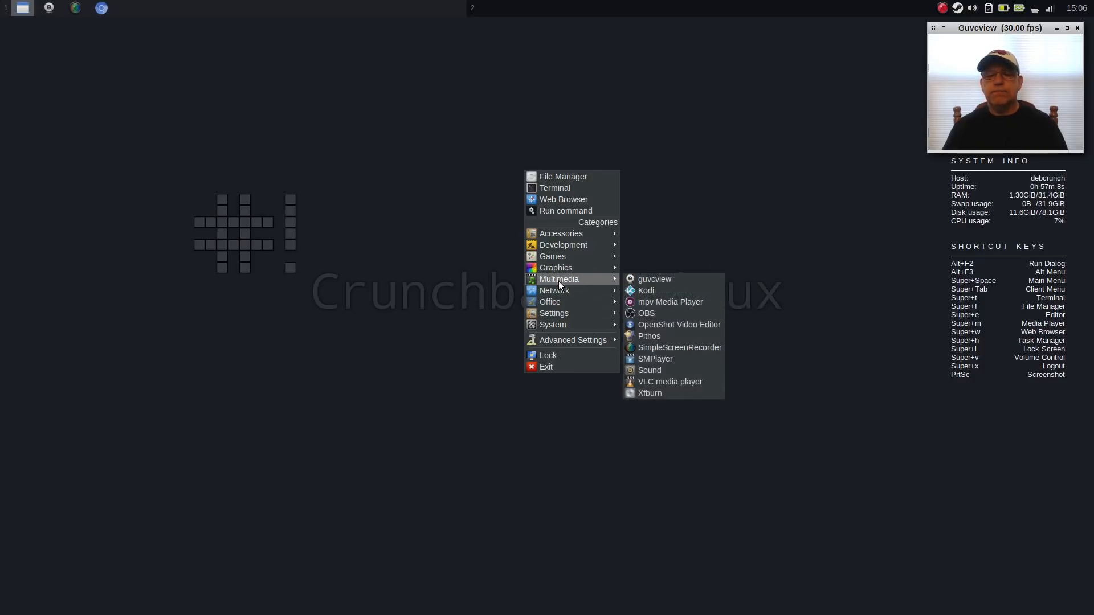
pyautogui.moveTo(561, 233)
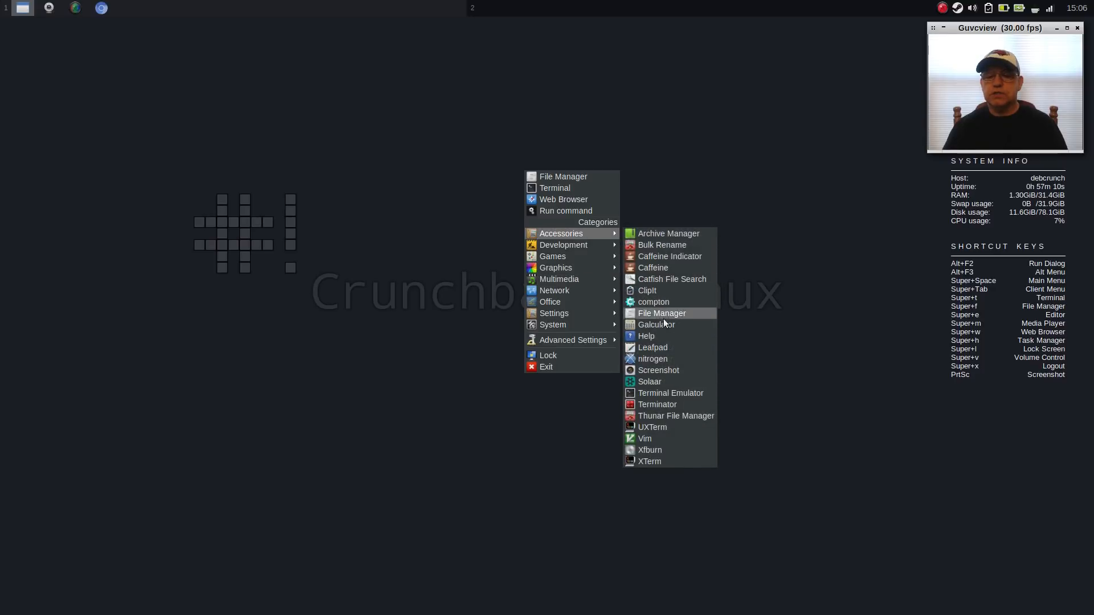
pyautogui.moveTo(648, 382)
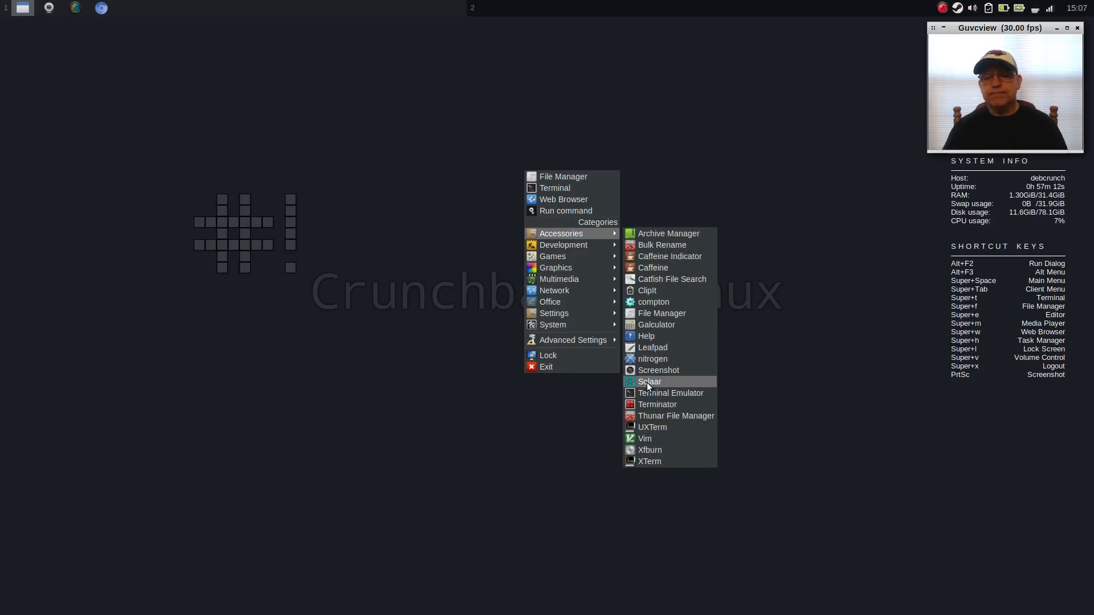
pyautogui.moveTo(669, 392)
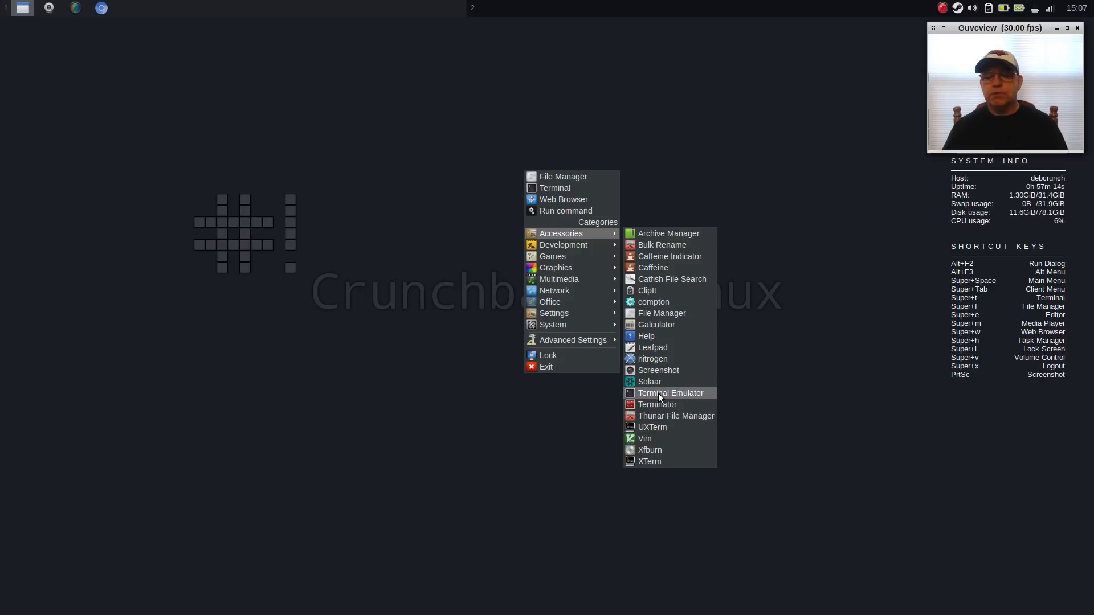
pyautogui.moveTo(657, 405)
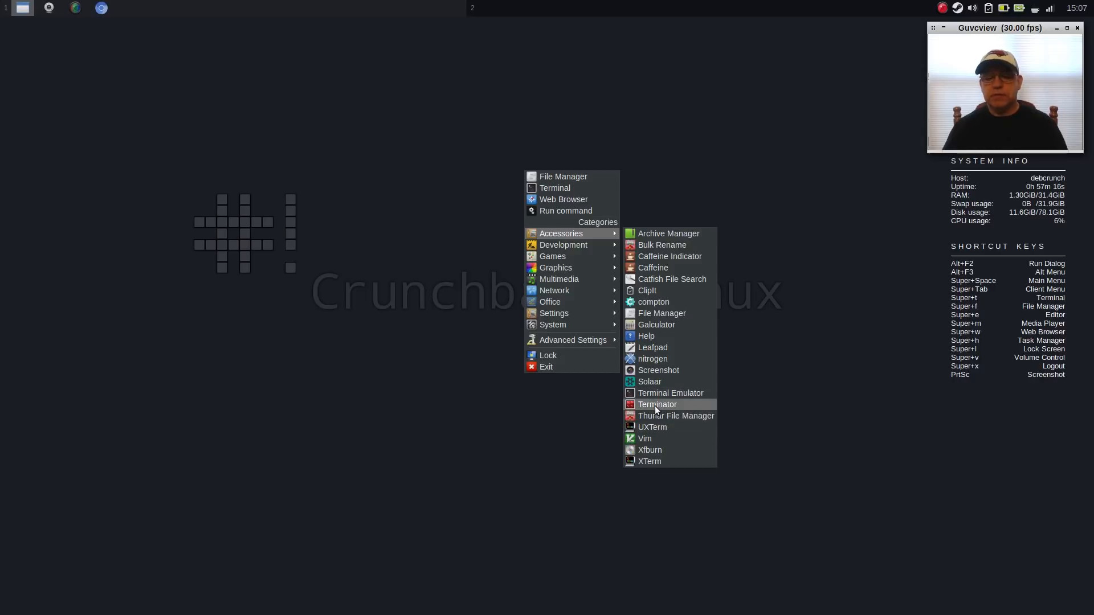
pyautogui.moveTo(674, 416)
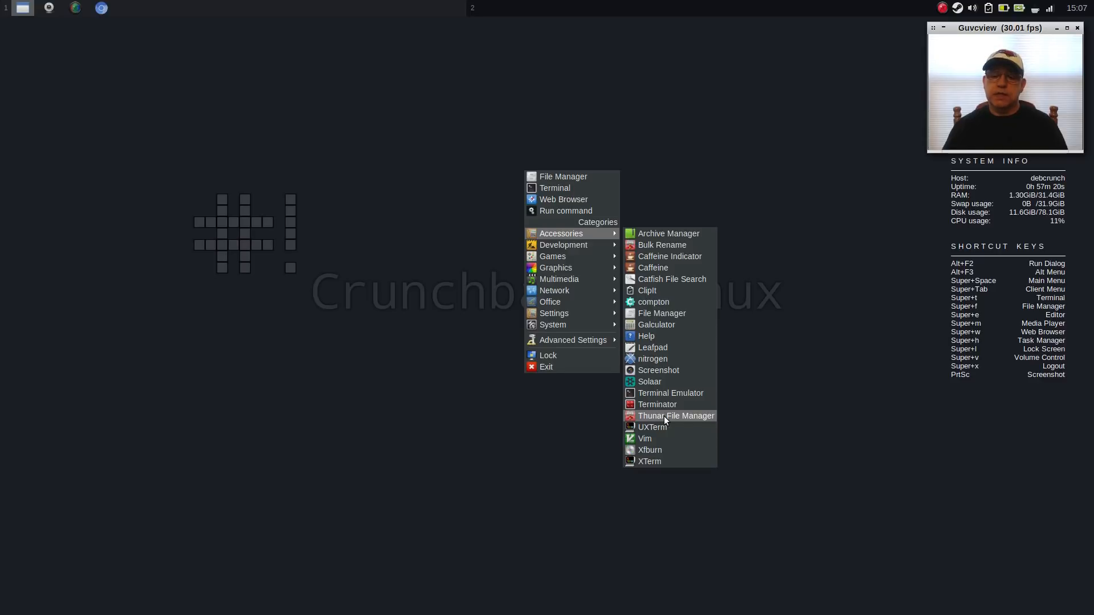
pyautogui.moveTo(693, 417)
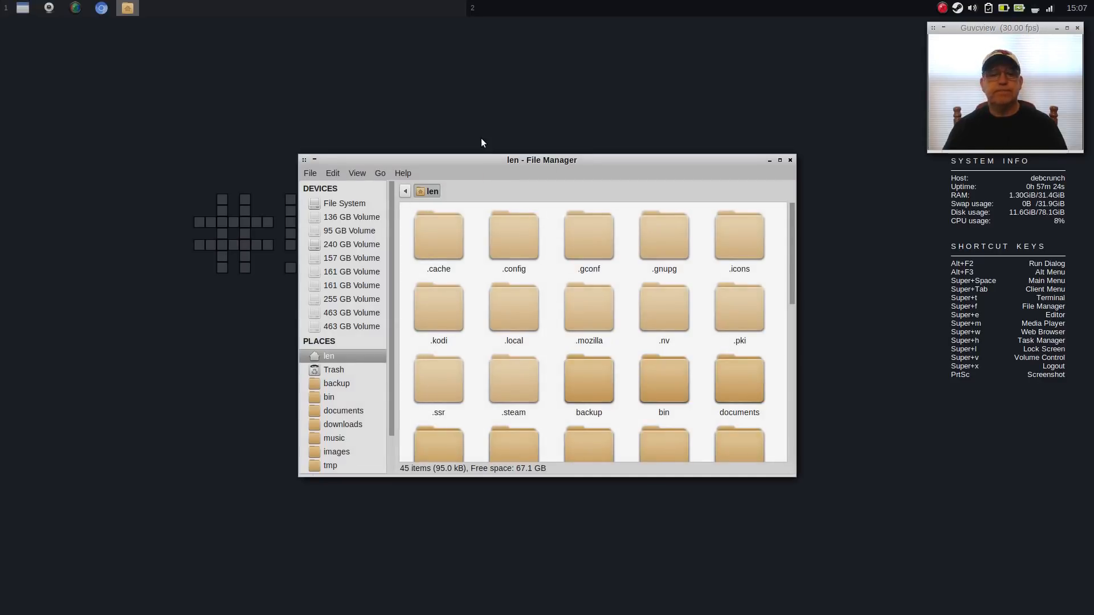
pyautogui.moveTo(419, 272)
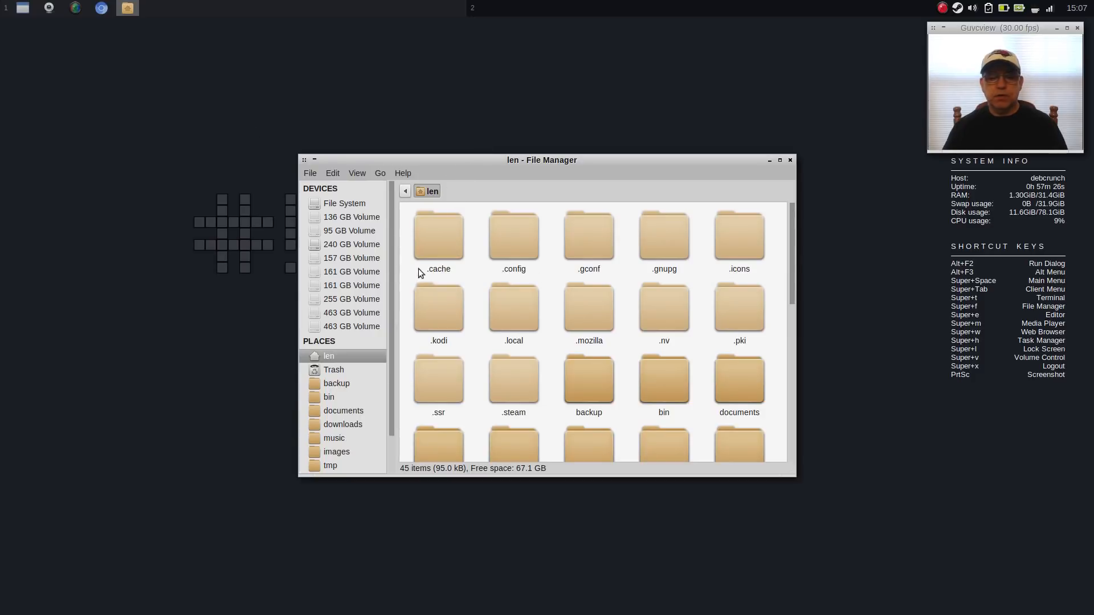
pyautogui.moveTo(683, 194)
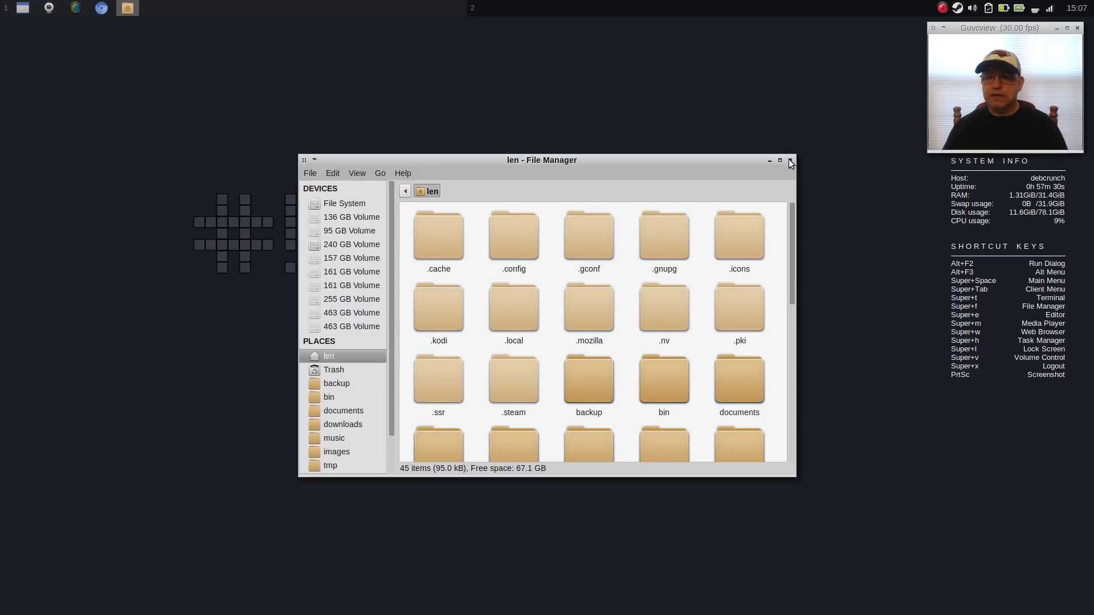
pyautogui.click(789, 159)
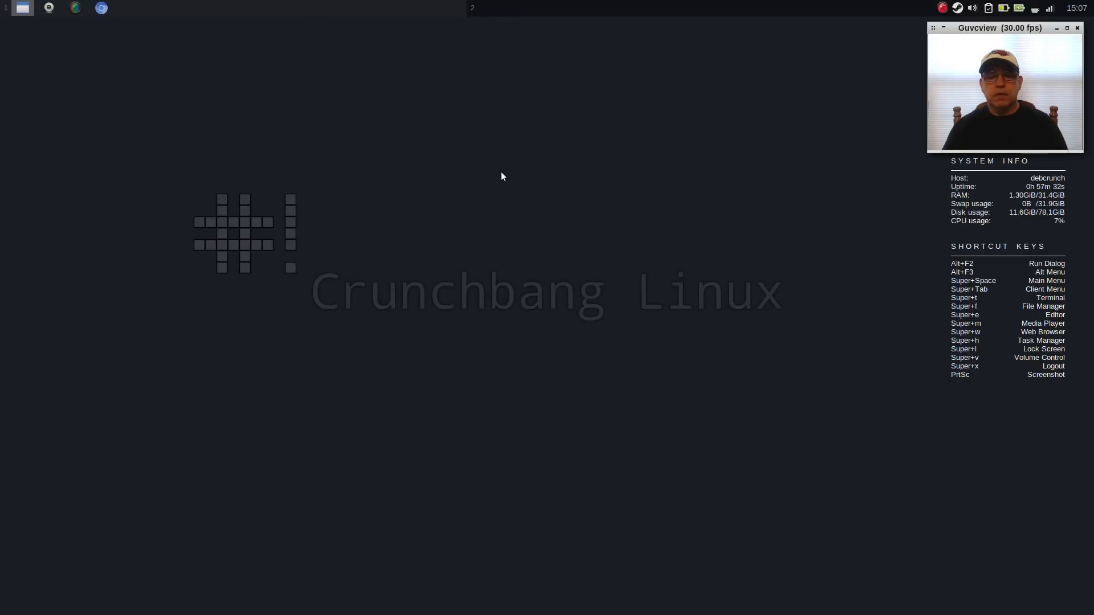
pyautogui.moveTo(452, 198)
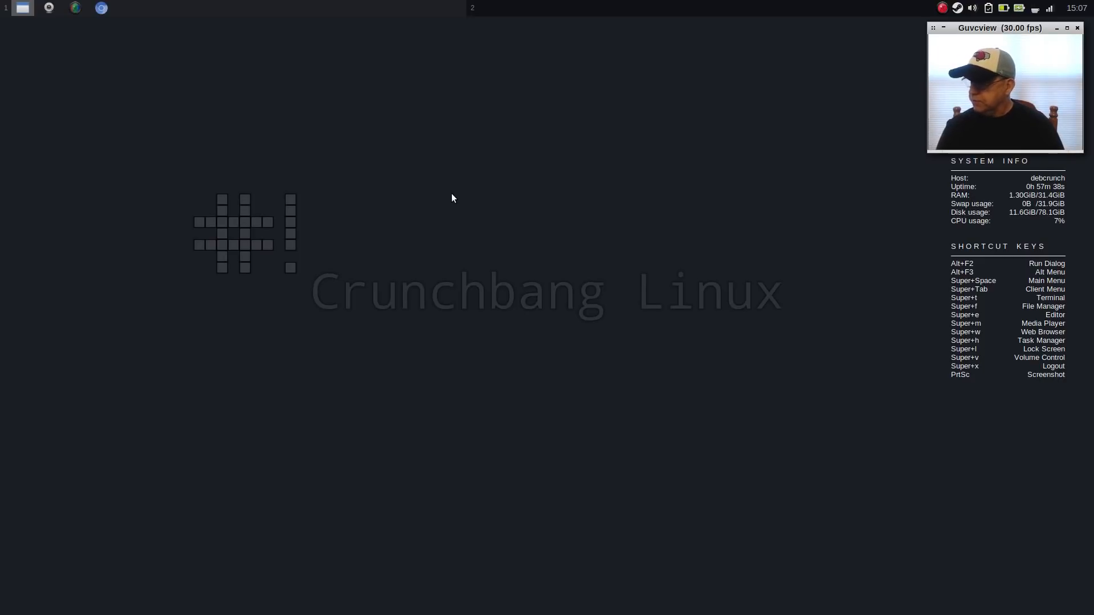
pyautogui.moveTo(448, 153)
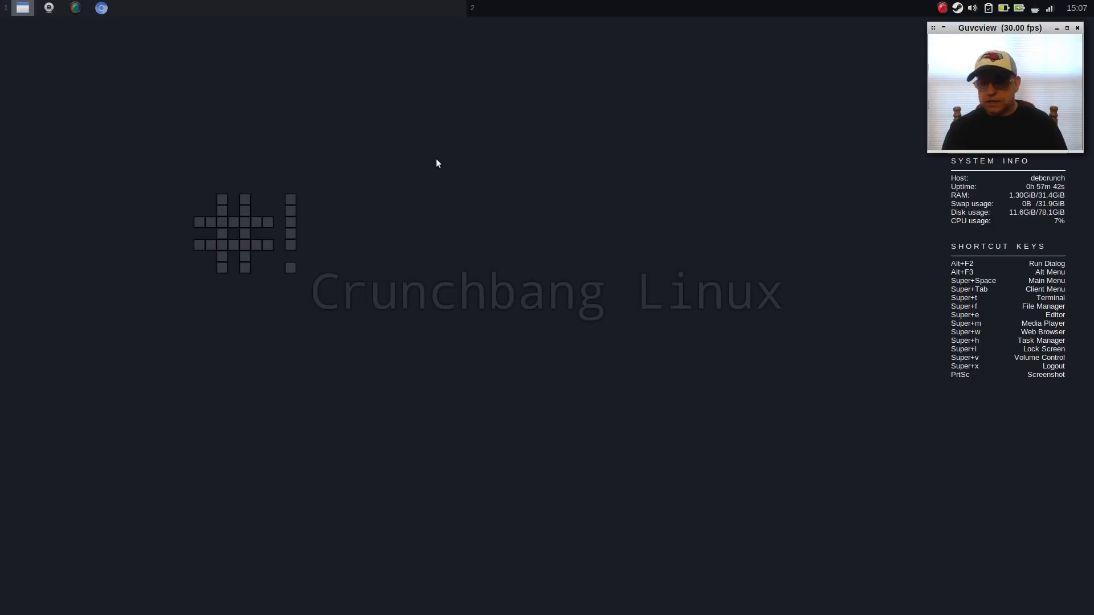
# From the root menu launch the file manager and navigate into .config/openbox.
pyautogui.rightClick(438, 163)
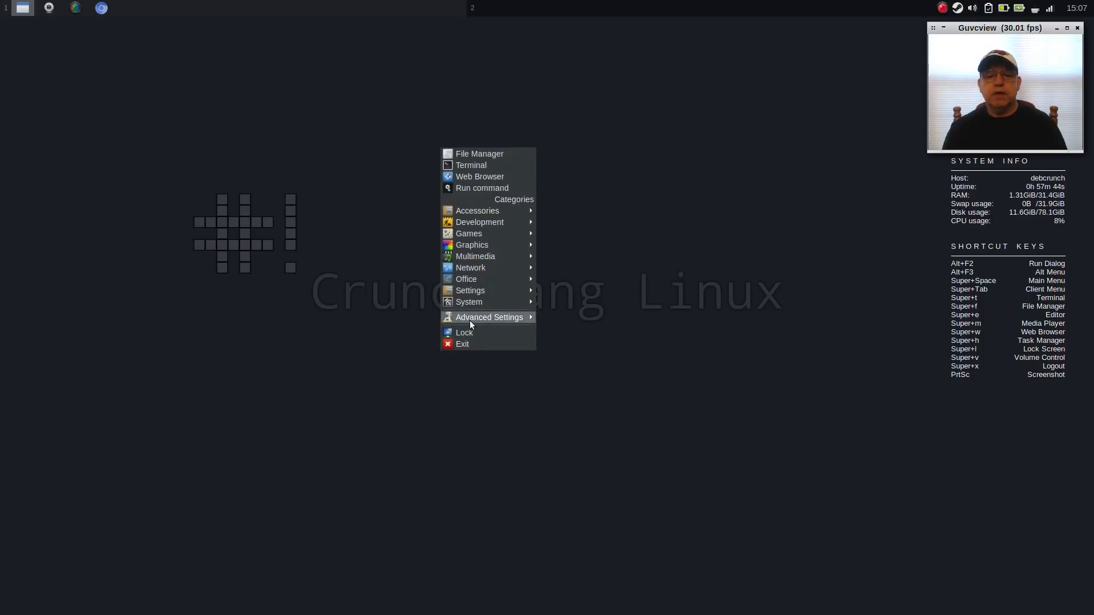
pyautogui.moveTo(477, 210)
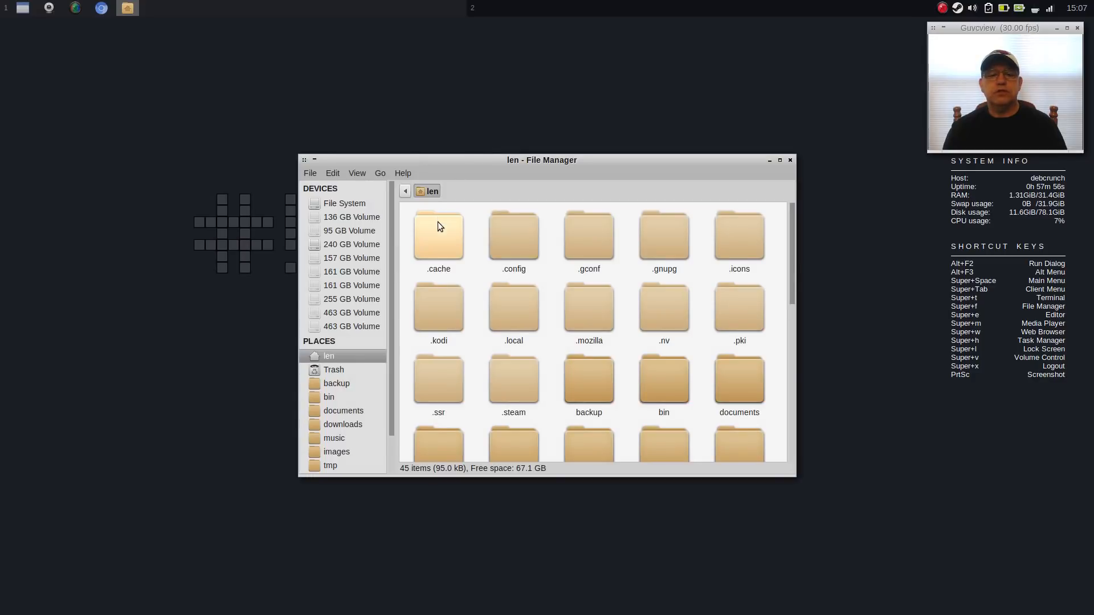
pyautogui.doubleClick(512, 237)
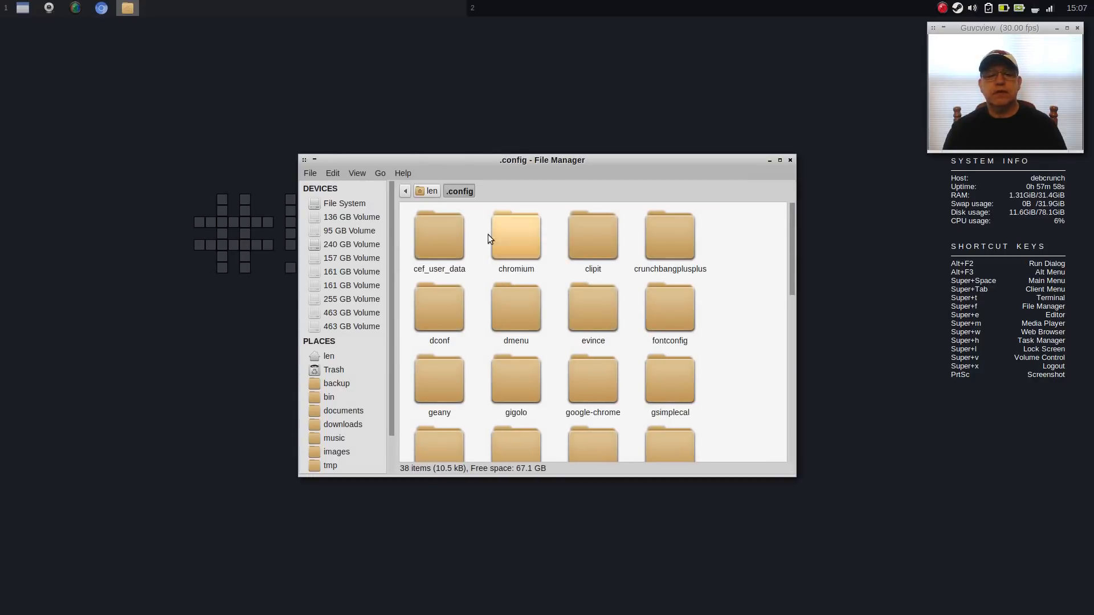
pyautogui.scroll(-3)
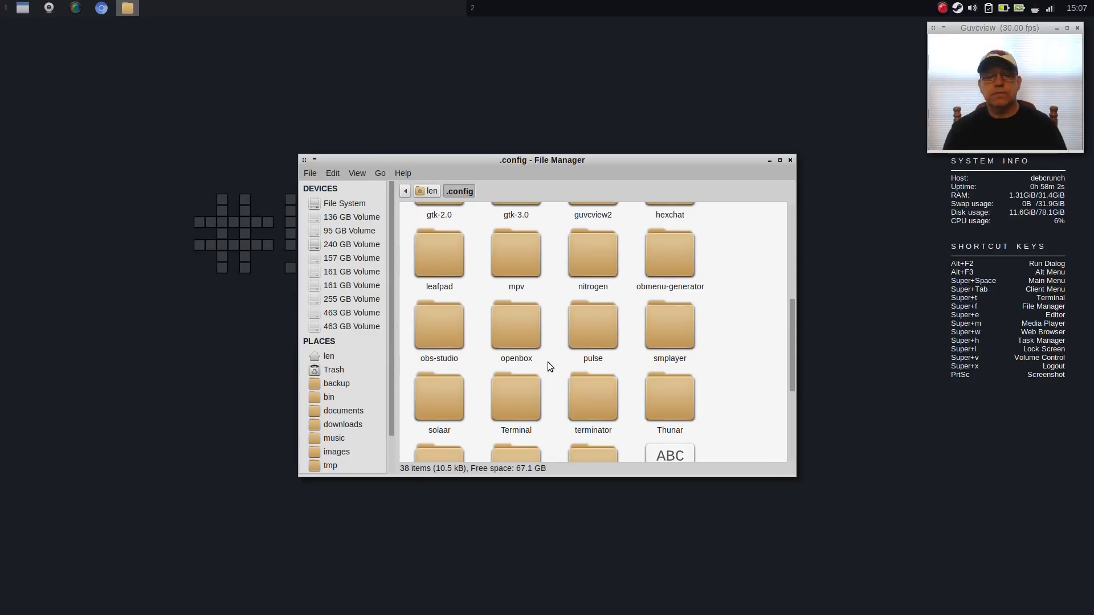
pyautogui.doubleClick(516, 324)
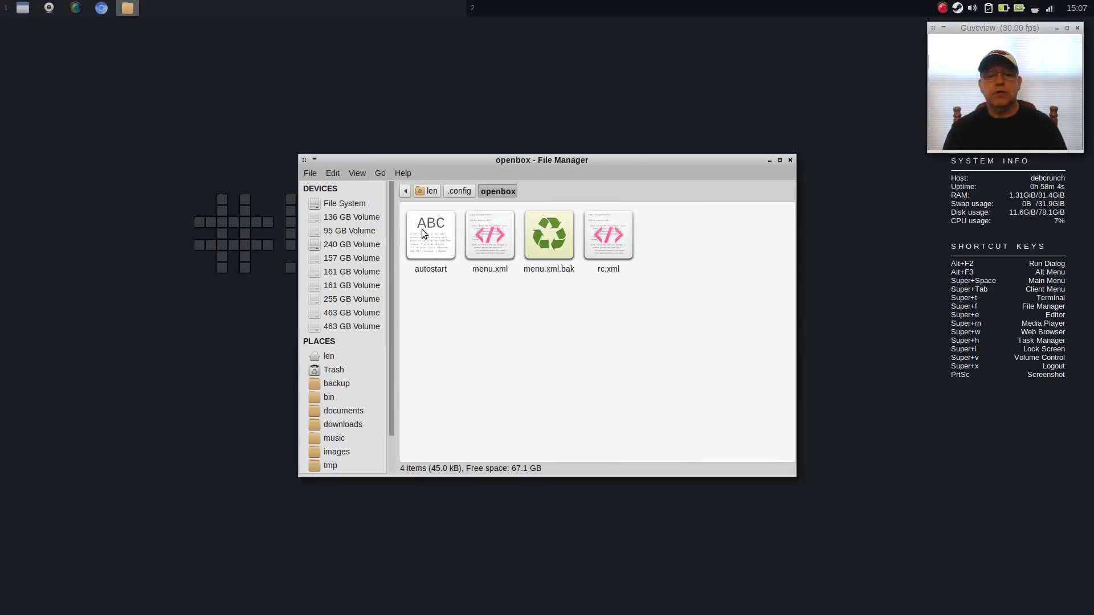
# Open the autostart script with Geany from its context menu.
pyautogui.rightClick(430, 234)
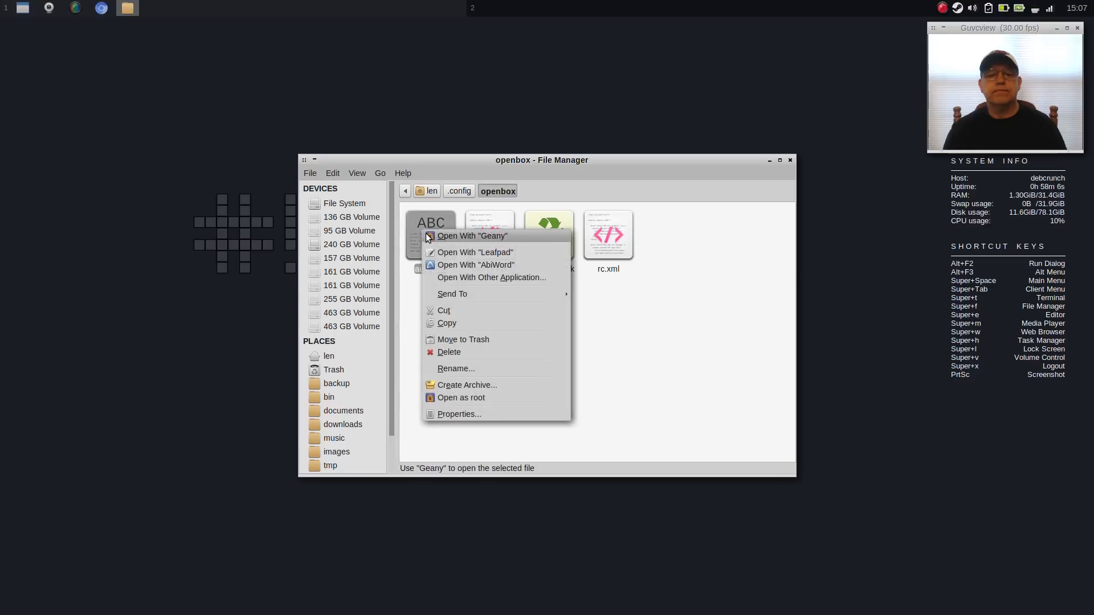
pyautogui.click(472, 236)
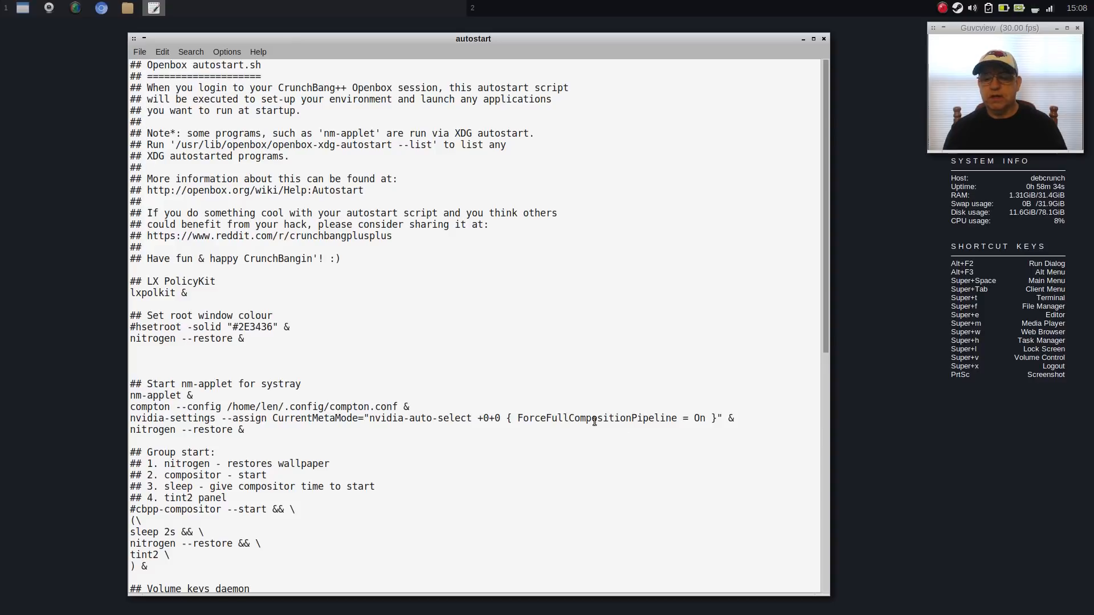
pyautogui.moveTo(725, 420)
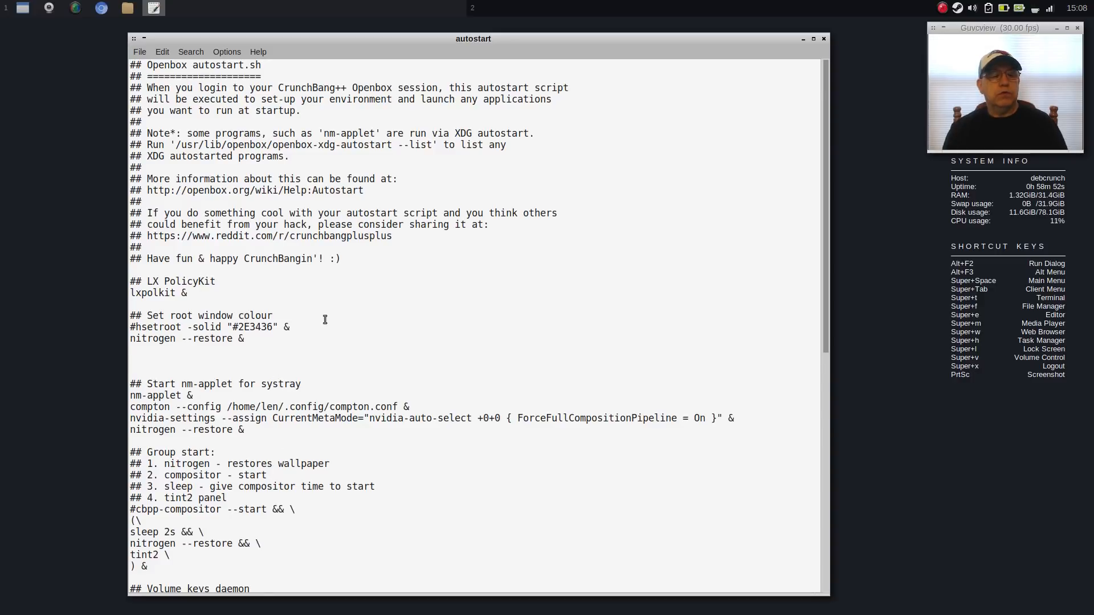
pyautogui.scroll(-3)
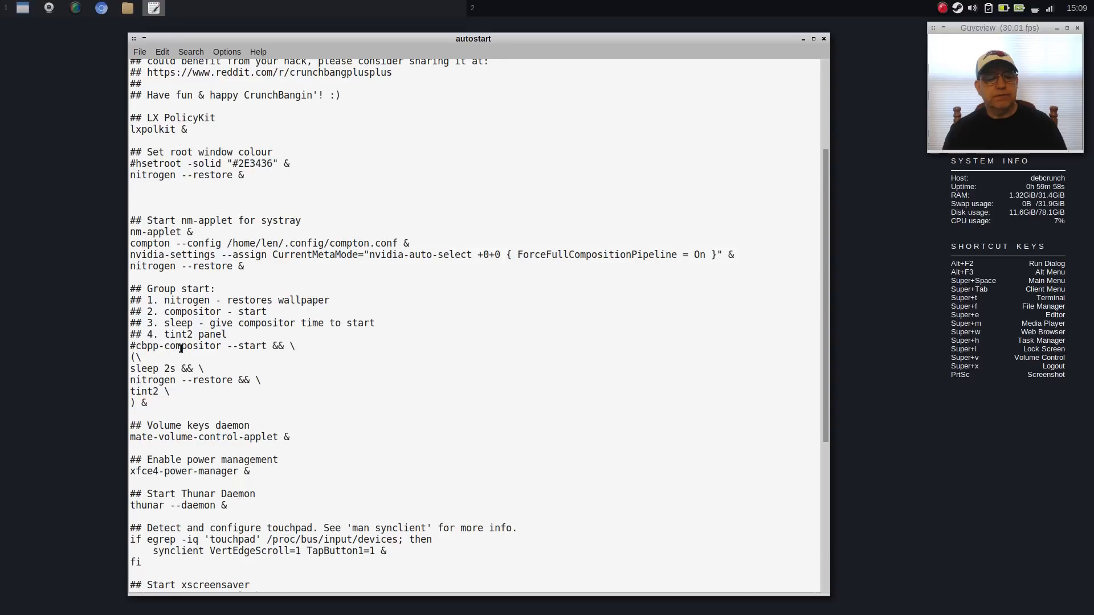
pyautogui.moveTo(108, 351)
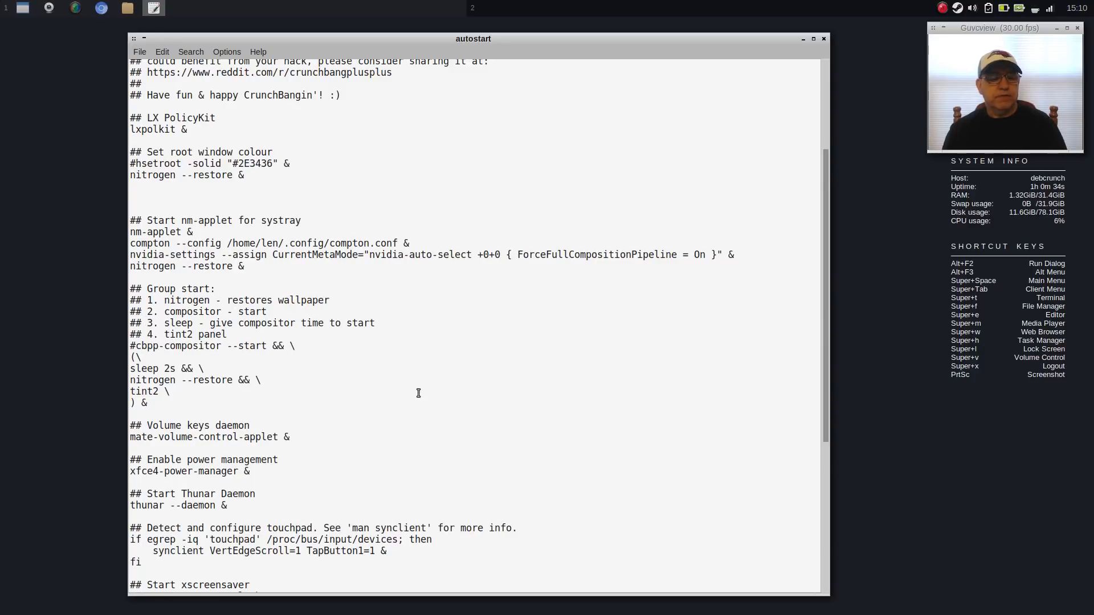
pyautogui.scroll(-3)
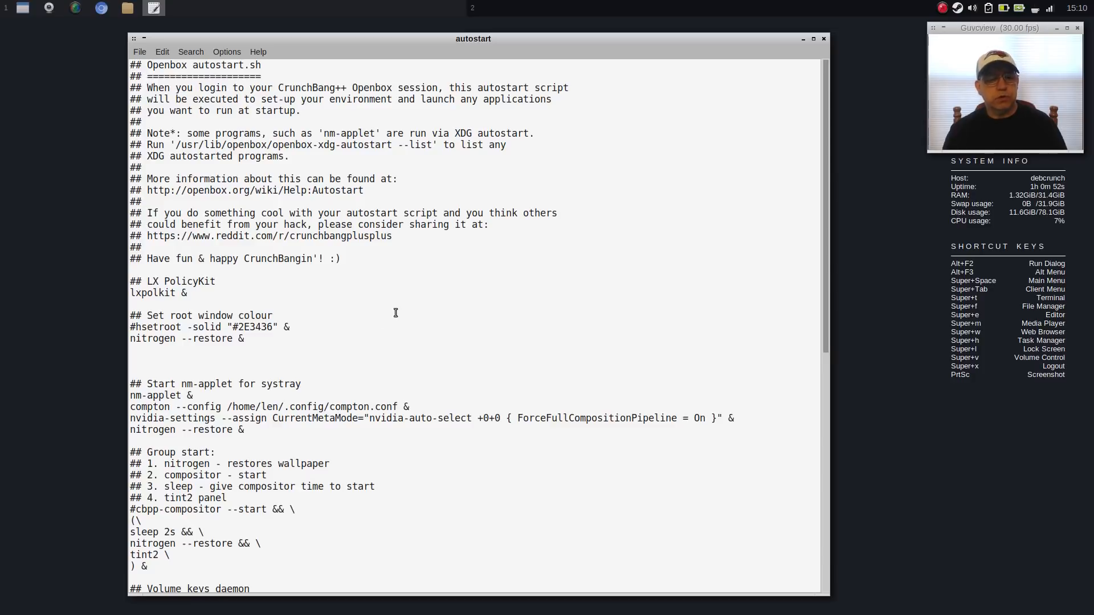
pyautogui.moveTo(335, 331)
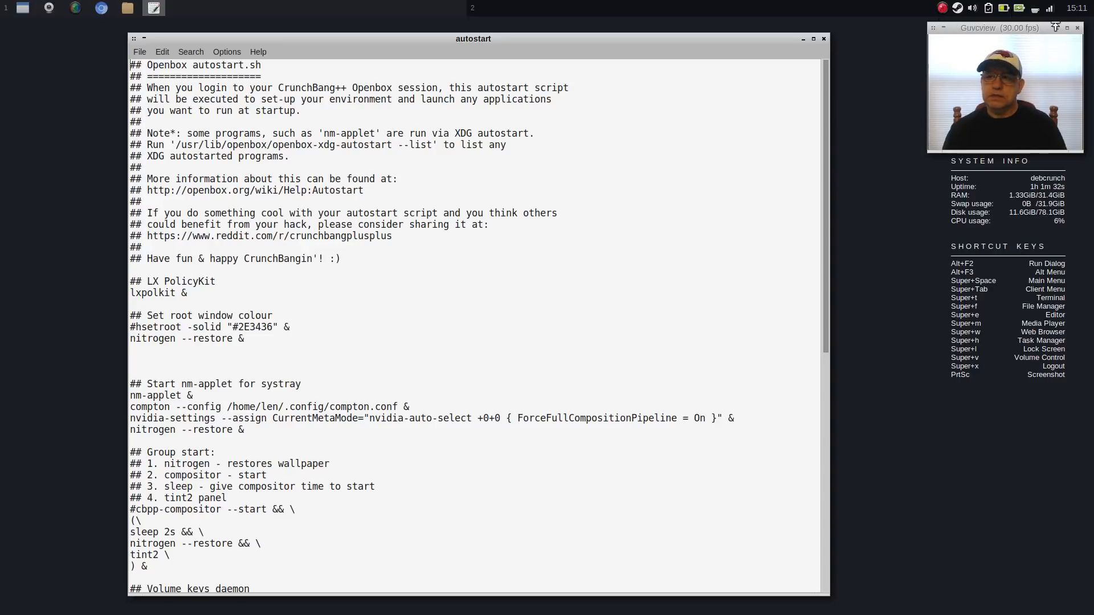
# Peek at a system tray utility's quick menu and dismiss it without choosing anything.
pyautogui.click(1038, 7)
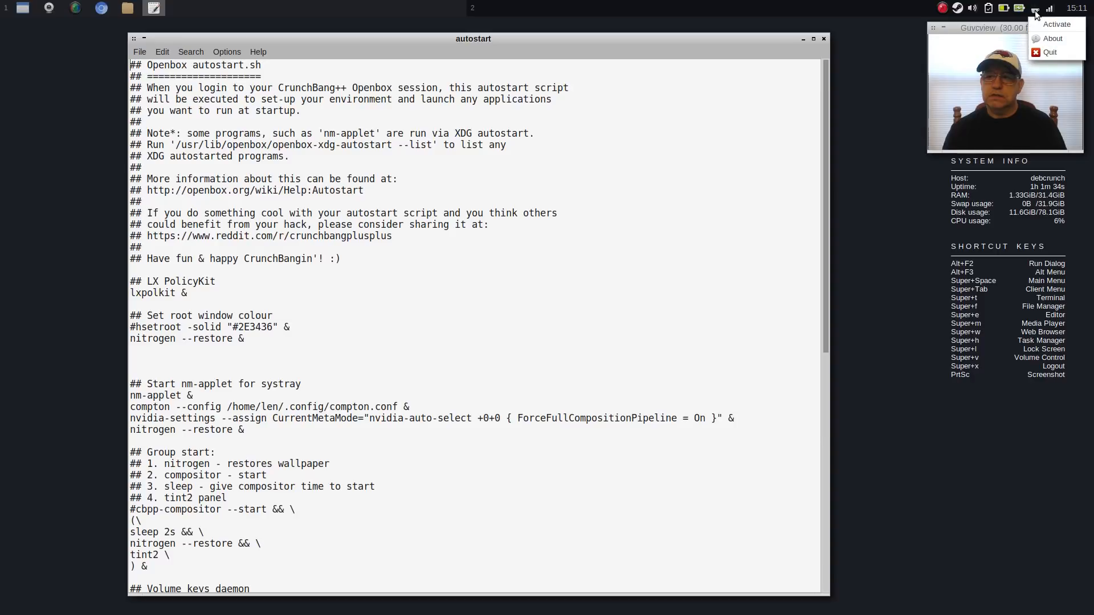
pyautogui.click(1056, 24)
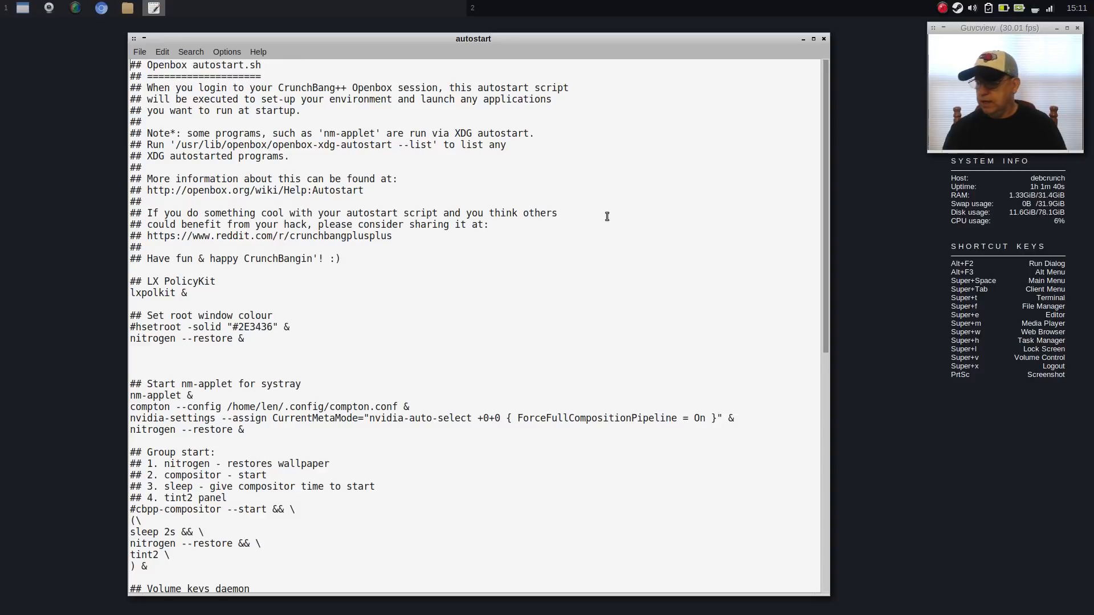
pyautogui.moveTo(383, 286)
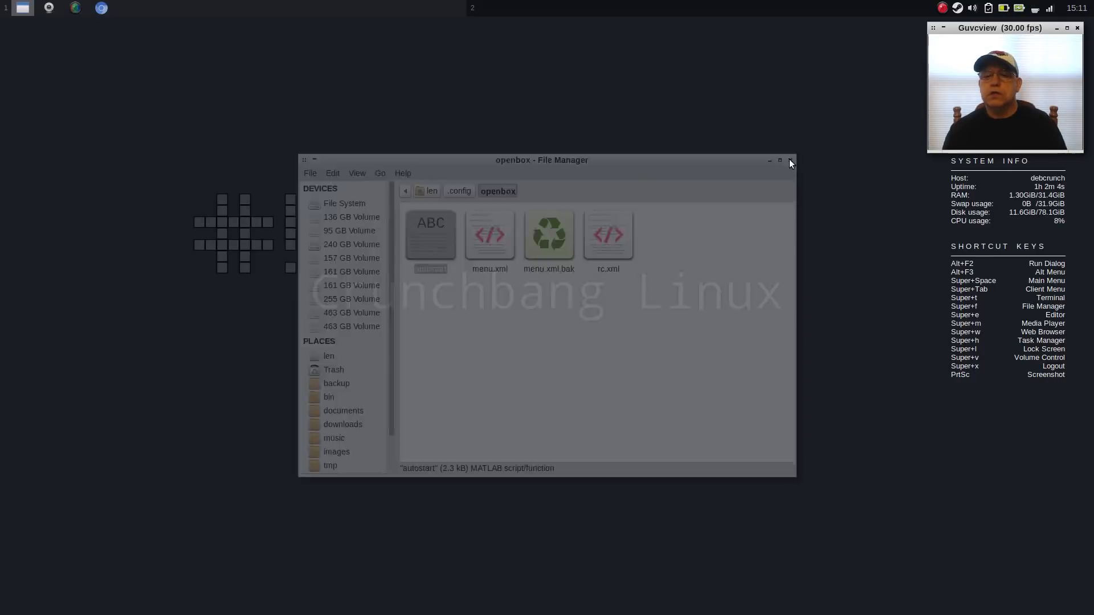
# Close the Thunar window showing the openbox folder, leaving the empty desktop.
pyautogui.click(789, 160)
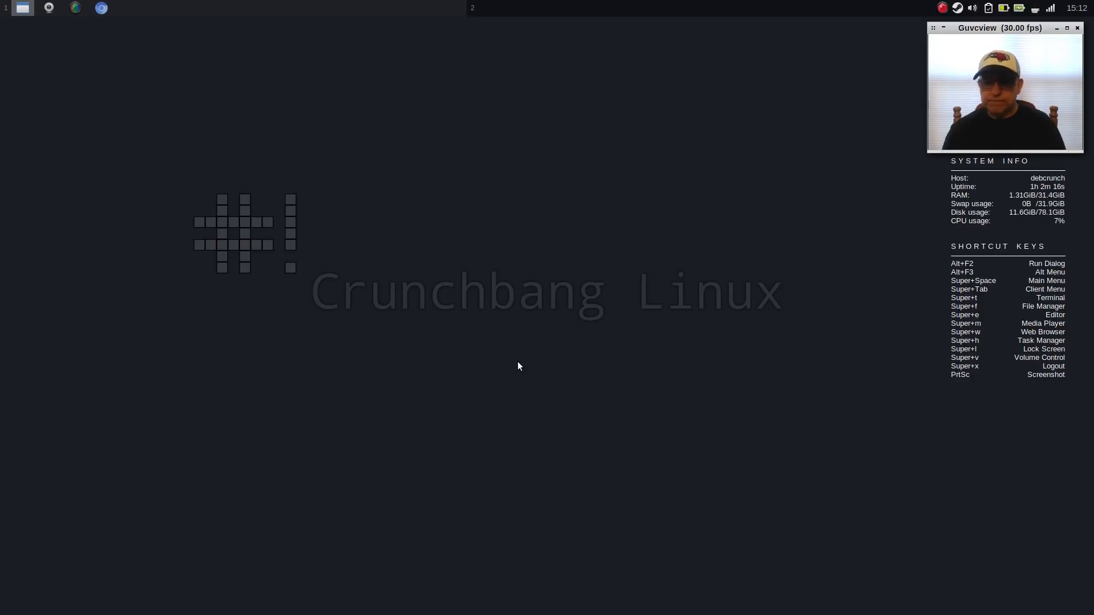
pyautogui.moveTo(490, 329)
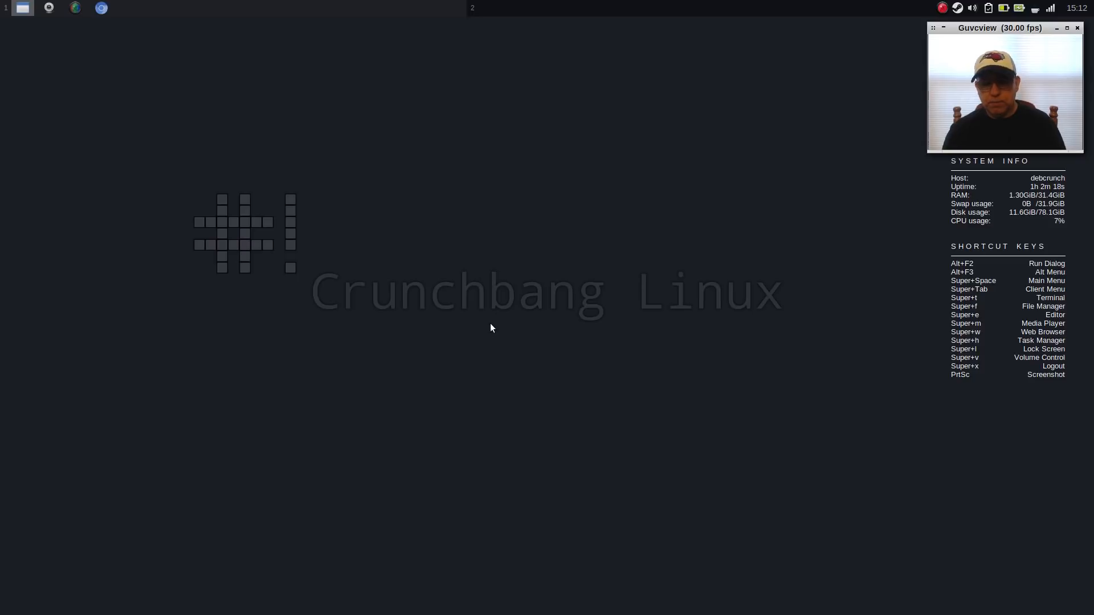
pyautogui.moveTo(444, 328)
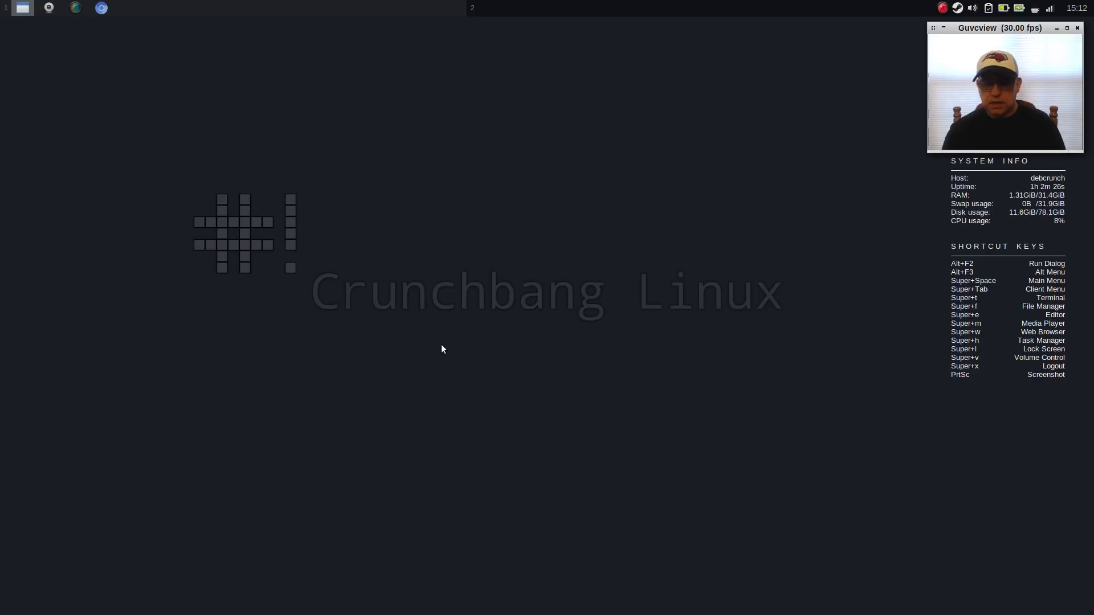
pyautogui.moveTo(479, 328)
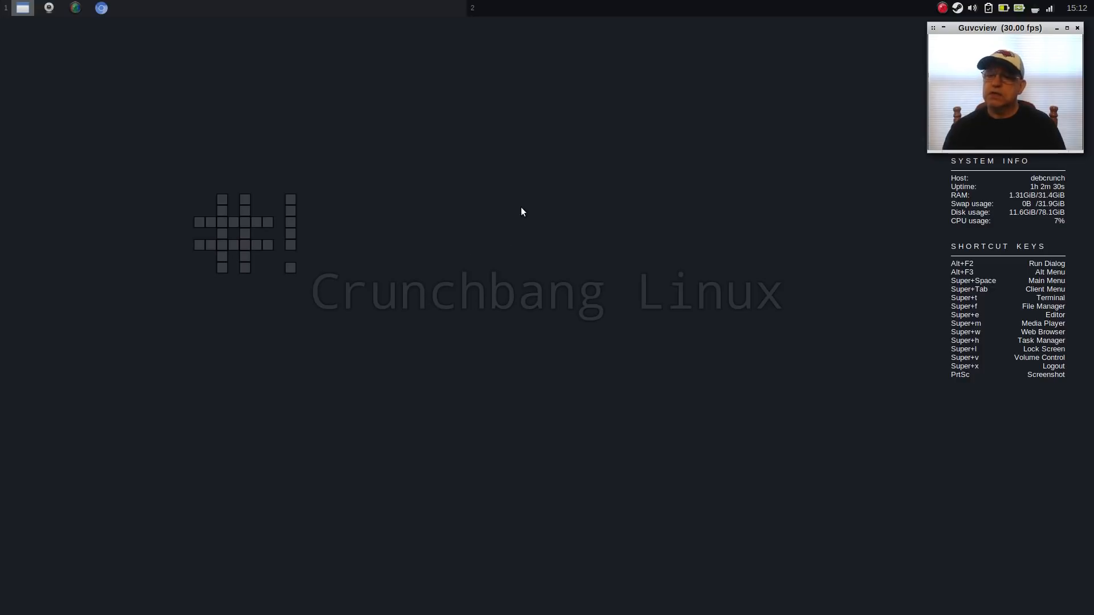
pyautogui.moveTo(580, 210)
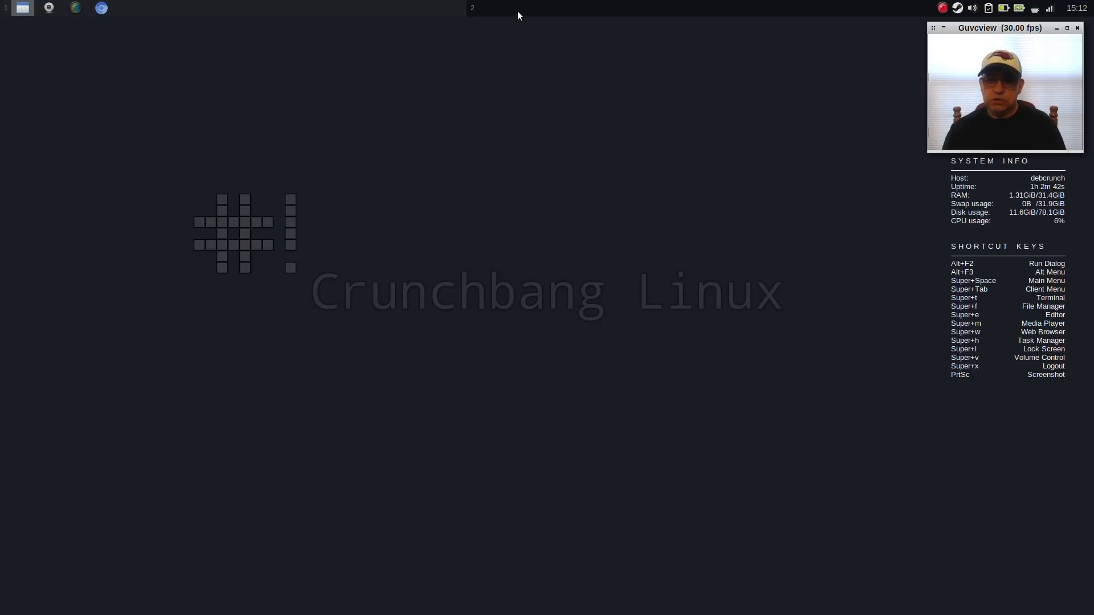
pyautogui.moveTo(532, 210)
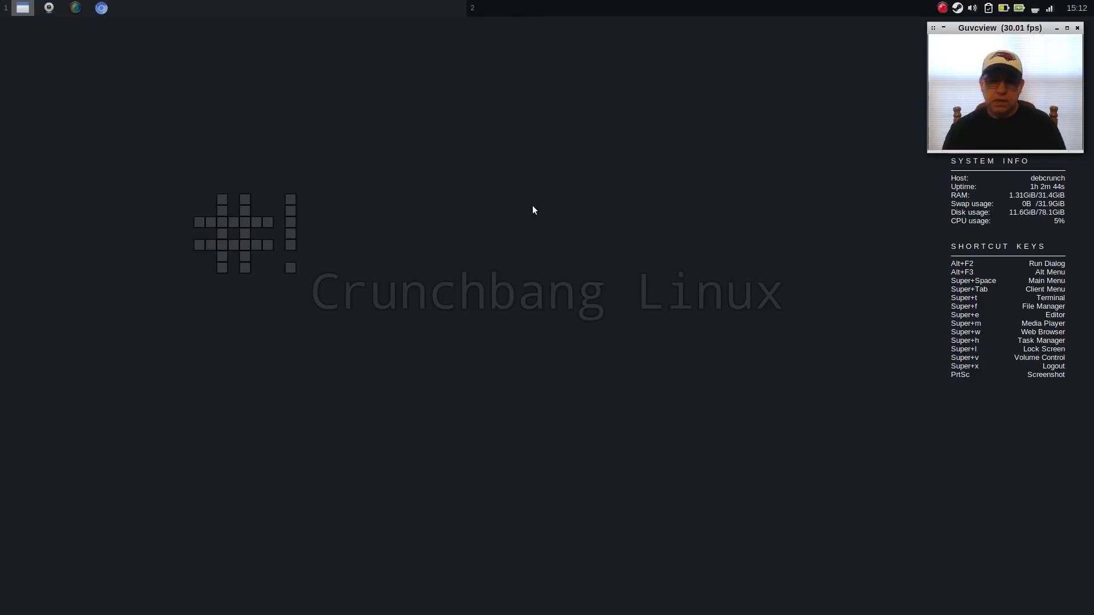
pyautogui.moveTo(481, 223)
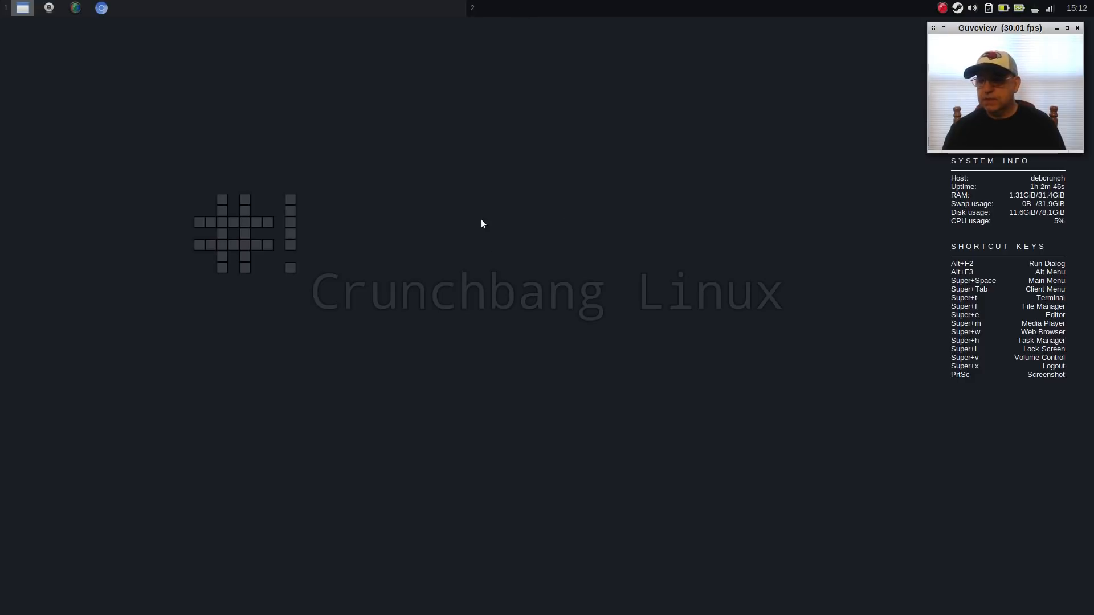
pyautogui.moveTo(553, 215)
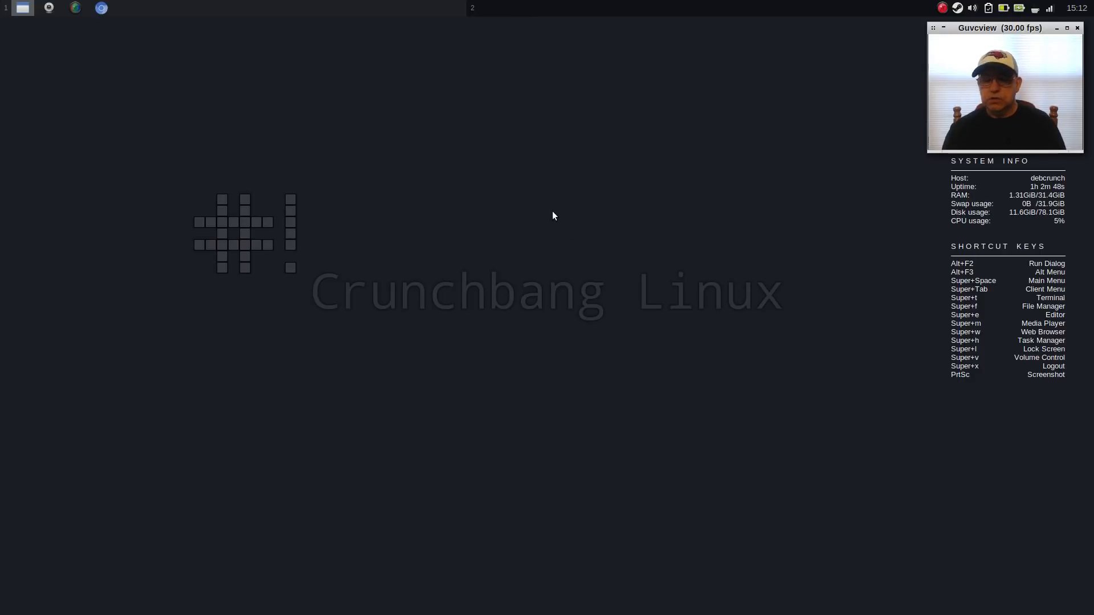
pyautogui.moveTo(524, 265)
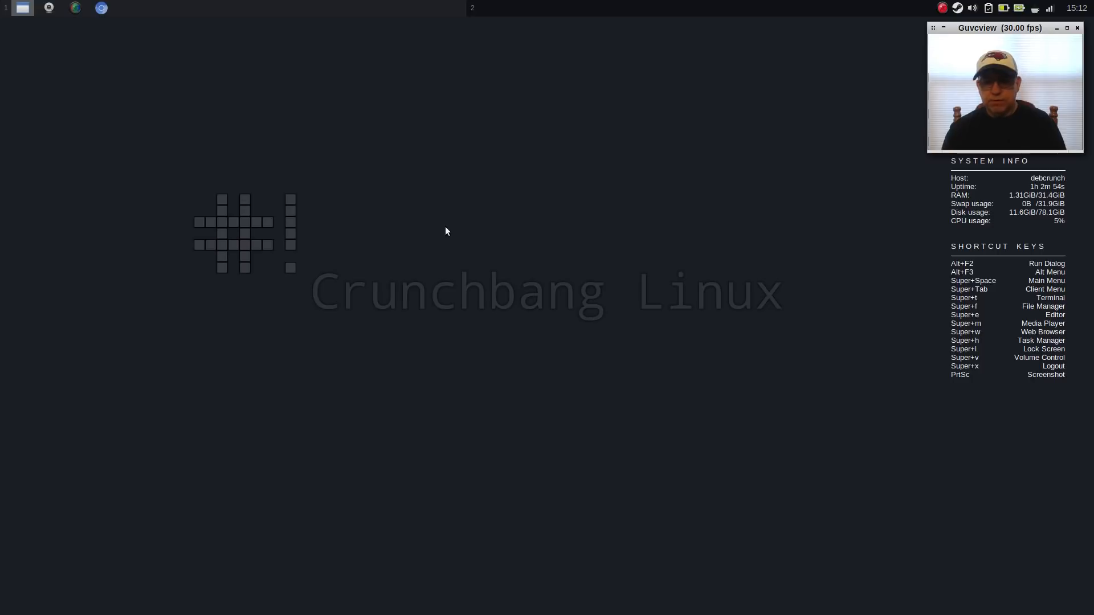
pyautogui.rightClick(447, 230)
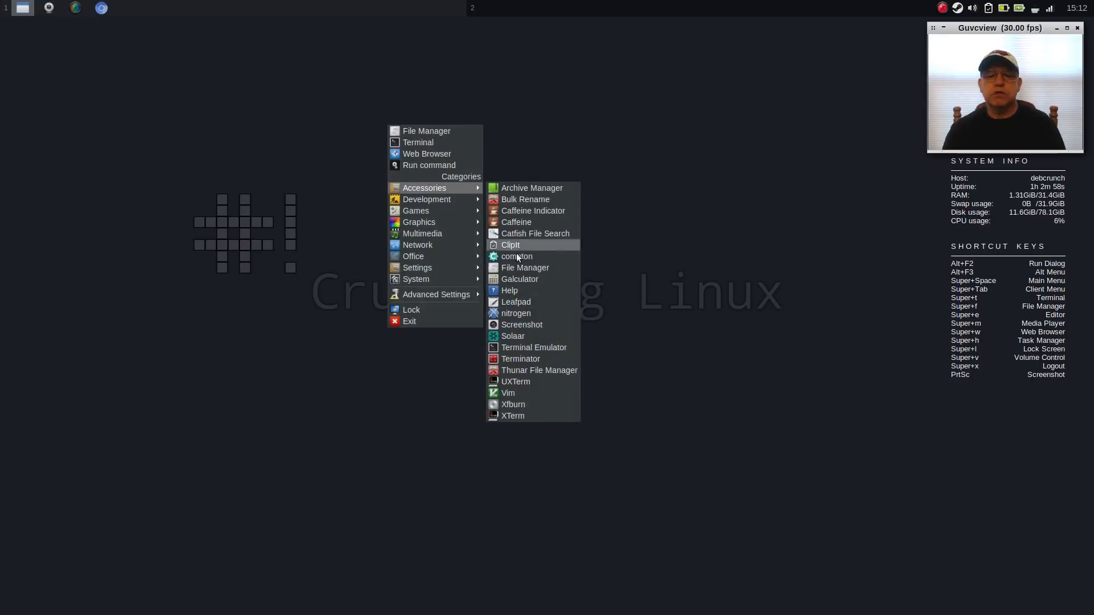
pyautogui.click(516, 313)
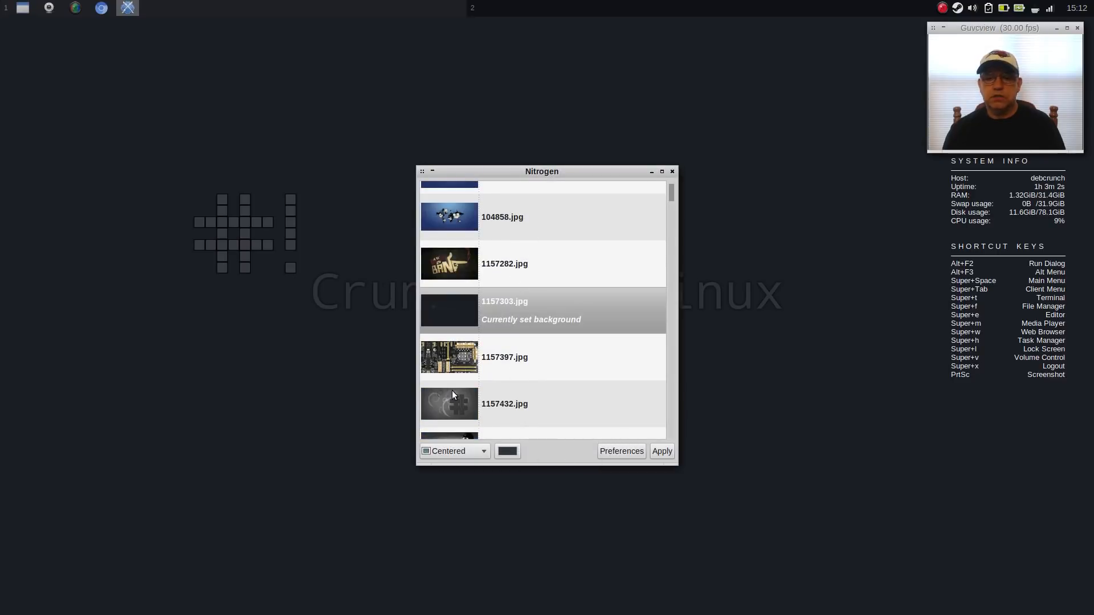
pyautogui.moveTo(558, 387)
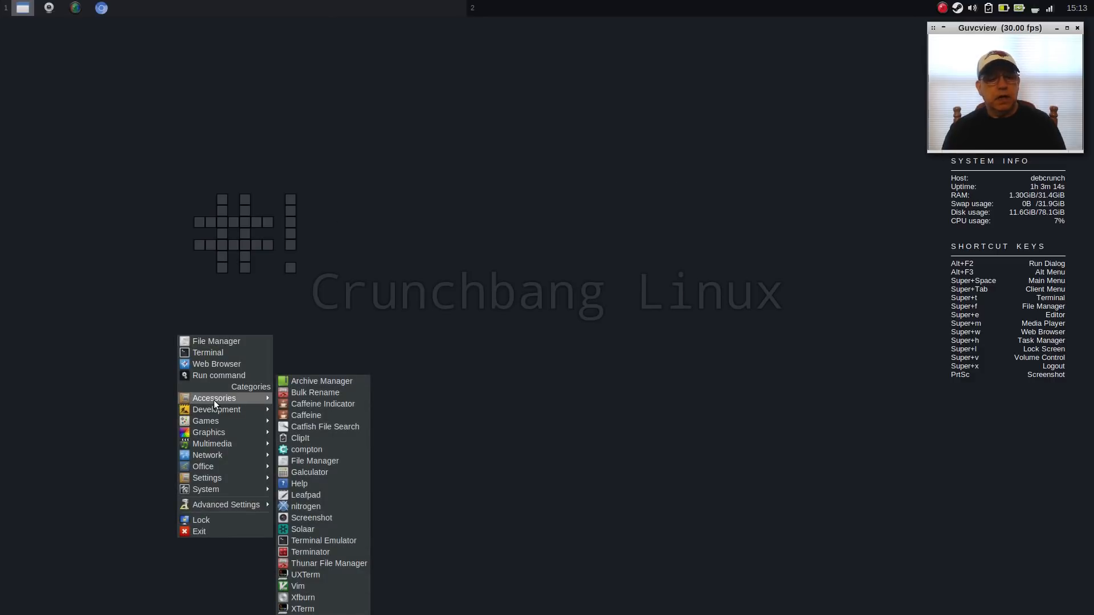
pyautogui.moveTo(205, 420)
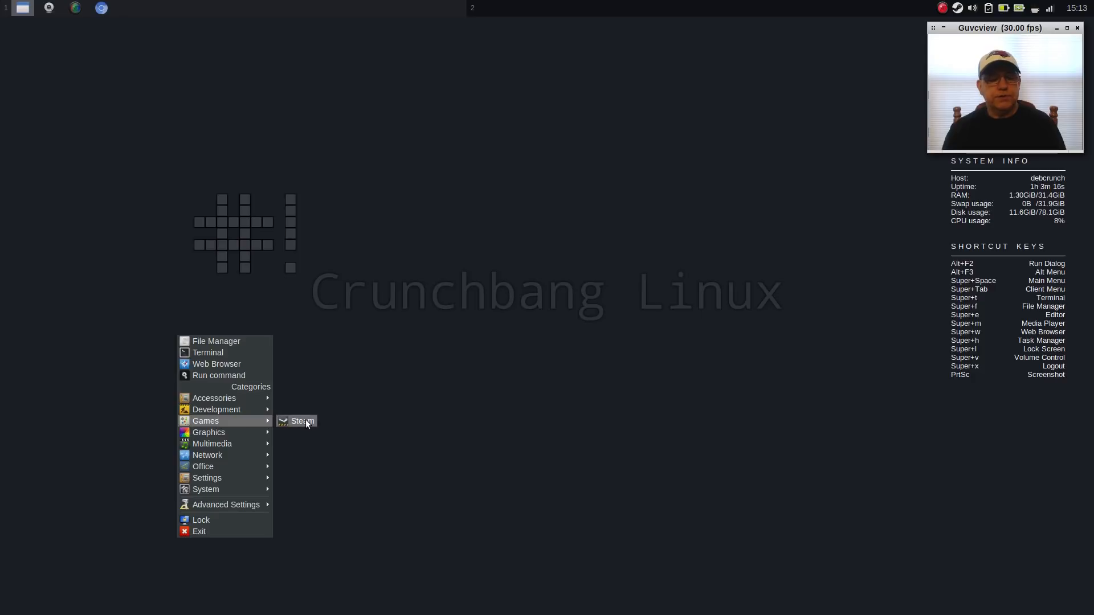
pyautogui.moveTo(299, 424)
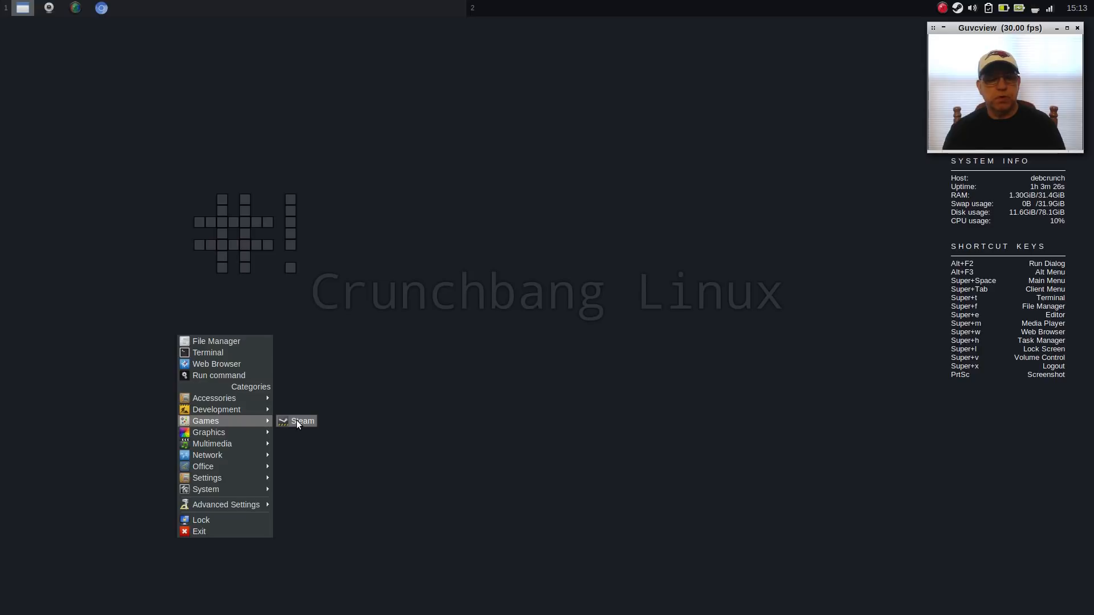
pyautogui.moveTo(208, 432)
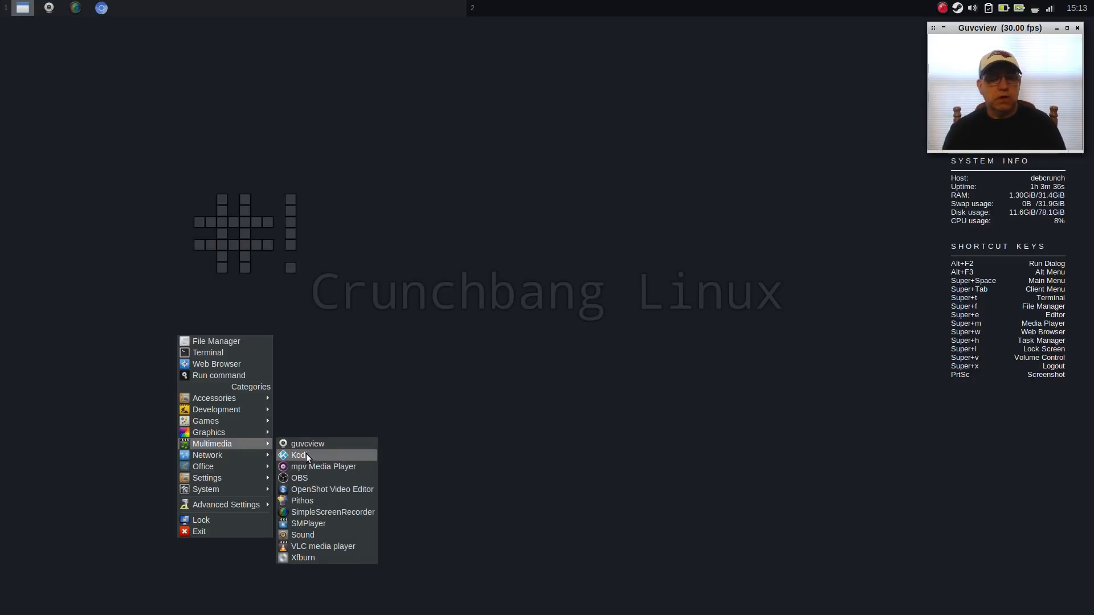
pyautogui.moveTo(206, 454)
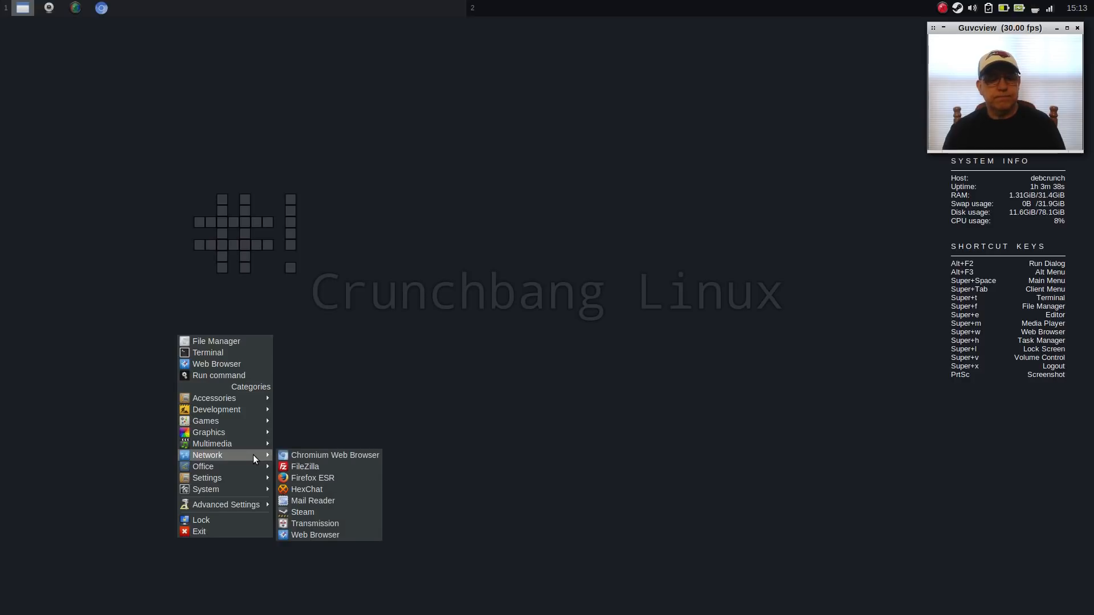
pyautogui.moveTo(315, 524)
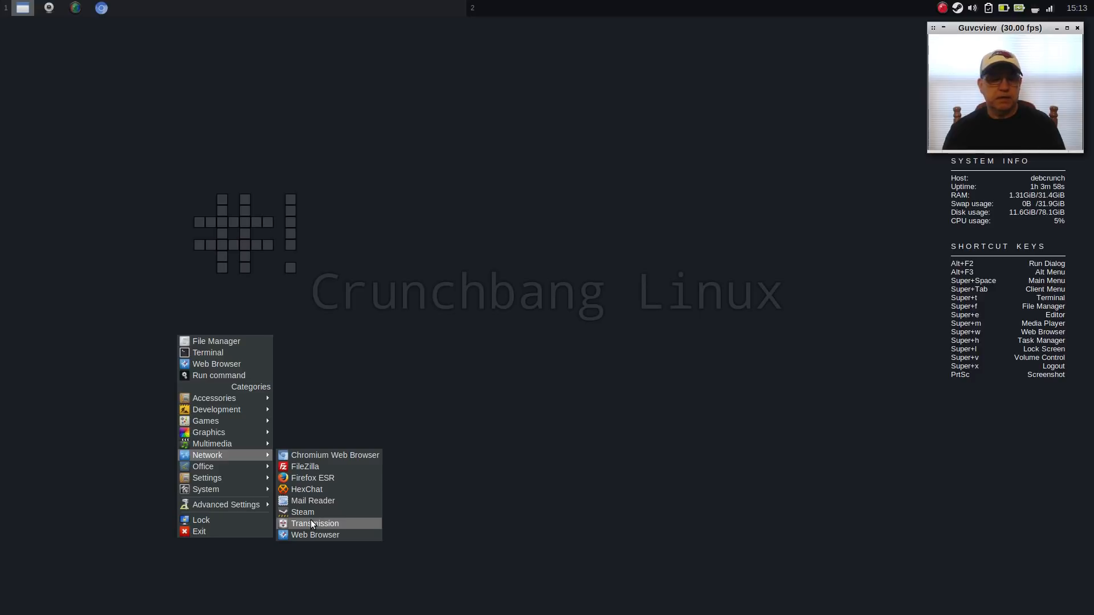
pyautogui.moveTo(302, 512)
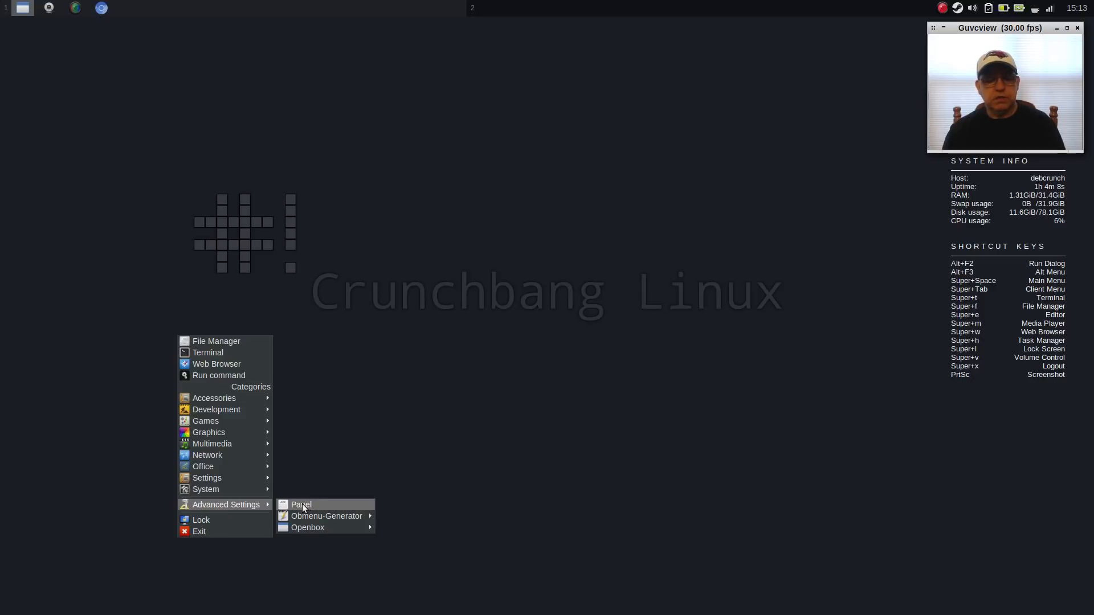
pyautogui.moveTo(326, 516)
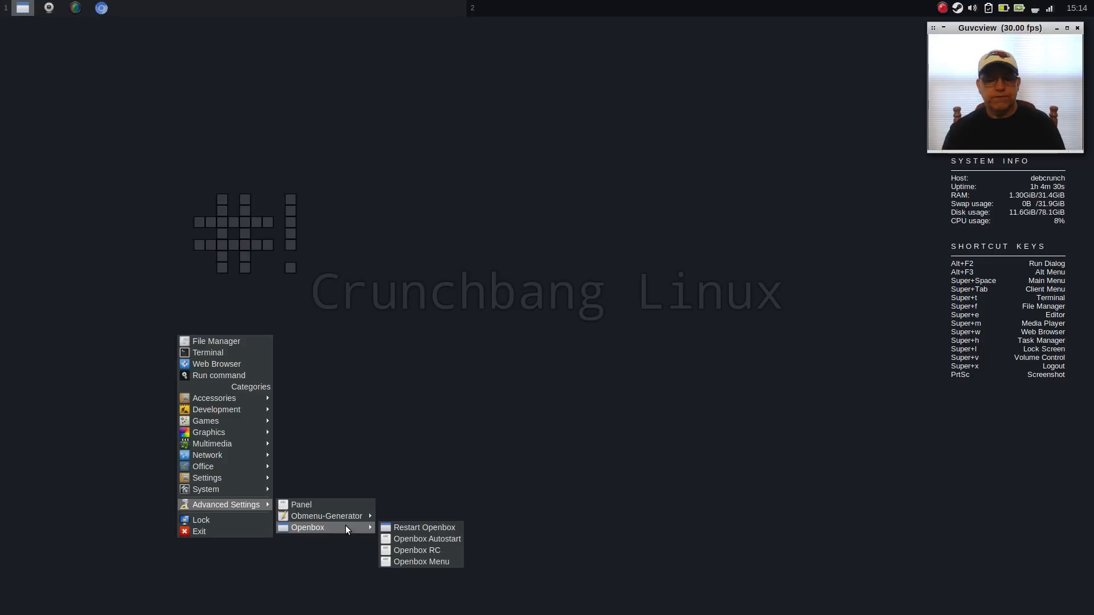
pyautogui.moveTo(423, 527)
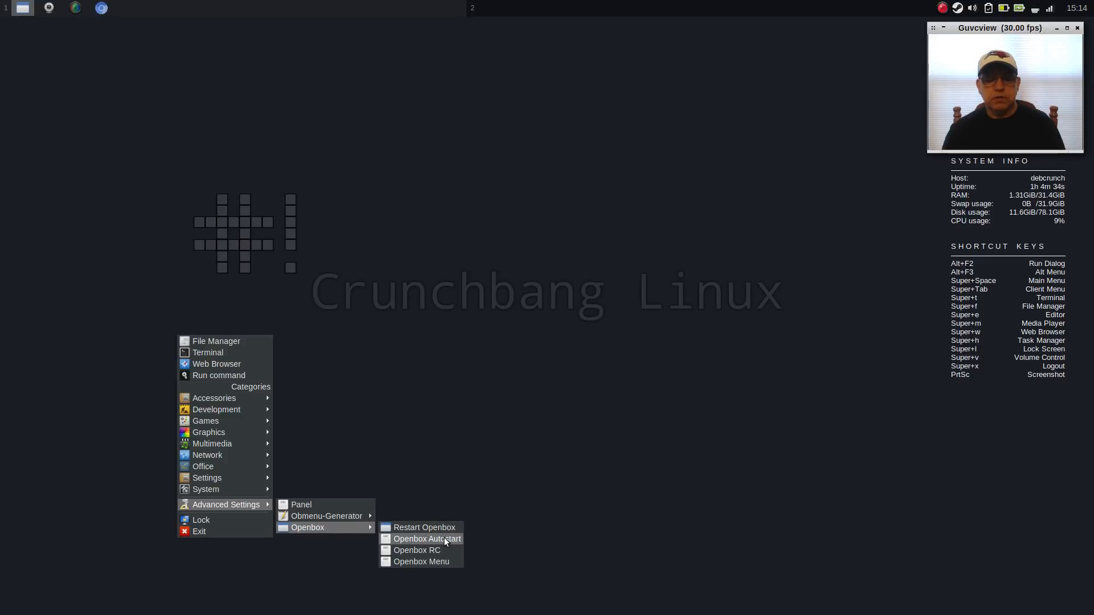
pyautogui.moveTo(417, 549)
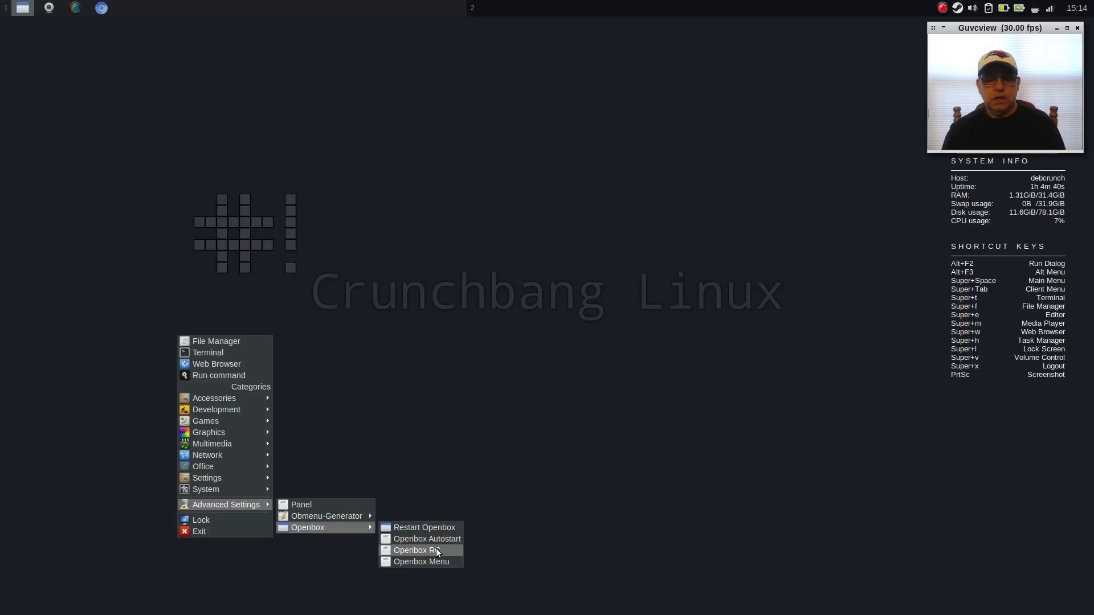
pyautogui.moveTo(227, 337)
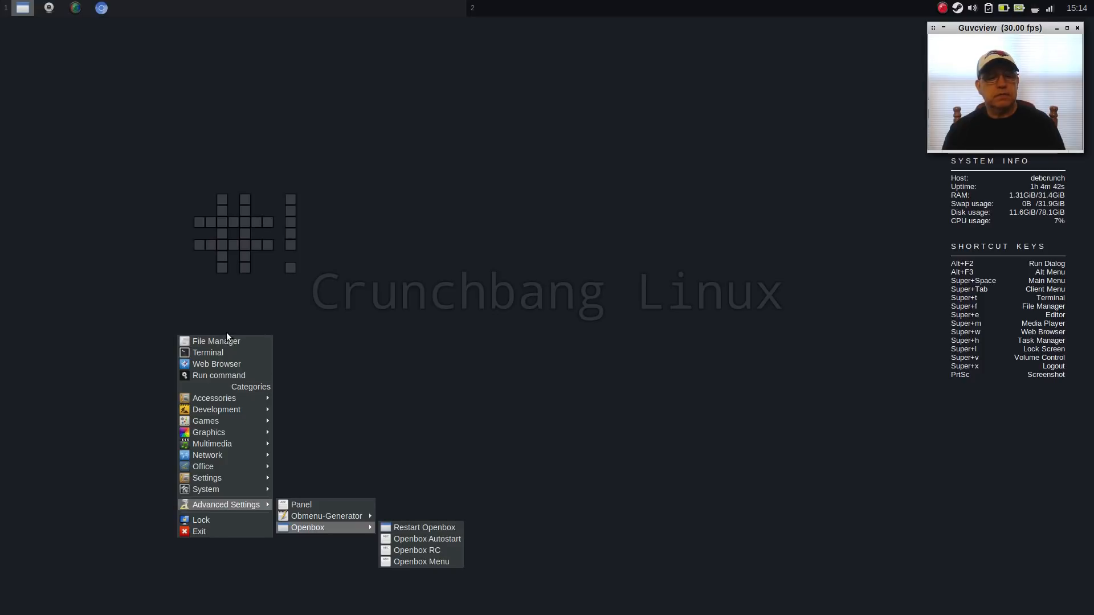
# Launch the file manager, navigate into .config/openbox and bring up rc.xml's context menu.
pyautogui.click(215, 341)
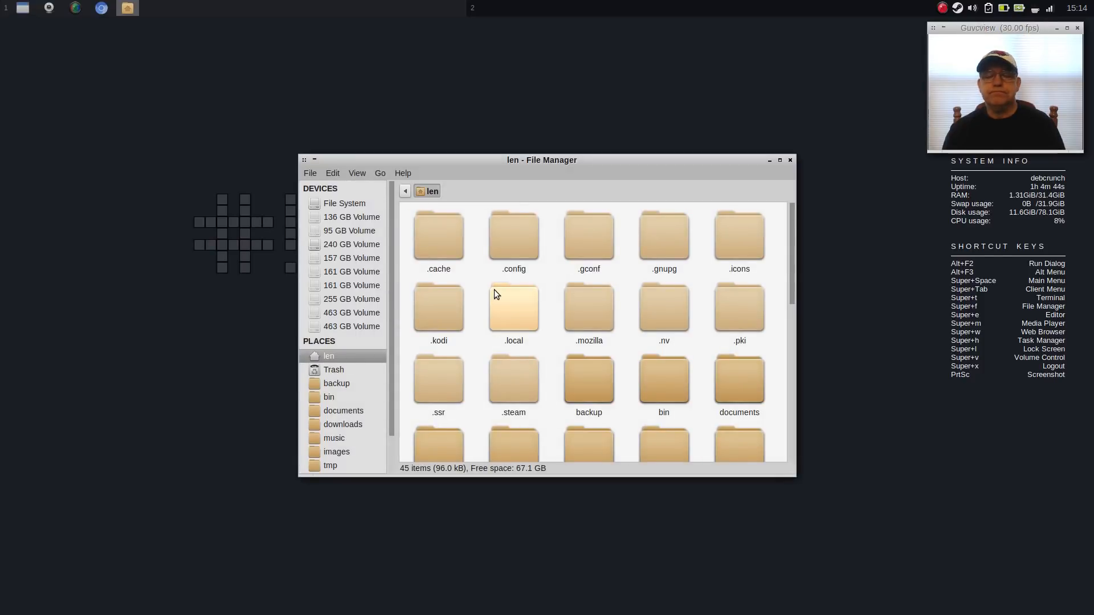
pyautogui.scroll(-3)
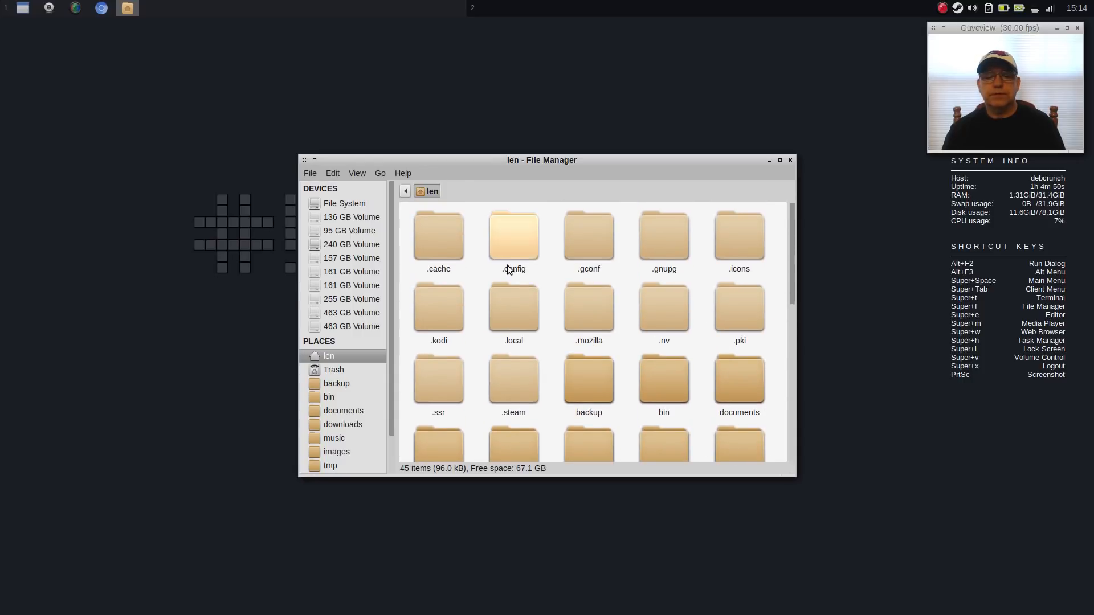
pyautogui.doubleClick(513, 236)
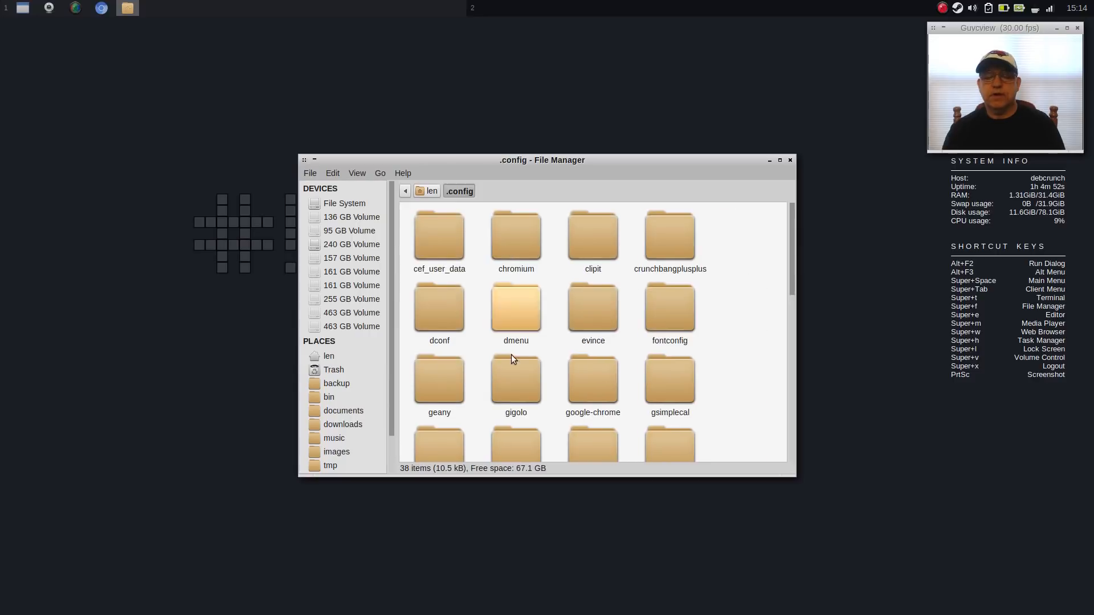
pyautogui.scroll(-3)
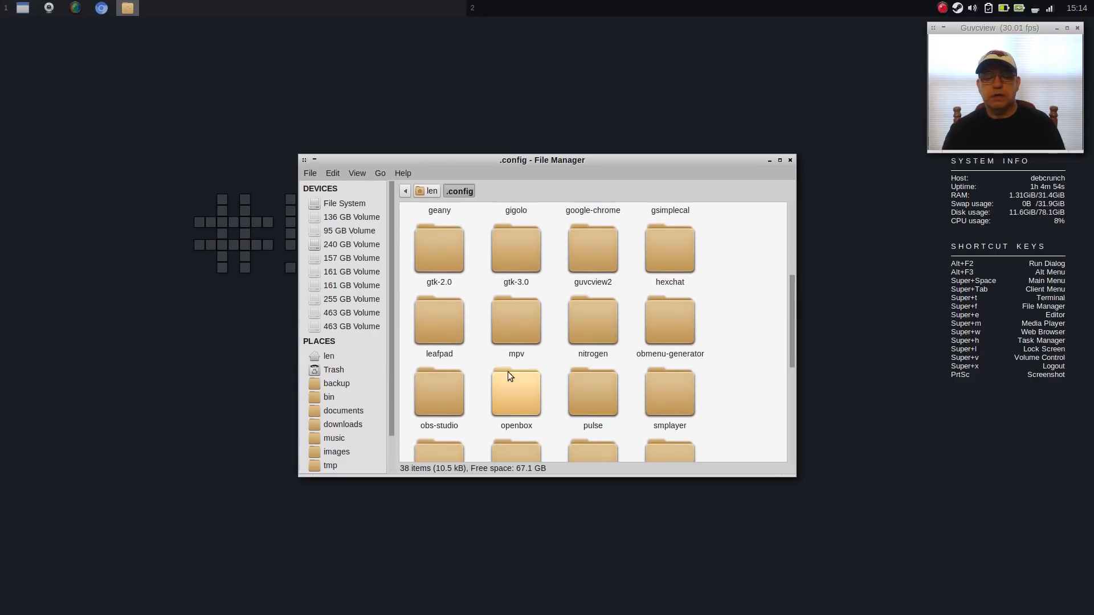
pyautogui.doubleClick(515, 389)
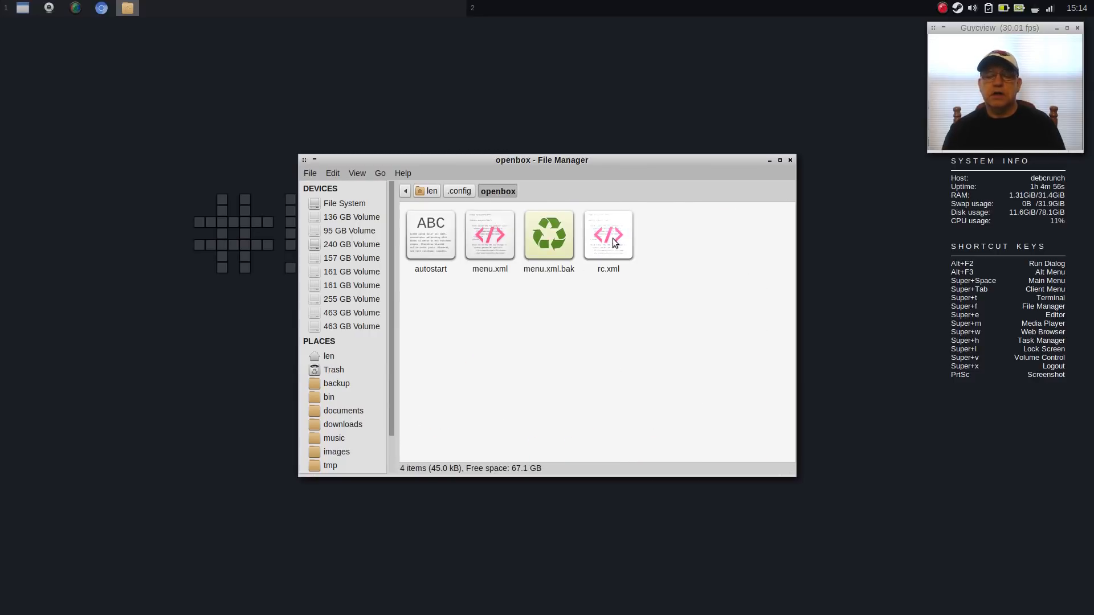
pyautogui.rightClick(608, 234)
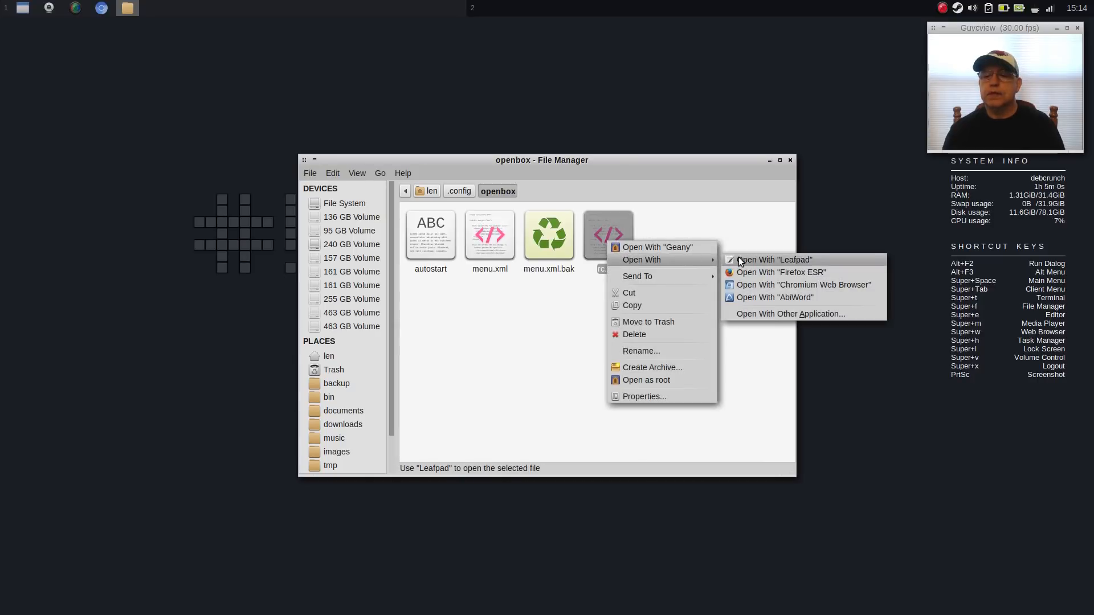
# Open rc.xml in Leafpad to read its resistance, focus and placement settings.
pyautogui.click(772, 260)
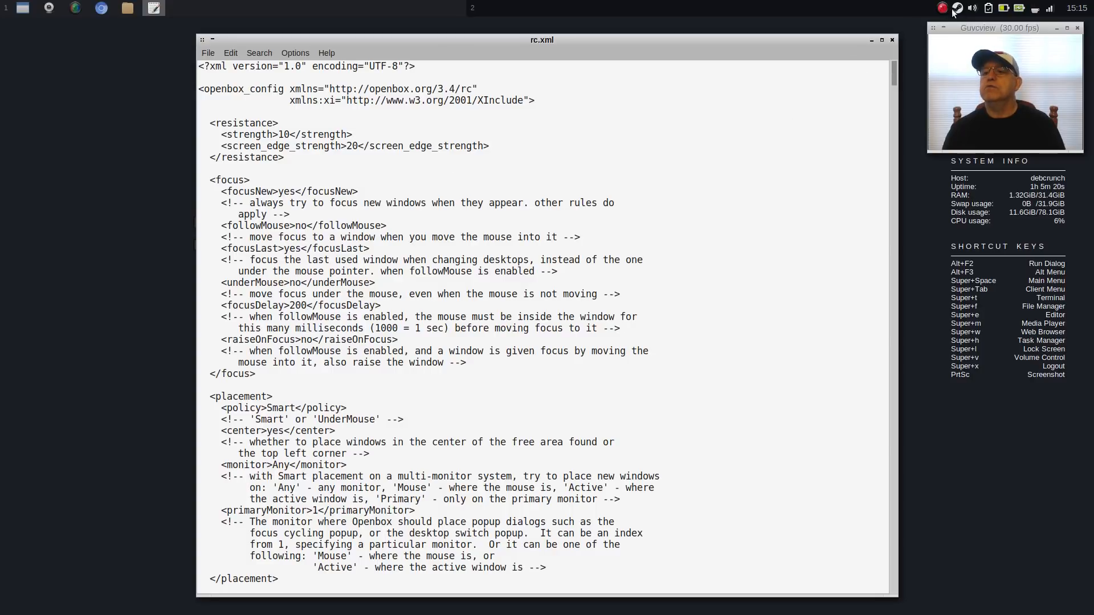
pyautogui.click(973, 7)
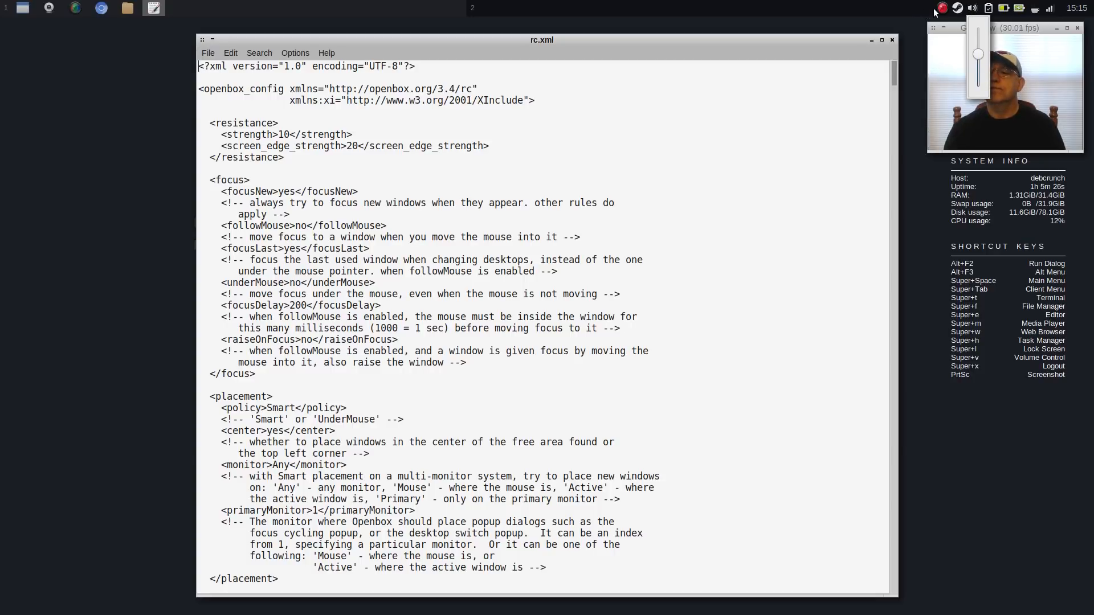
pyautogui.moveTo(870, 109)
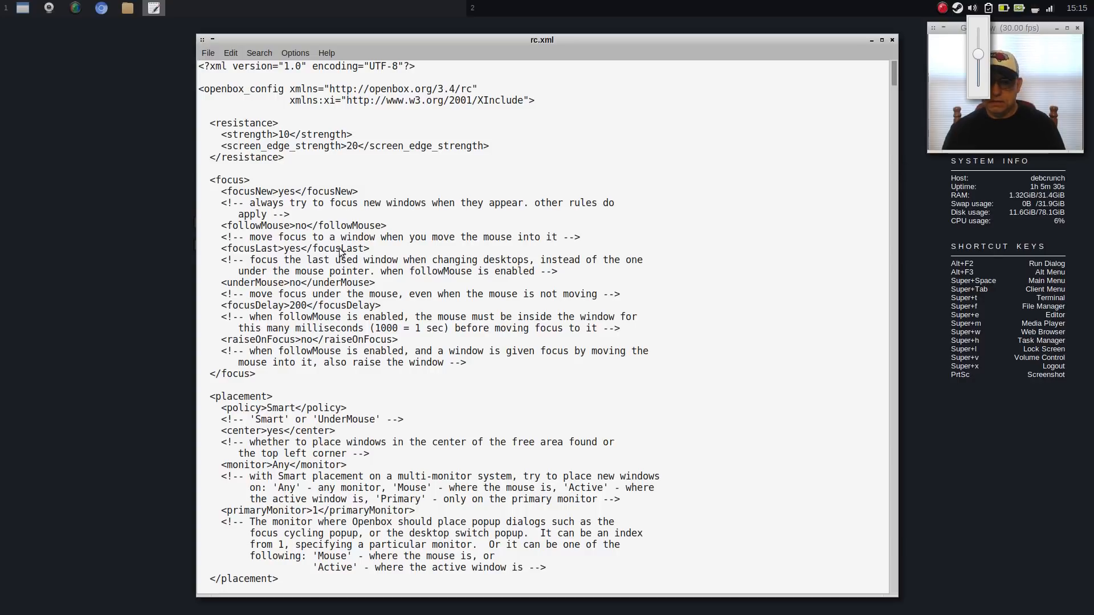
pyautogui.moveTo(919, 416)
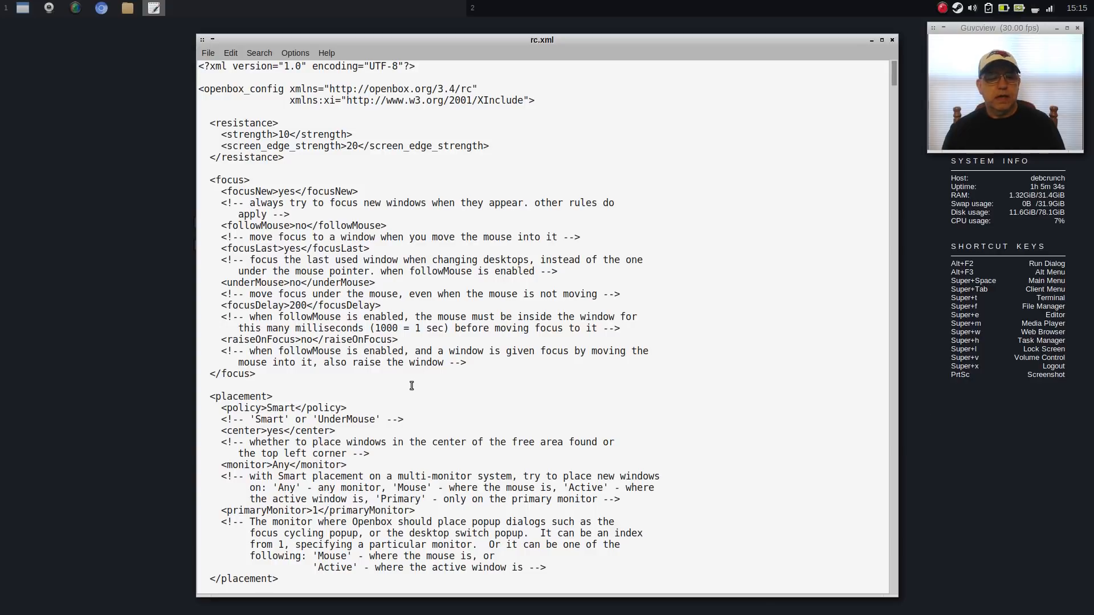
pyautogui.moveTo(848, 62)
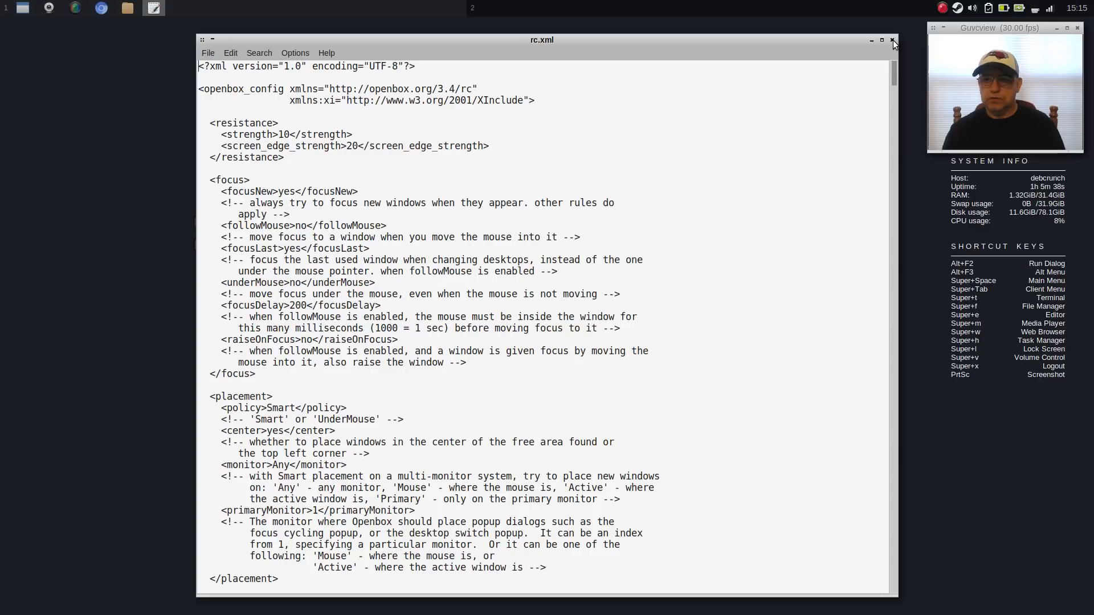
# Dismiss the Leafpad rc.xml editor and the calculator, leaving Thunar on .config/openbox.
pyautogui.click(892, 40)
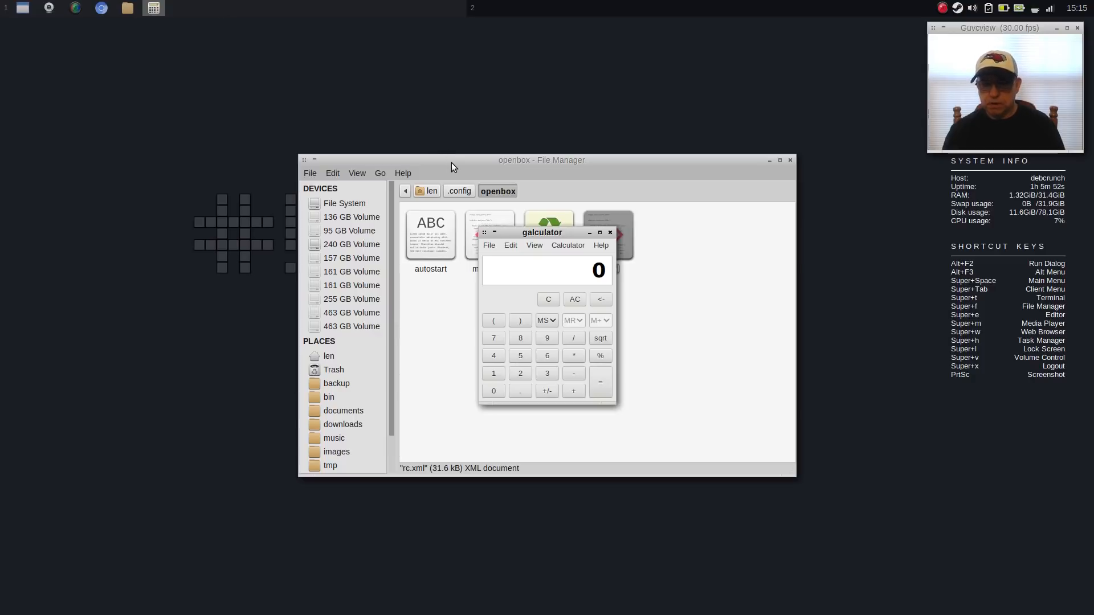
pyautogui.moveTo(218, 358)
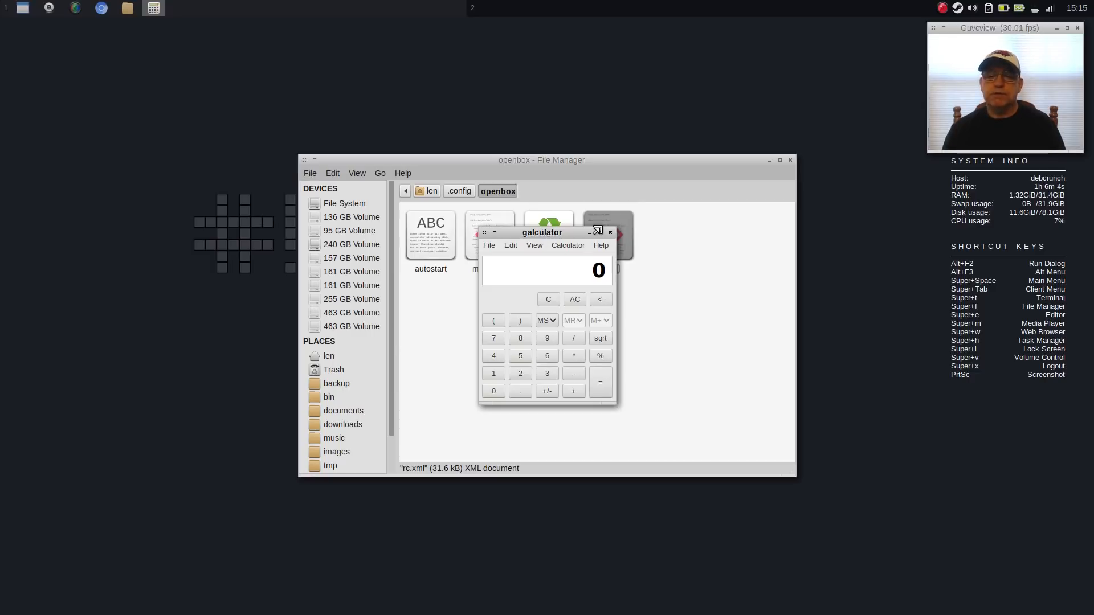
pyautogui.click(610, 232)
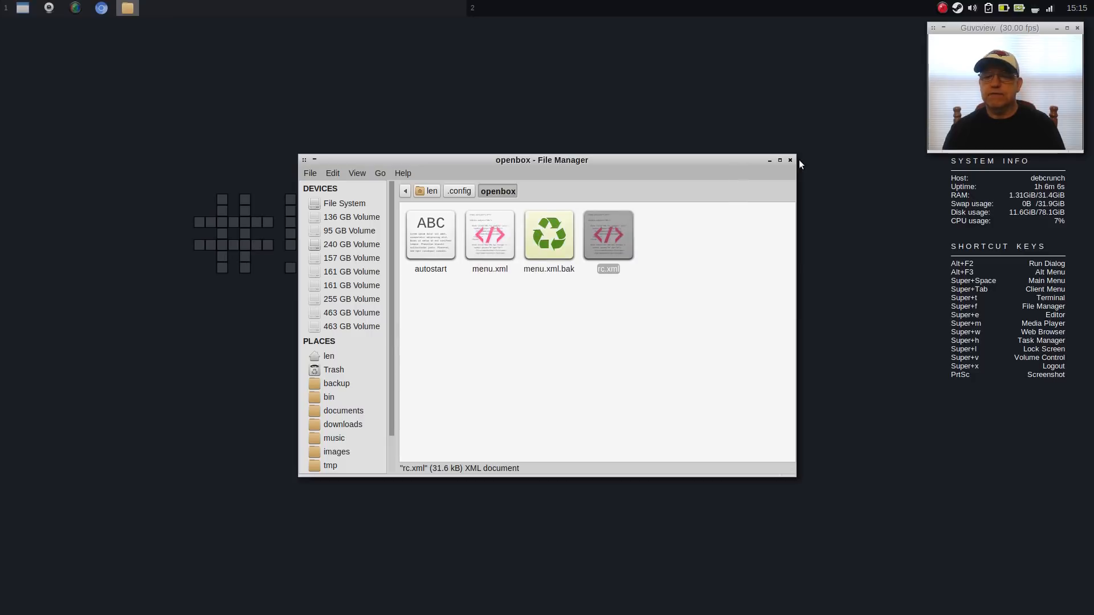
# Close Thunar, run uname -r in a terminal showing kernel 4.9.0-5-amd64, then close it.
pyautogui.click(790, 160)
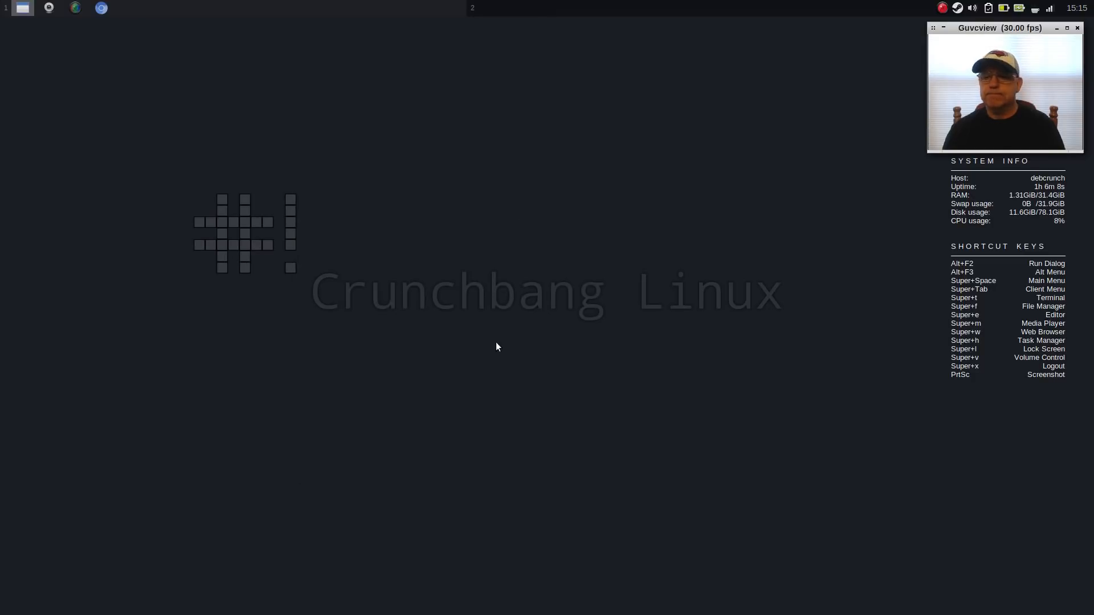
pyautogui.moveTo(549, 317)
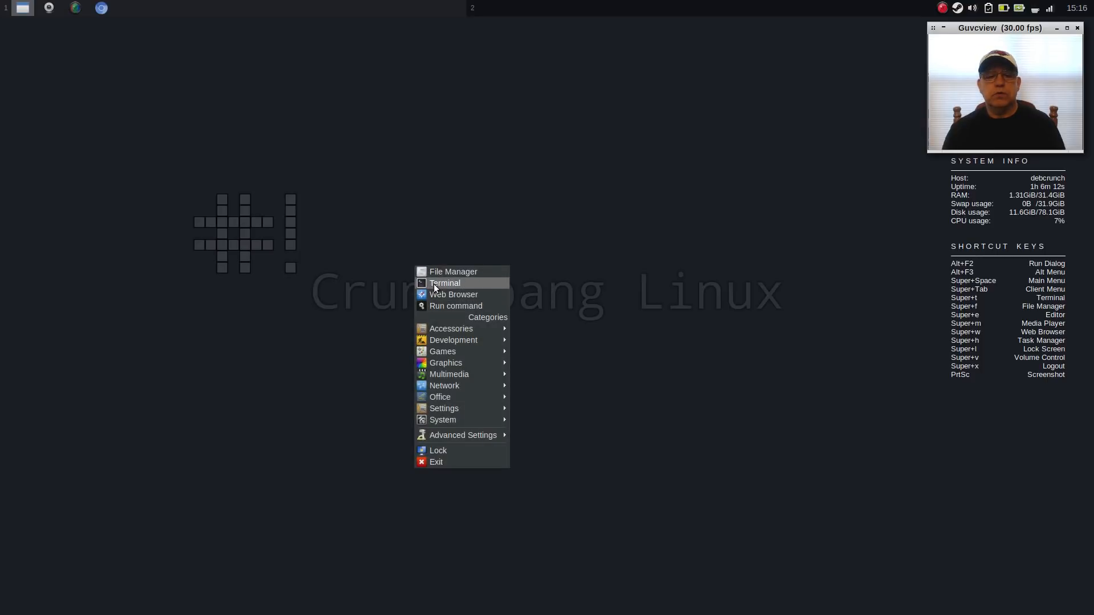
pyautogui.click(445, 282)
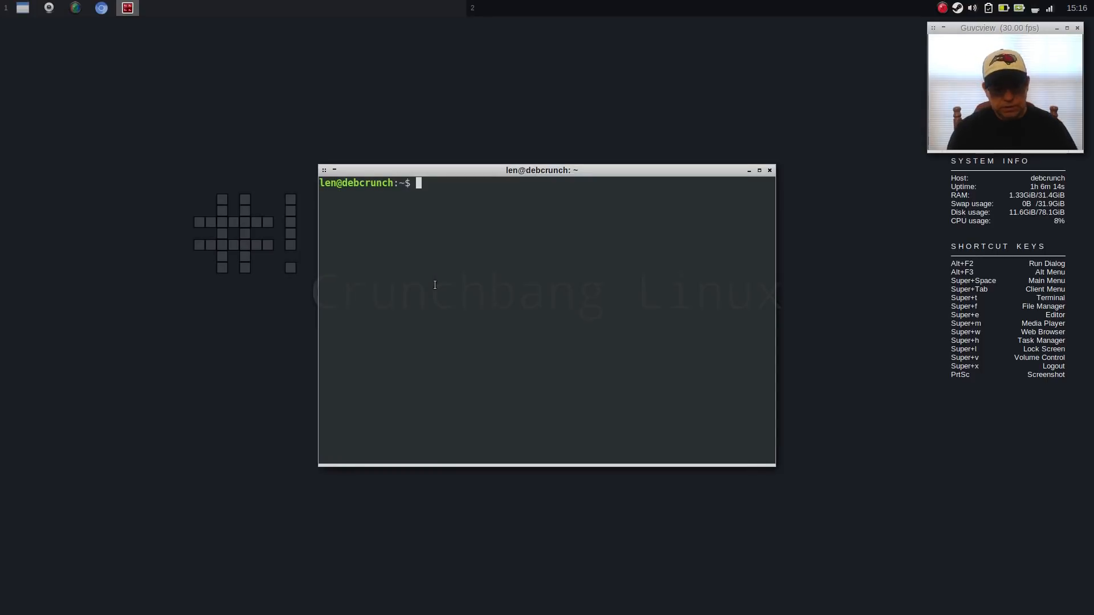
pyautogui.write('uname -r')
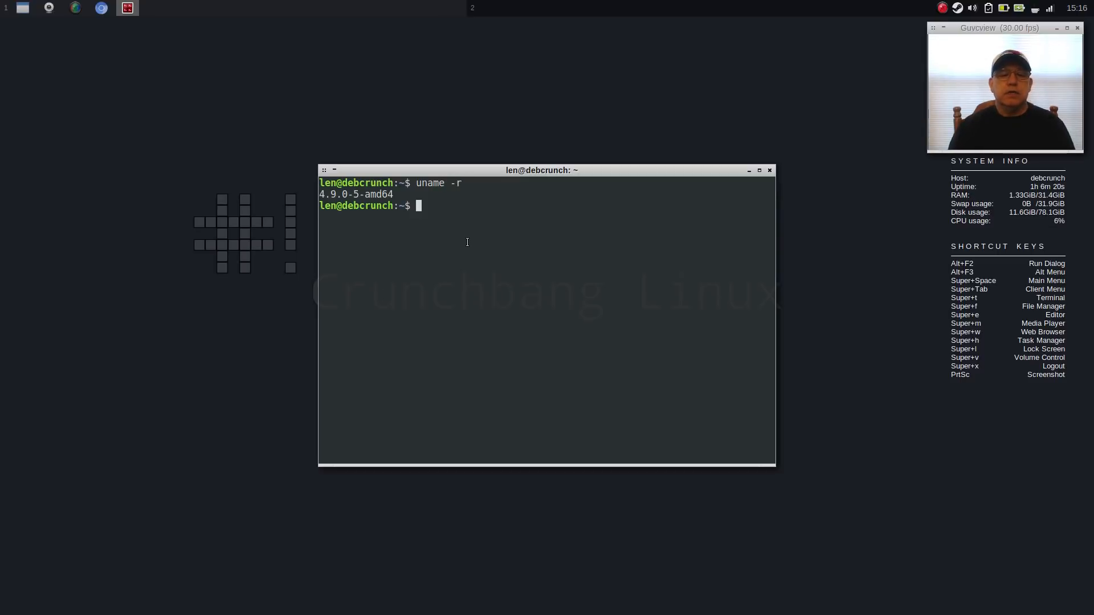
pyautogui.moveTo(520, 198)
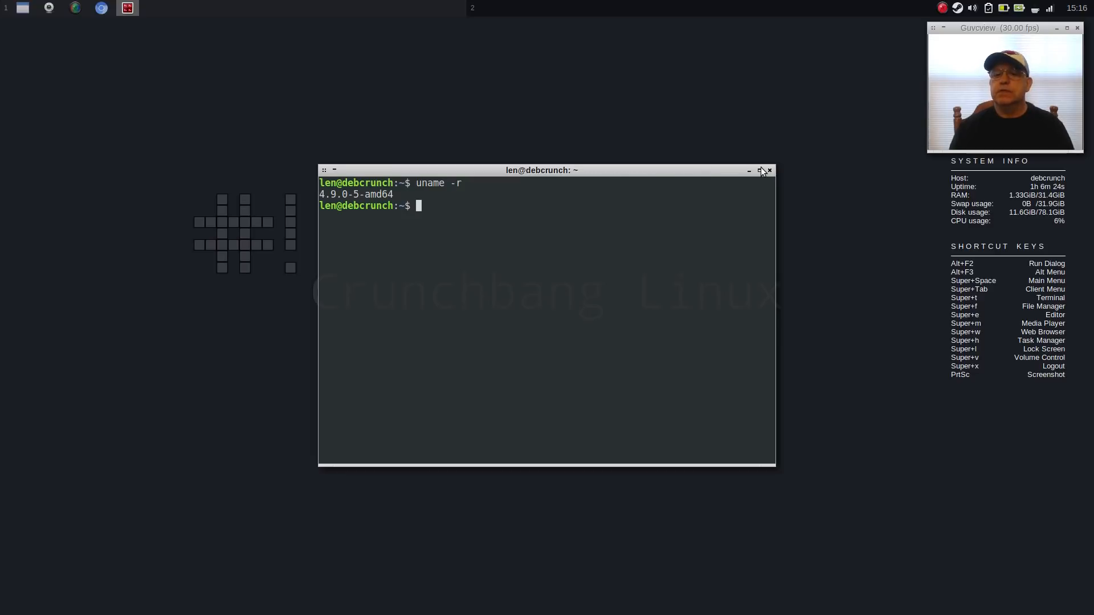
pyautogui.click(770, 170)
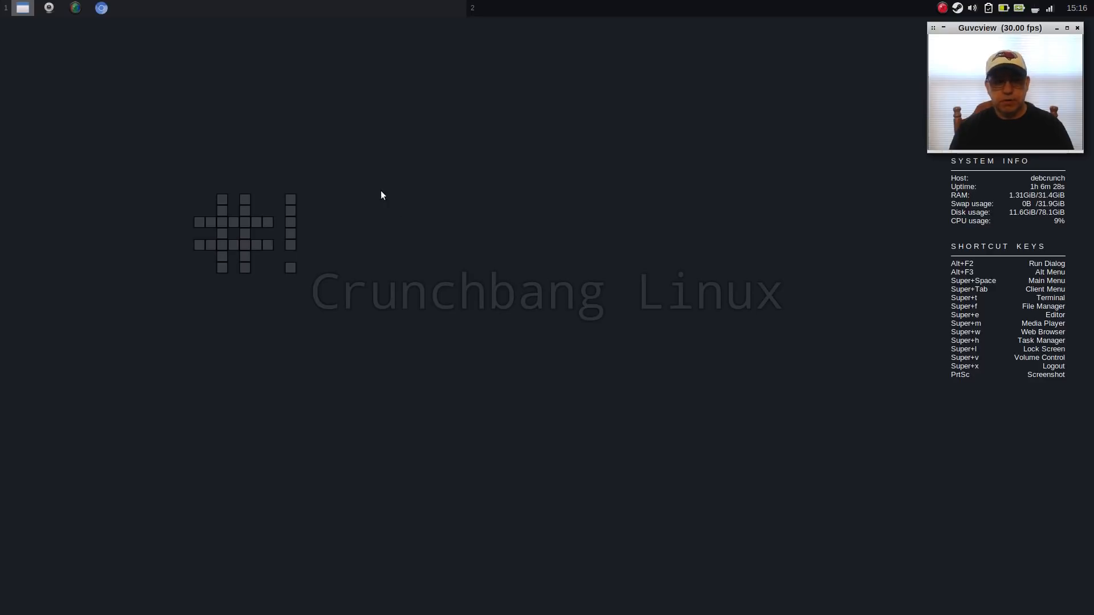
pyautogui.moveTo(461, 375)
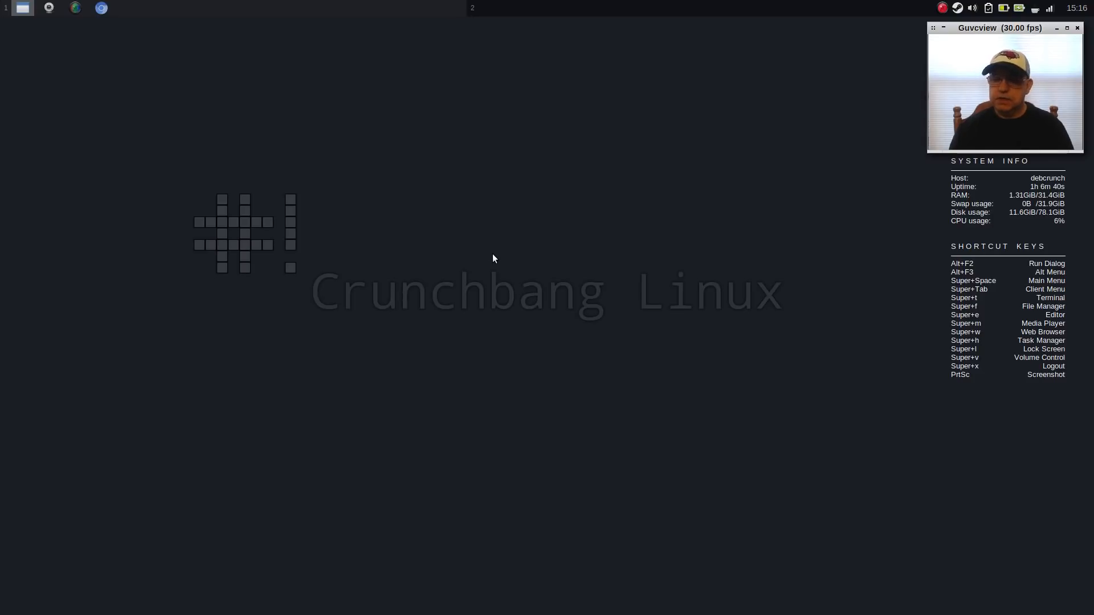
pyautogui.moveTo(507, 240)
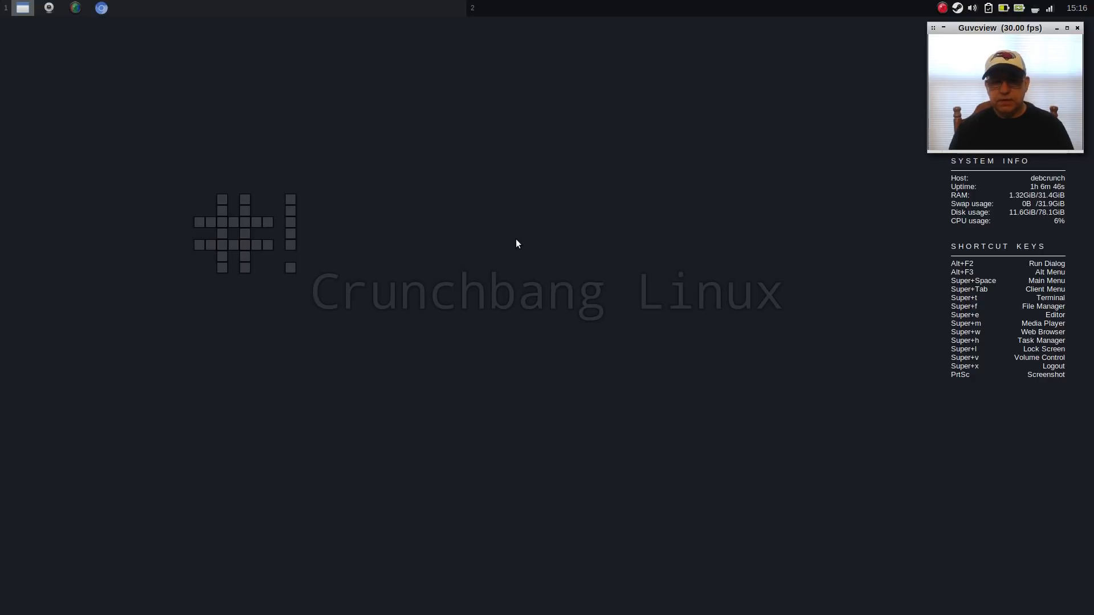
pyautogui.moveTo(525, 222)
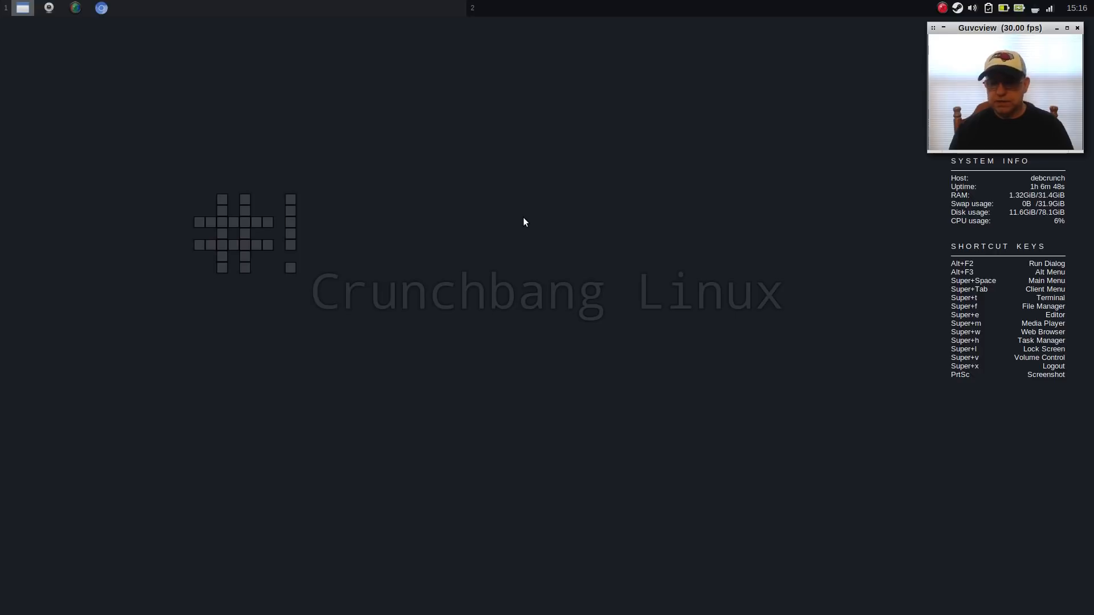